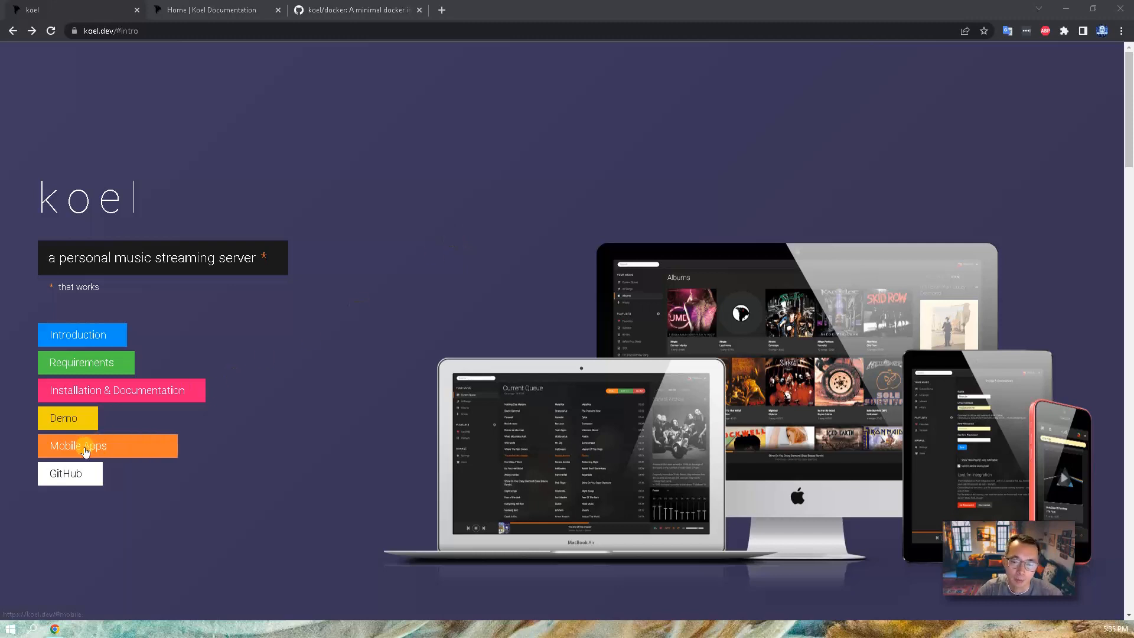
{"action": "mouse_move", "coordinate": [206, 443]}
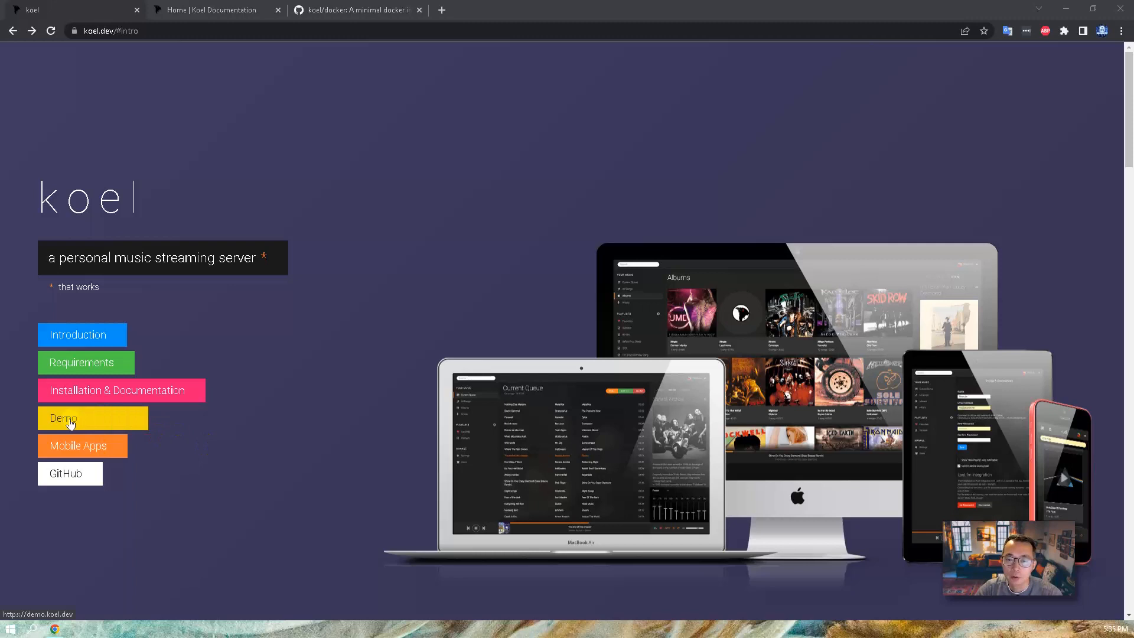
- Open the Koel live demo, view koel.dev's Mobile Apps section, then return to the demo
{"action": "left_click", "coordinate": [65, 418]}
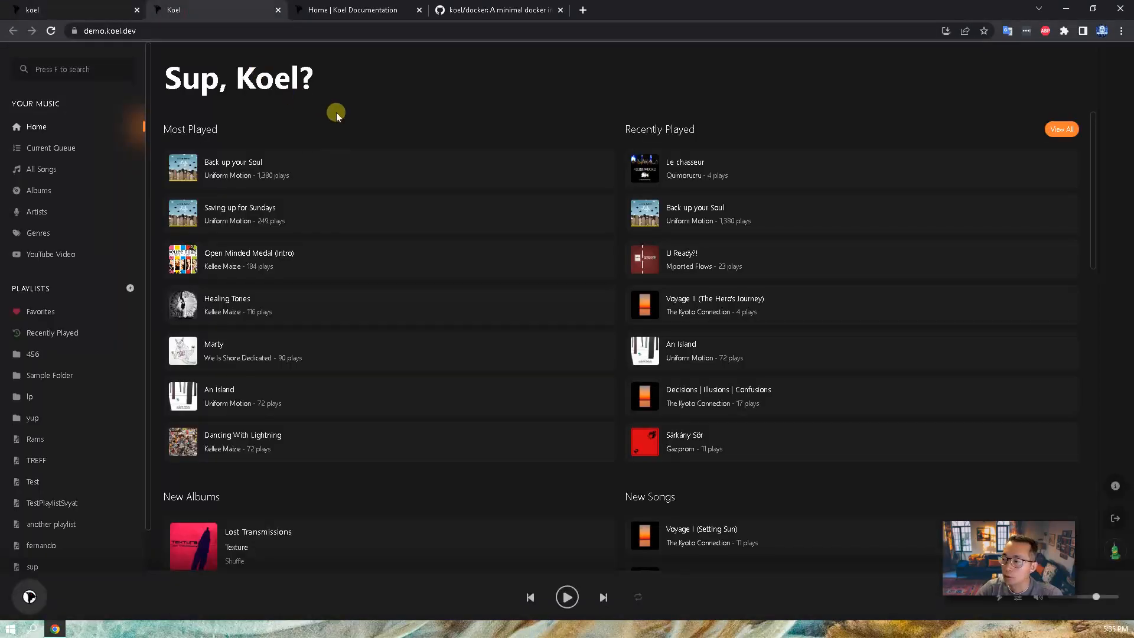
{"action": "mouse_move", "coordinate": [394, 177]}
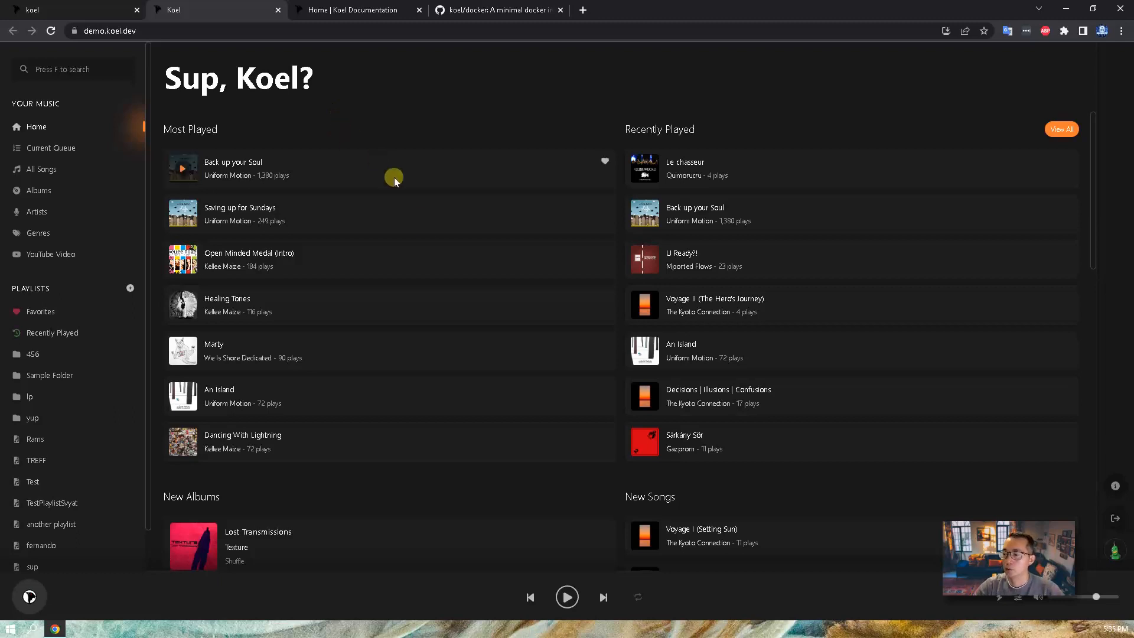
{"action": "mouse_move", "coordinate": [256, 281]}
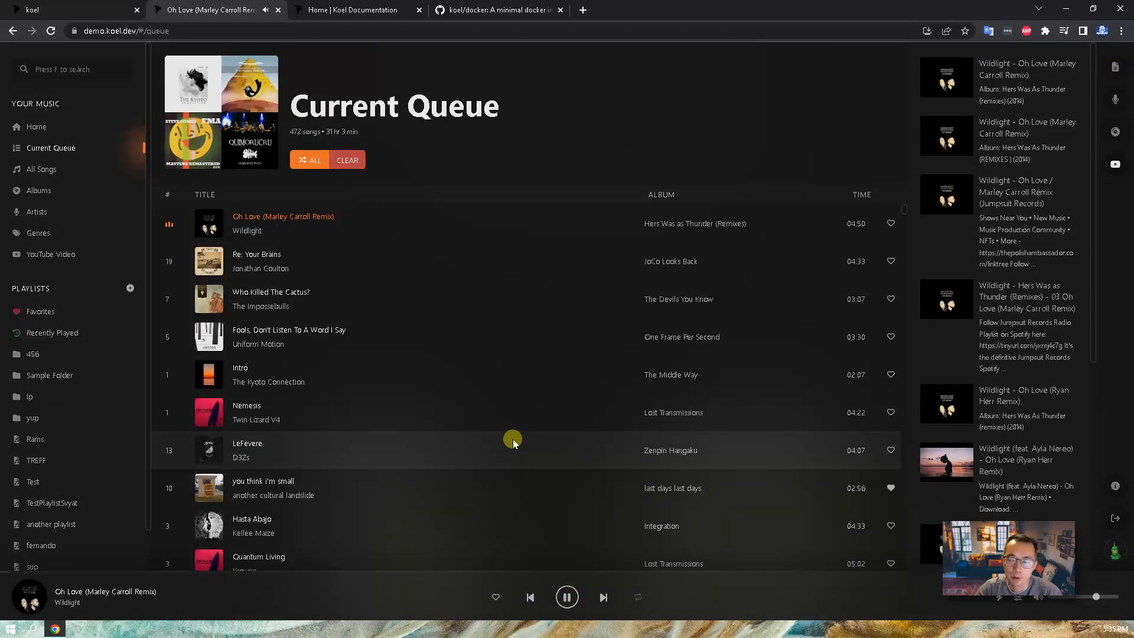
{"action": "left_click", "coordinate": [566, 597]}
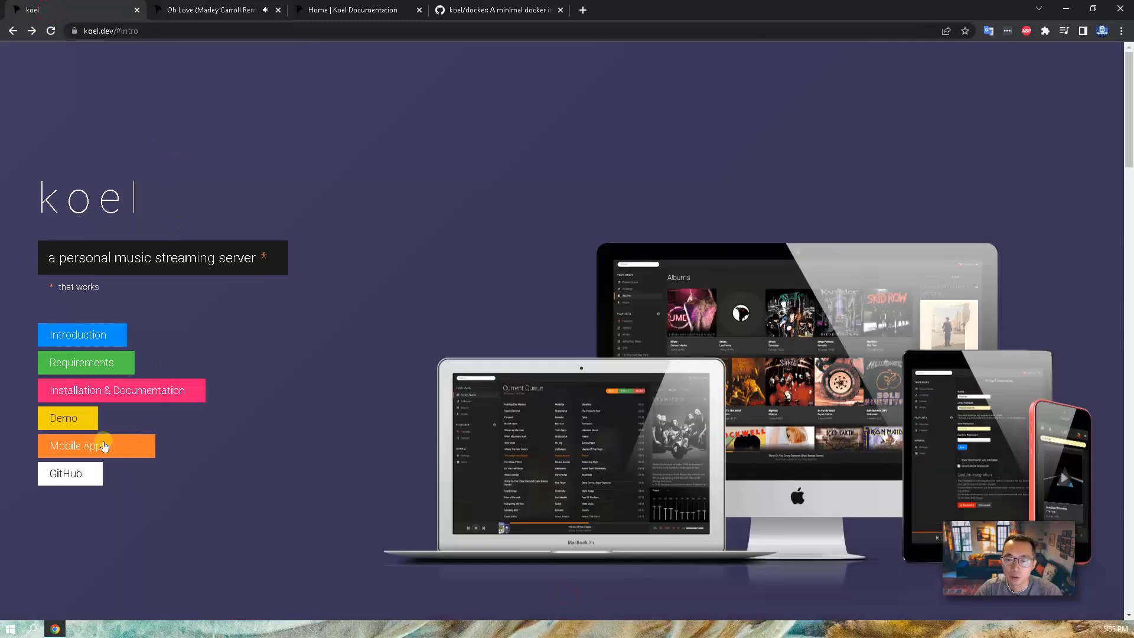
{"action": "left_click", "coordinate": [79, 445]}
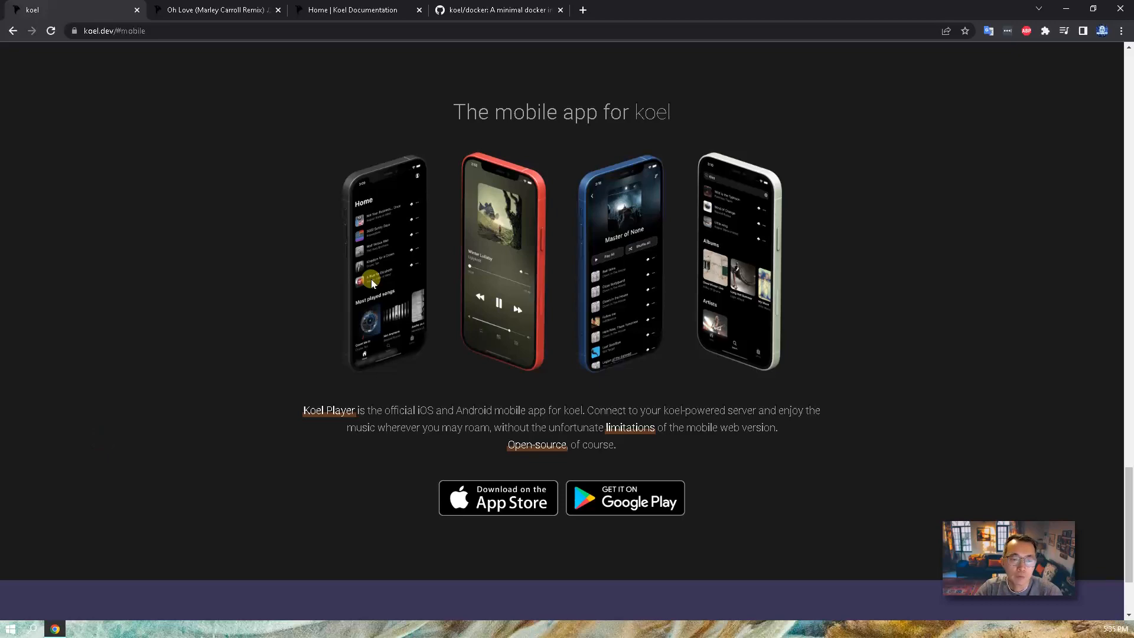
{"action": "left_click", "coordinate": [215, 9]}
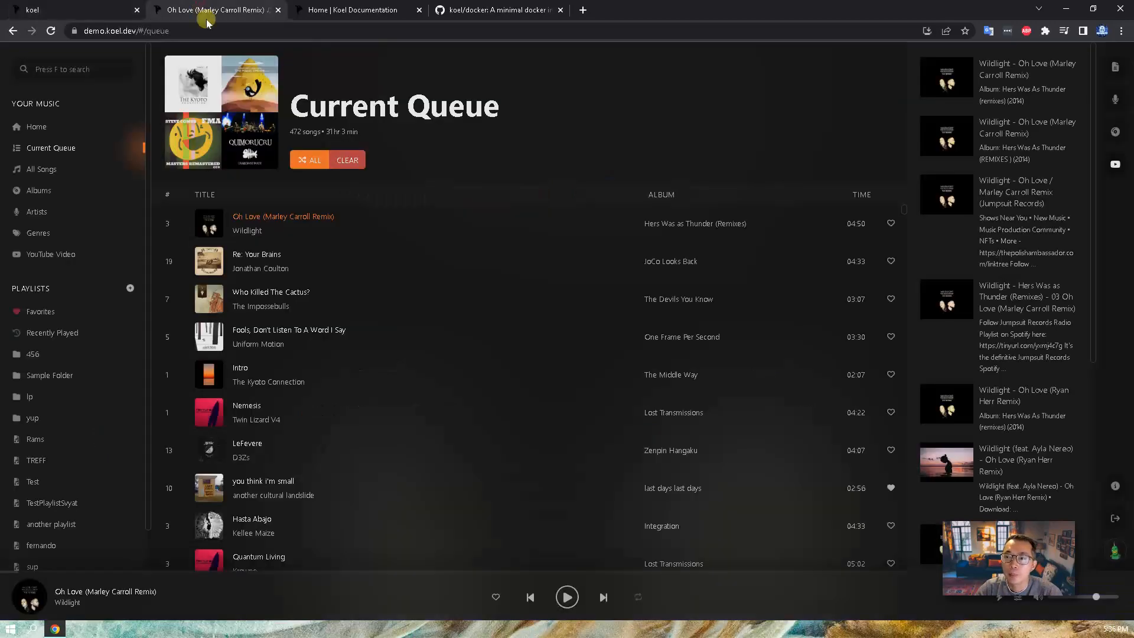
- In the Koel Documentation, go to Installation > Using Docker, showing the koel/docker image
{"action": "left_click", "coordinate": [354, 10]}
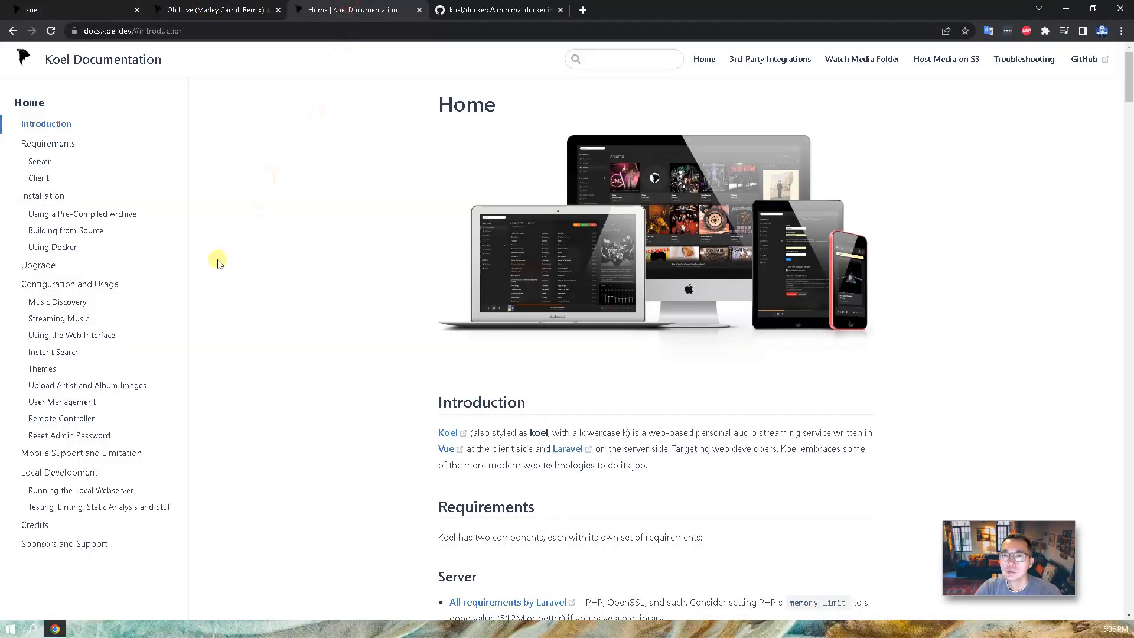
{"action": "mouse_move", "coordinate": [257, 289]}
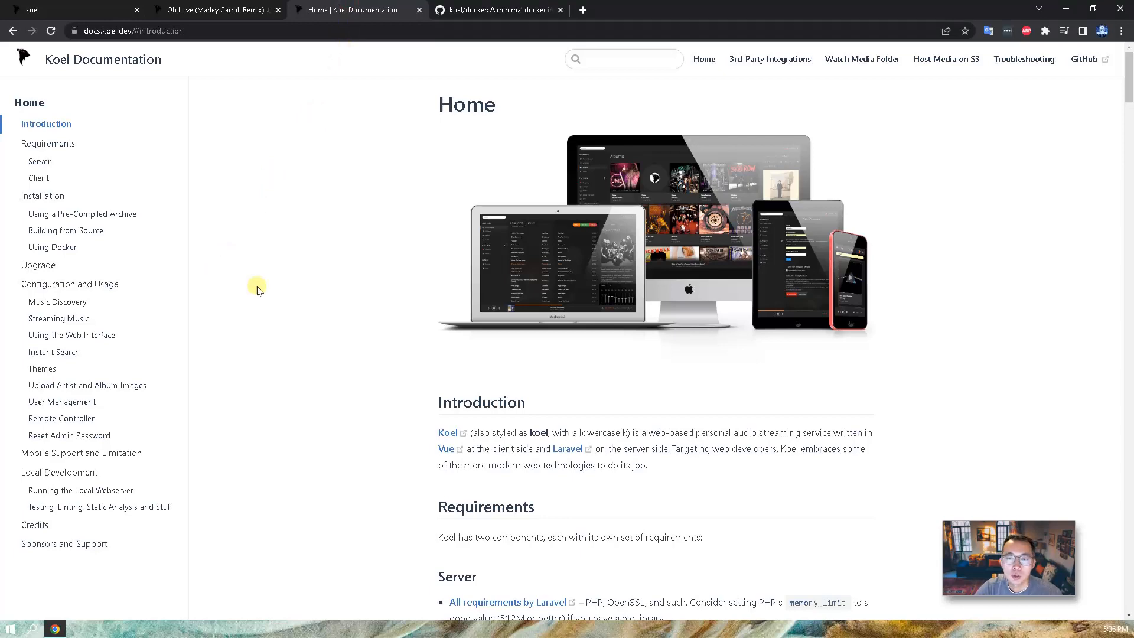
{"action": "mouse_move", "coordinate": [145, 127]}
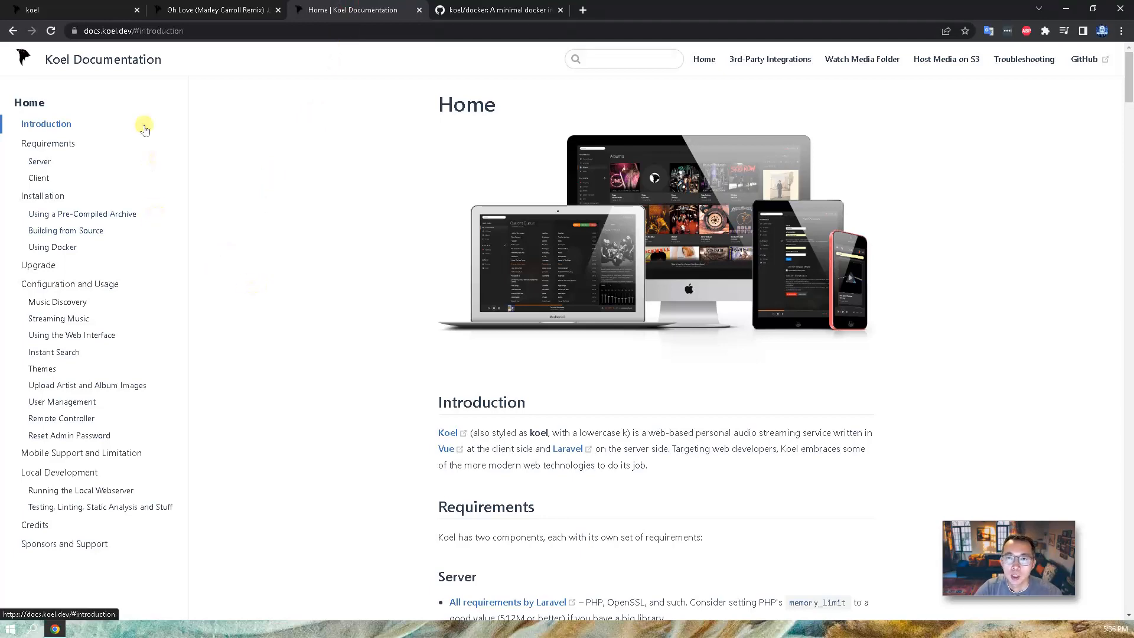
{"action": "scroll", "scroll_direction": "down", "scroll_amount": 3}
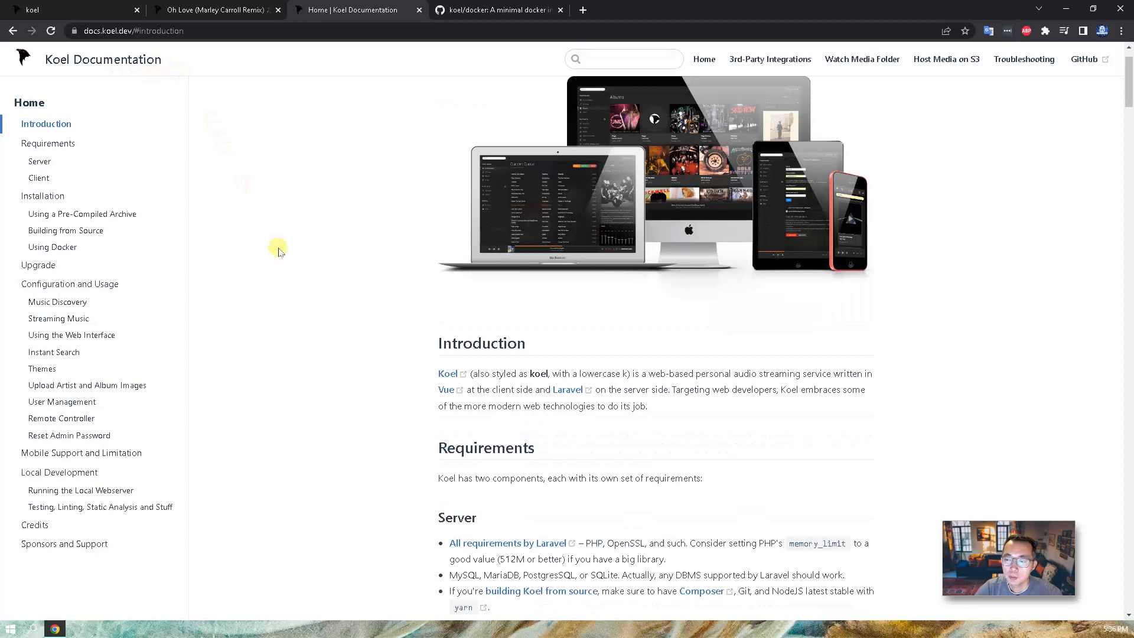
{"action": "left_click", "coordinate": [53, 247]}
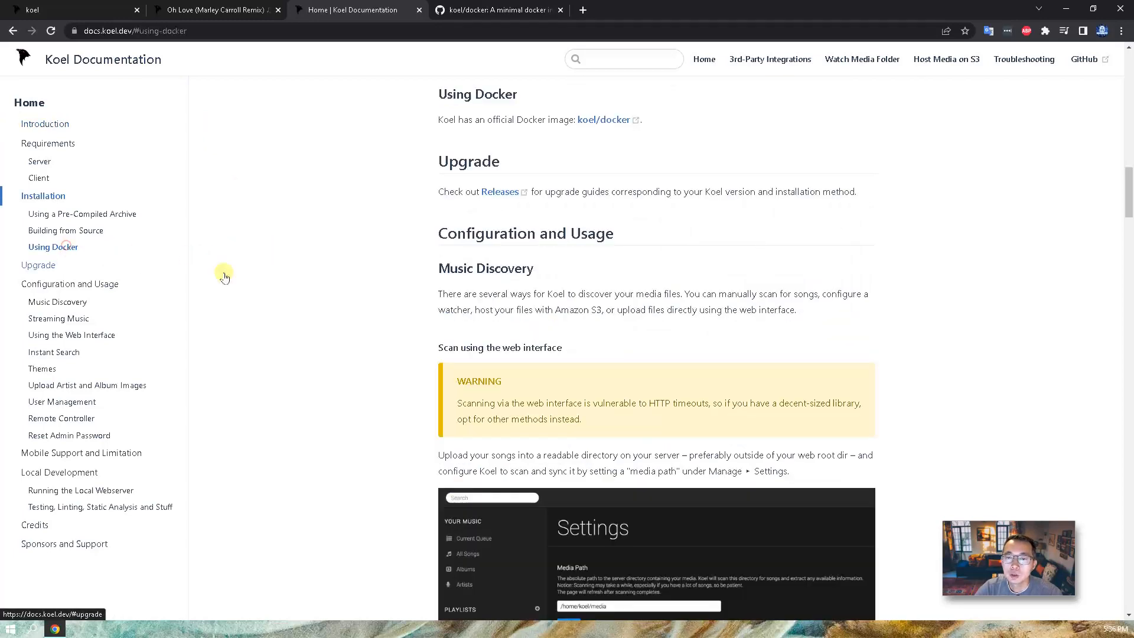
{"action": "mouse_move", "coordinate": [479, 106]}
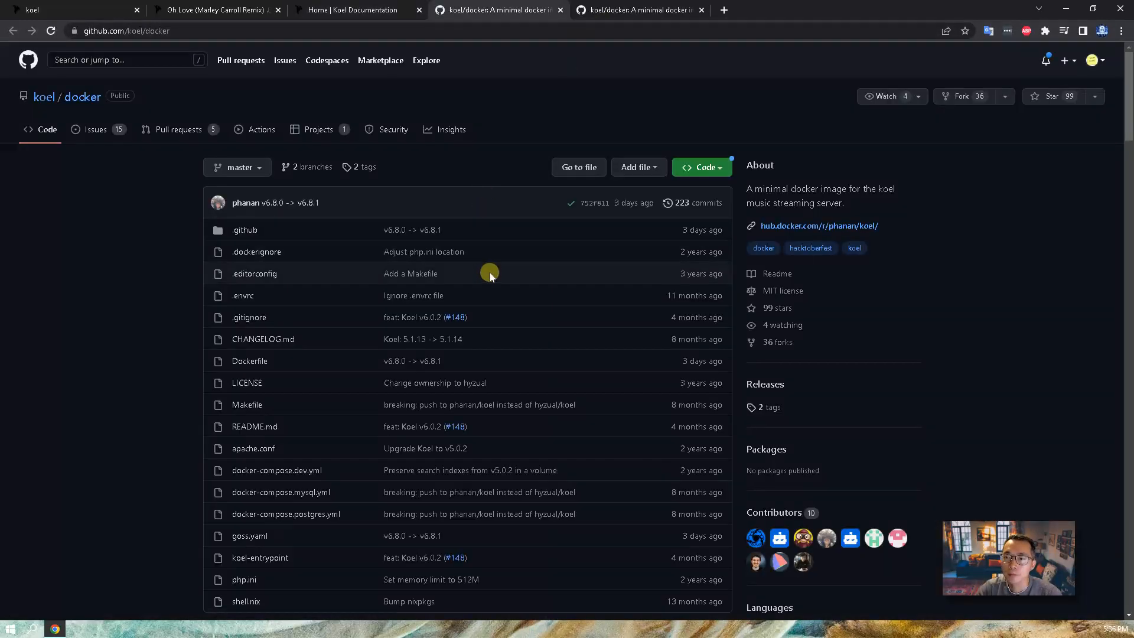
- Read through the koel/docker README's docker-compose and first-run instructions
{"action": "scroll", "scroll_direction": "down", "scroll_amount": 3}
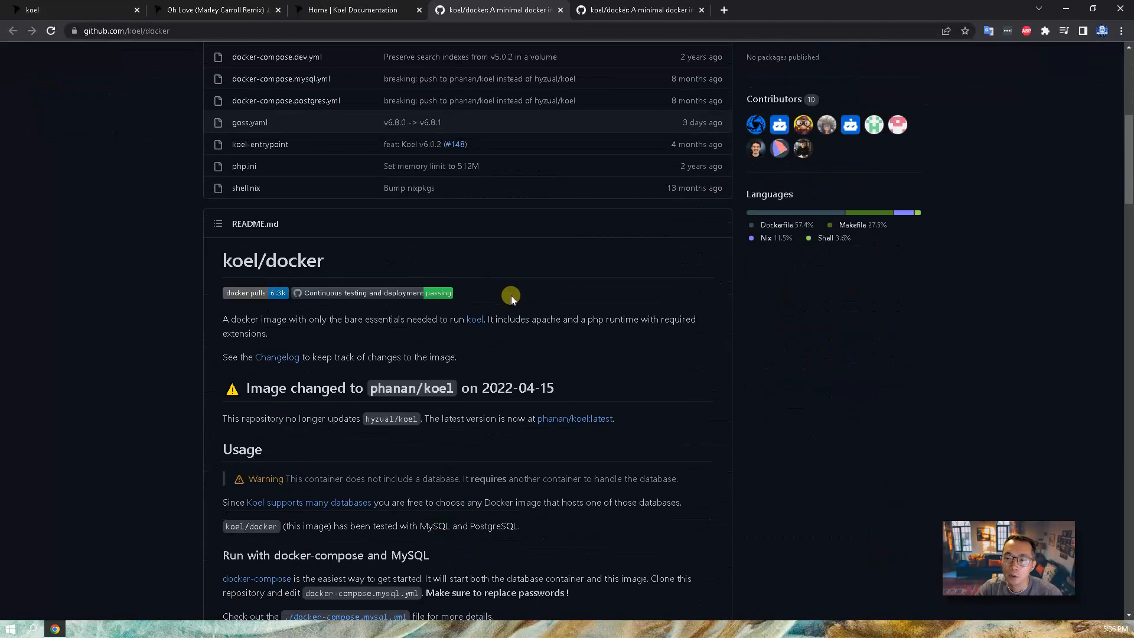
{"action": "scroll", "scroll_direction": "down", "scroll_amount": 3}
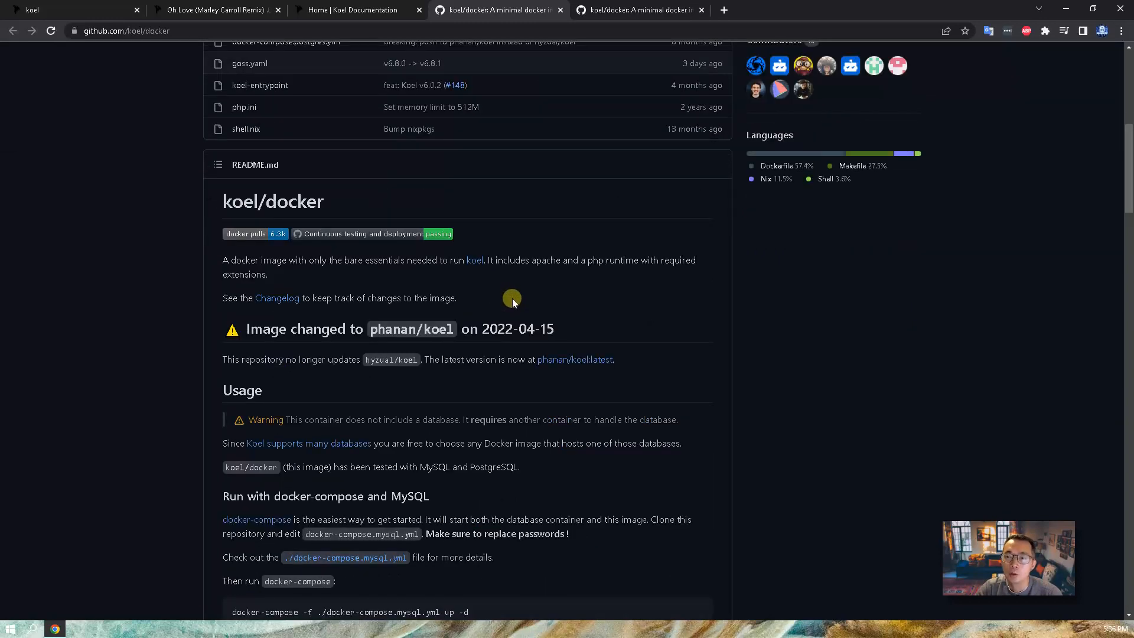
{"action": "scroll", "scroll_direction": "down", "scroll_amount": 3}
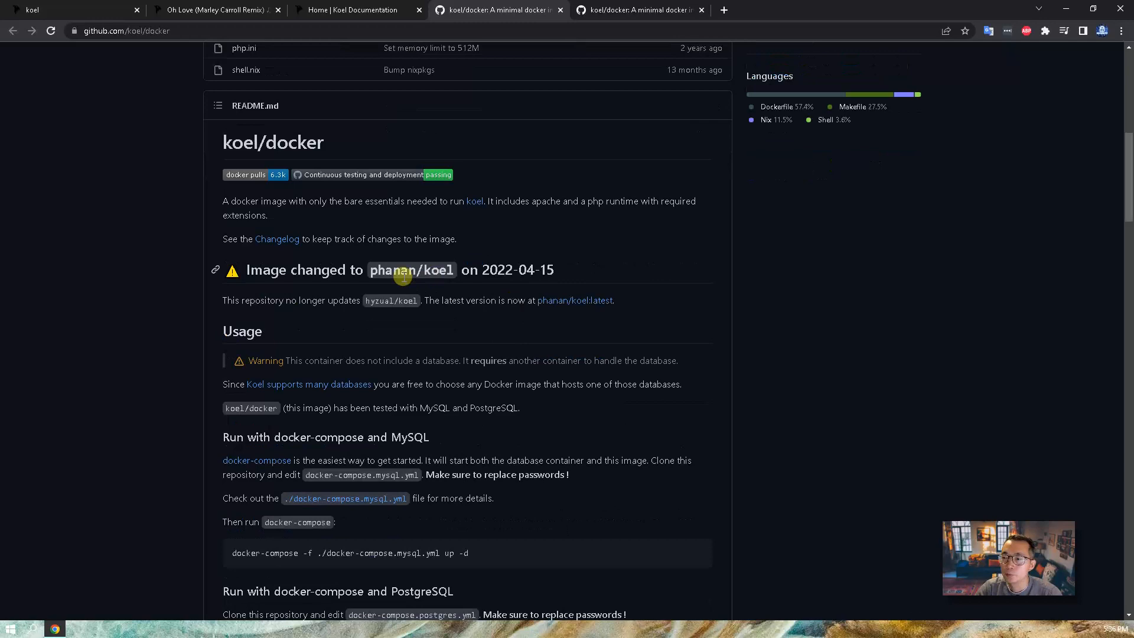
{"action": "scroll", "scroll_direction": "down", "scroll_amount": 3}
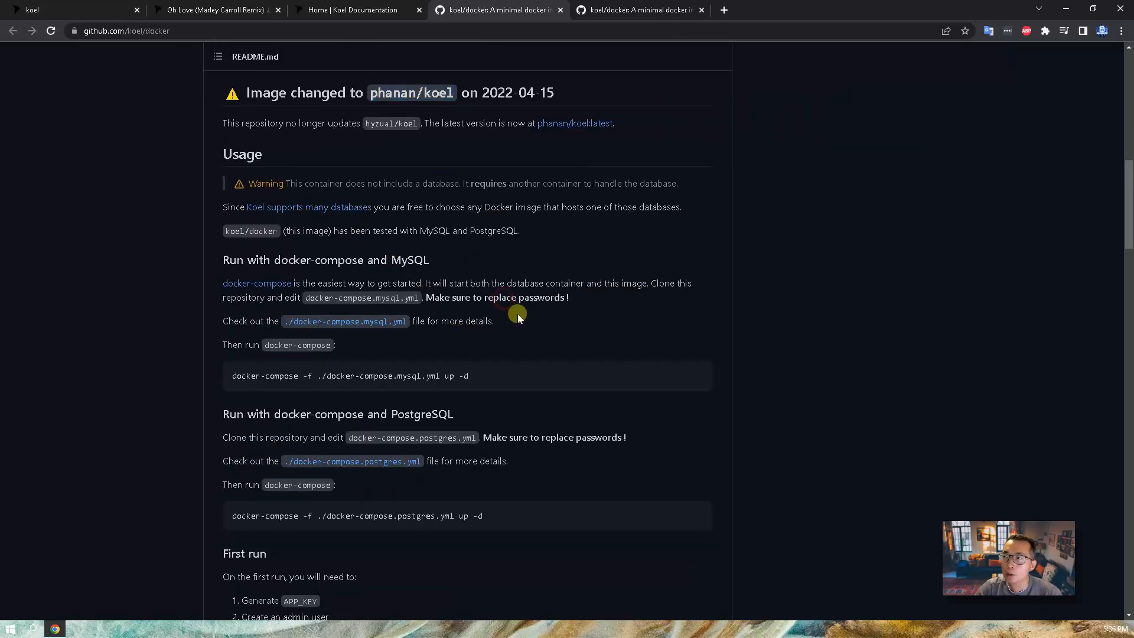
{"action": "mouse_move", "coordinate": [505, 311]}
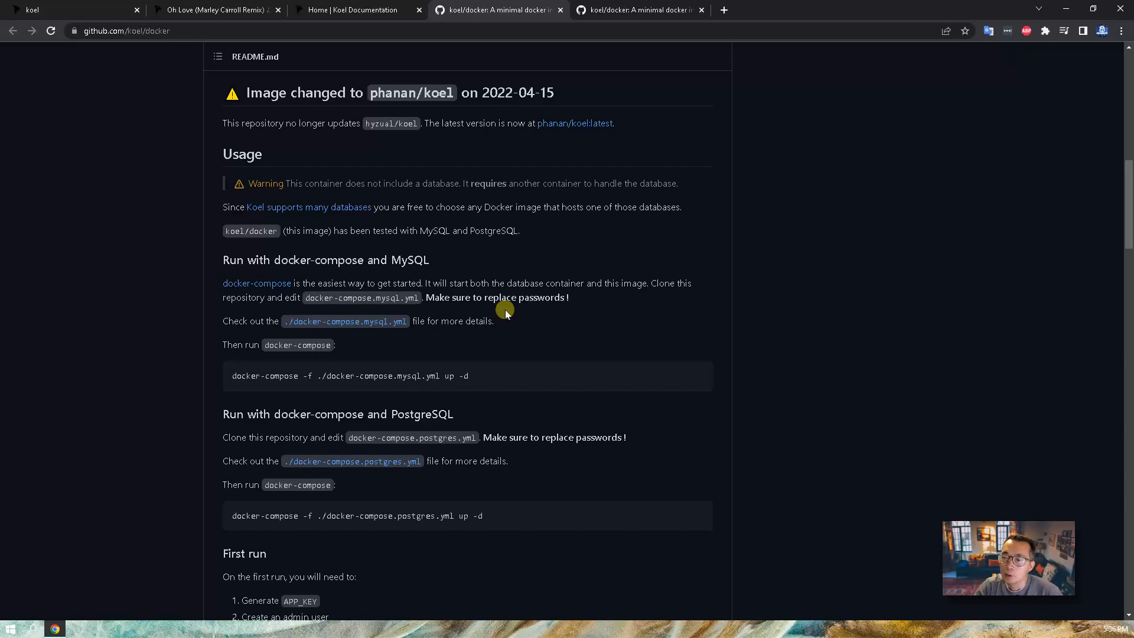
{"action": "scroll", "scroll_direction": "down", "scroll_amount": 3}
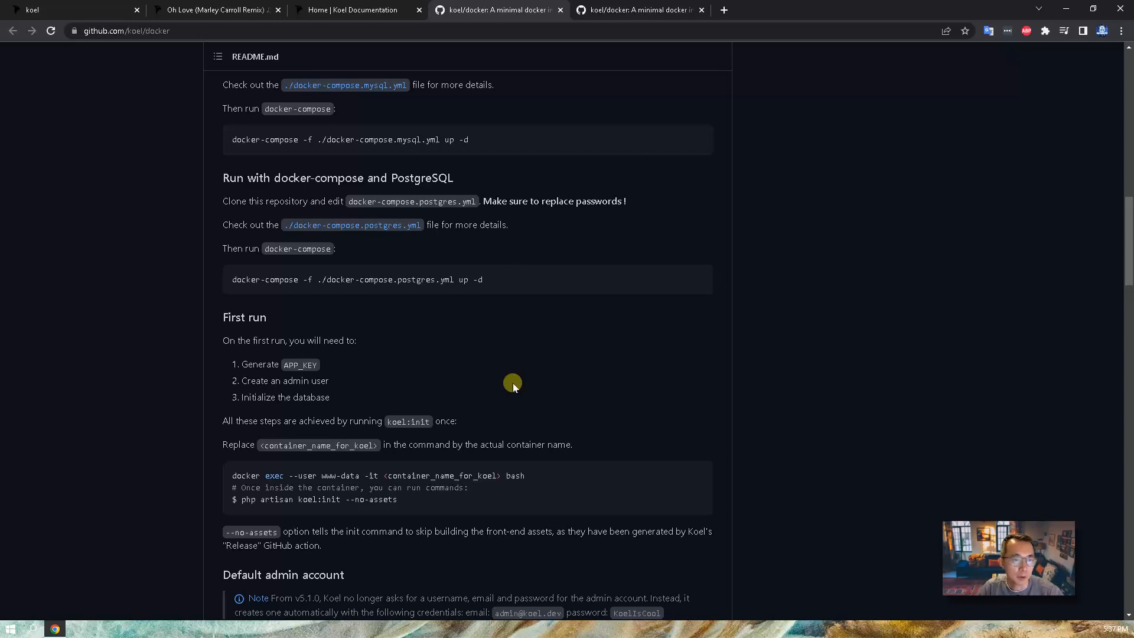
{"action": "scroll", "scroll_direction": "up", "scroll_amount": 3}
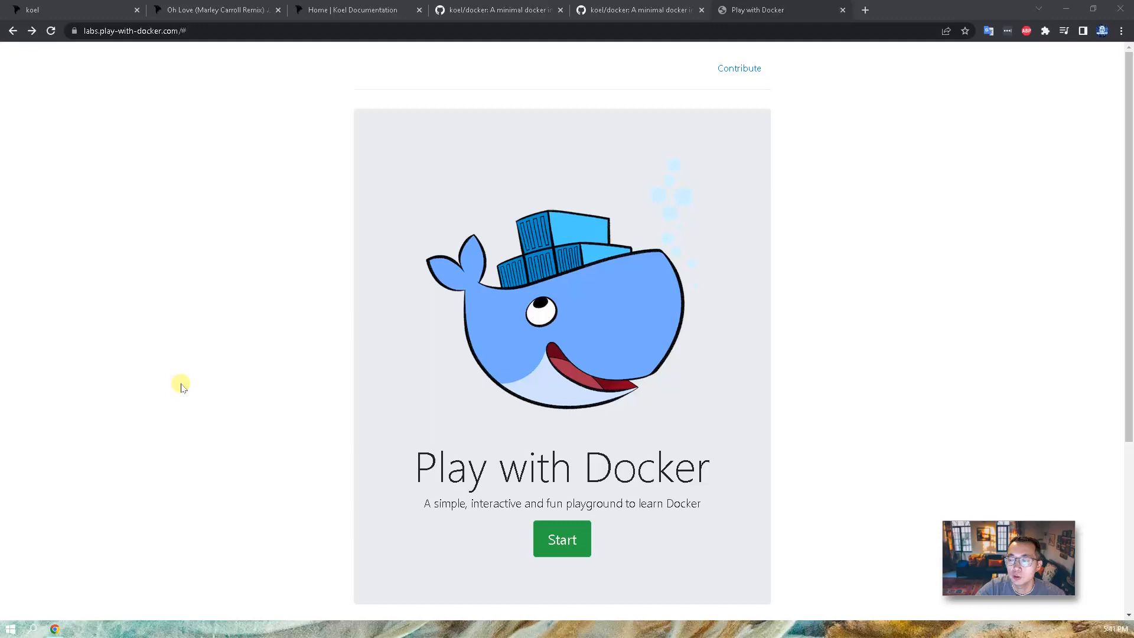
- Start a Play with Docker session and add instance node1 with a terminal
{"action": "left_click", "coordinate": [562, 539]}
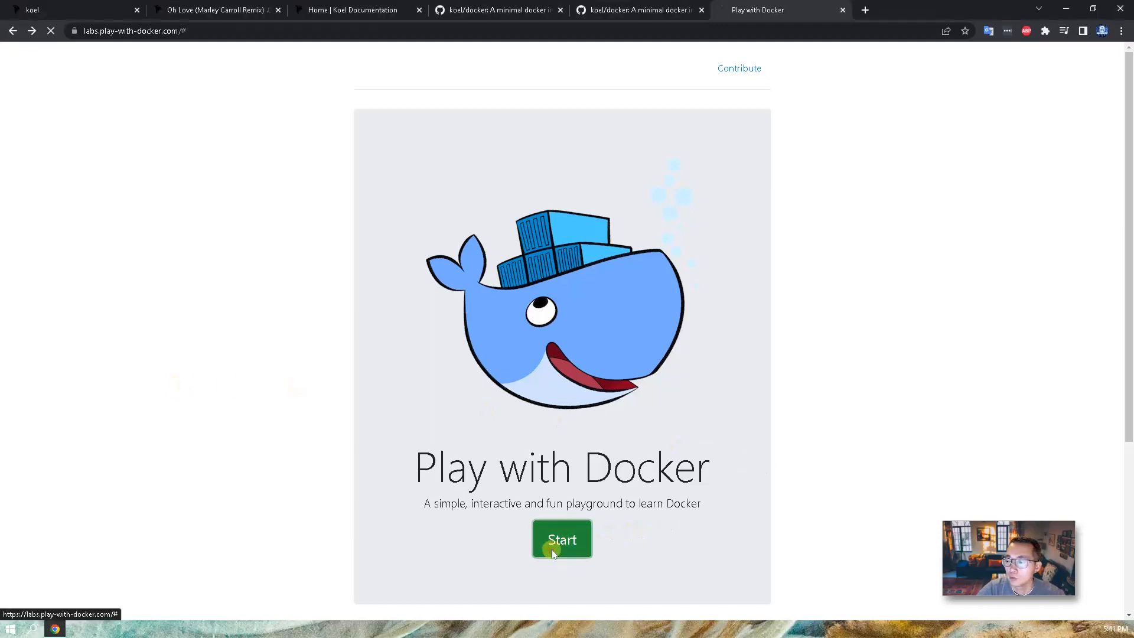
{"action": "left_click", "coordinate": [562, 539]}
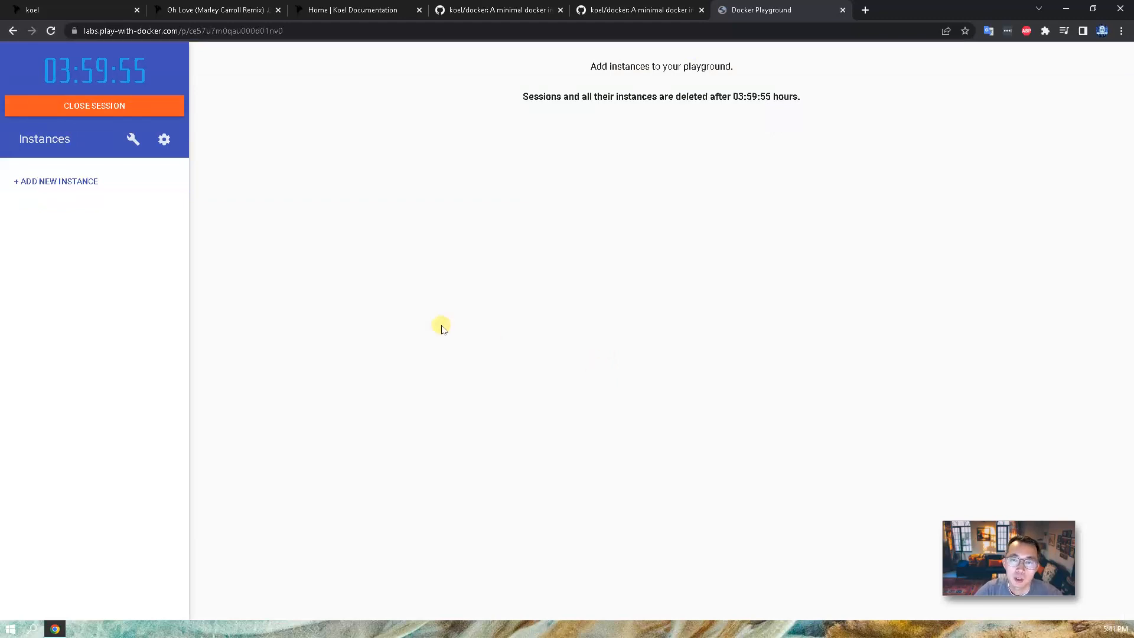
{"action": "left_click", "coordinate": [56, 182]}
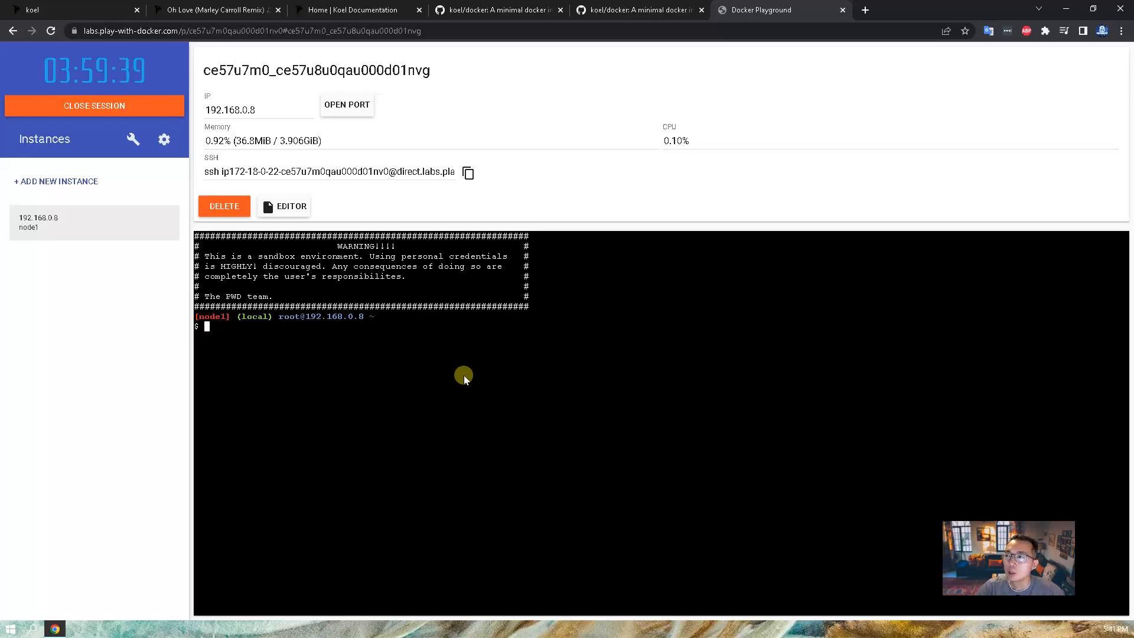
- Open the koel/docker repository's docker-compose.mysql.yml file in a new tab
{"action": "left_click", "coordinate": [633, 10]}
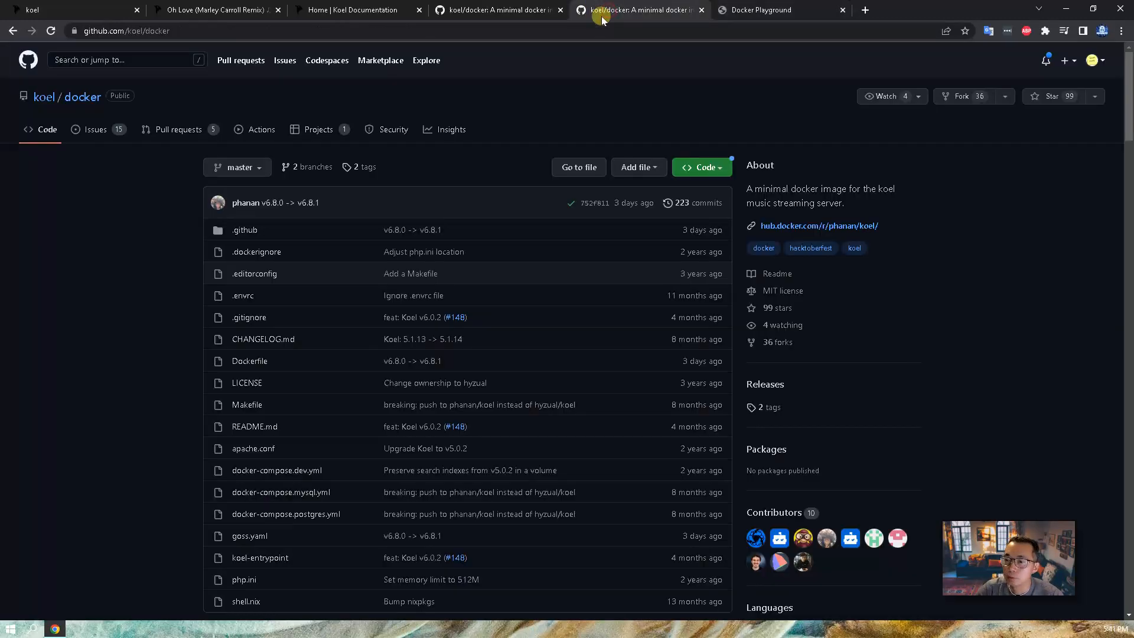
{"action": "scroll", "scroll_direction": "down", "scroll_amount": 3}
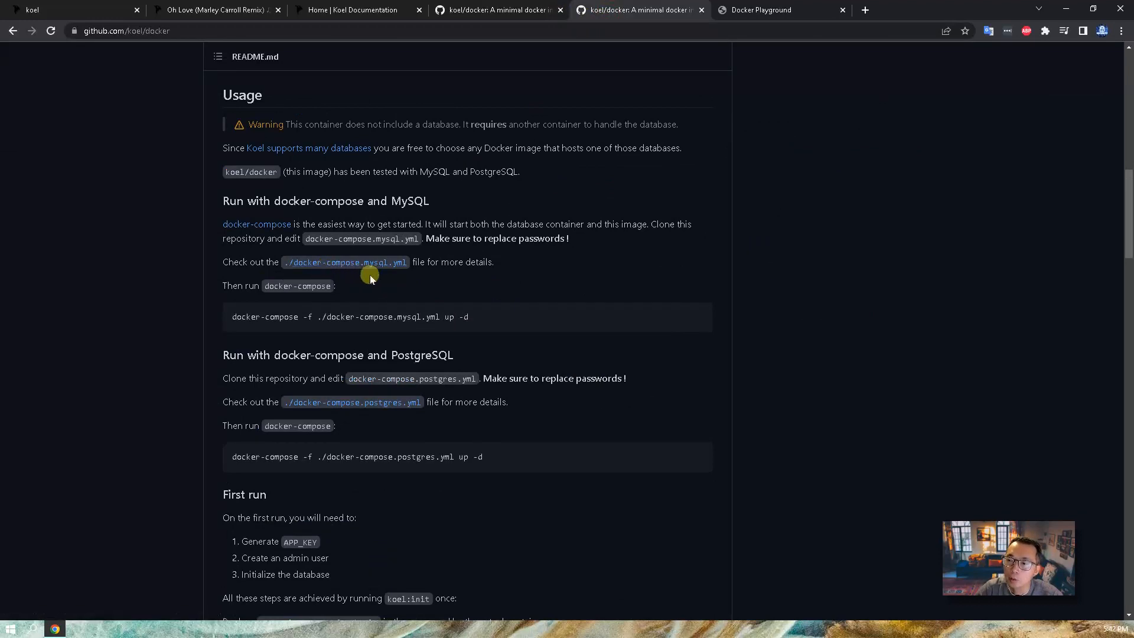
{"action": "right_click", "coordinate": [345, 262]}
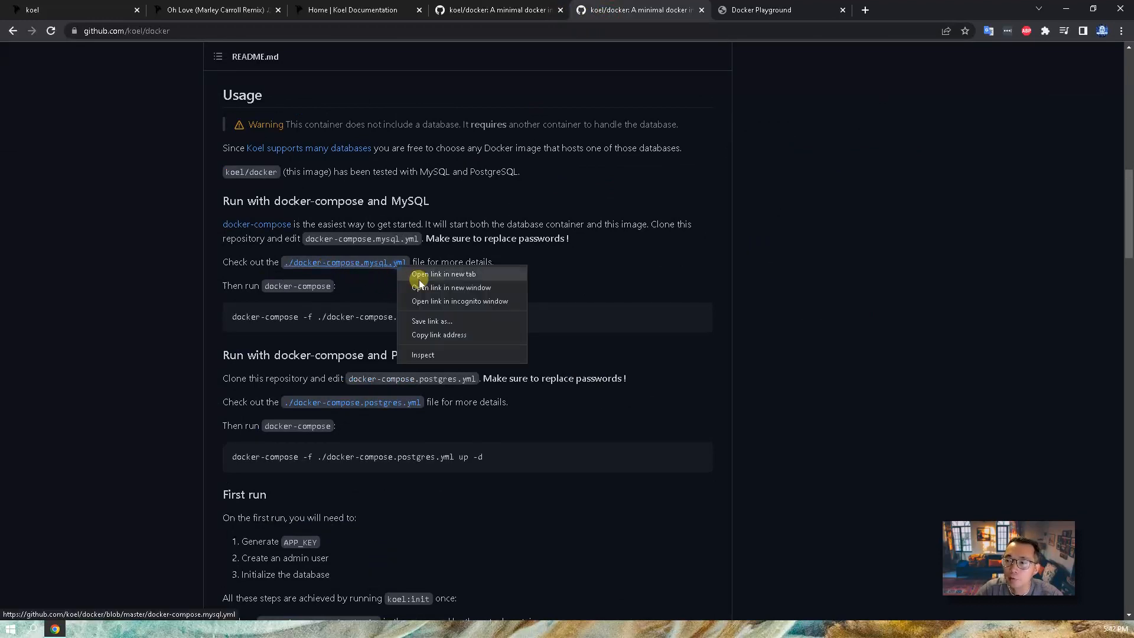
{"action": "left_click", "coordinate": [444, 274]}
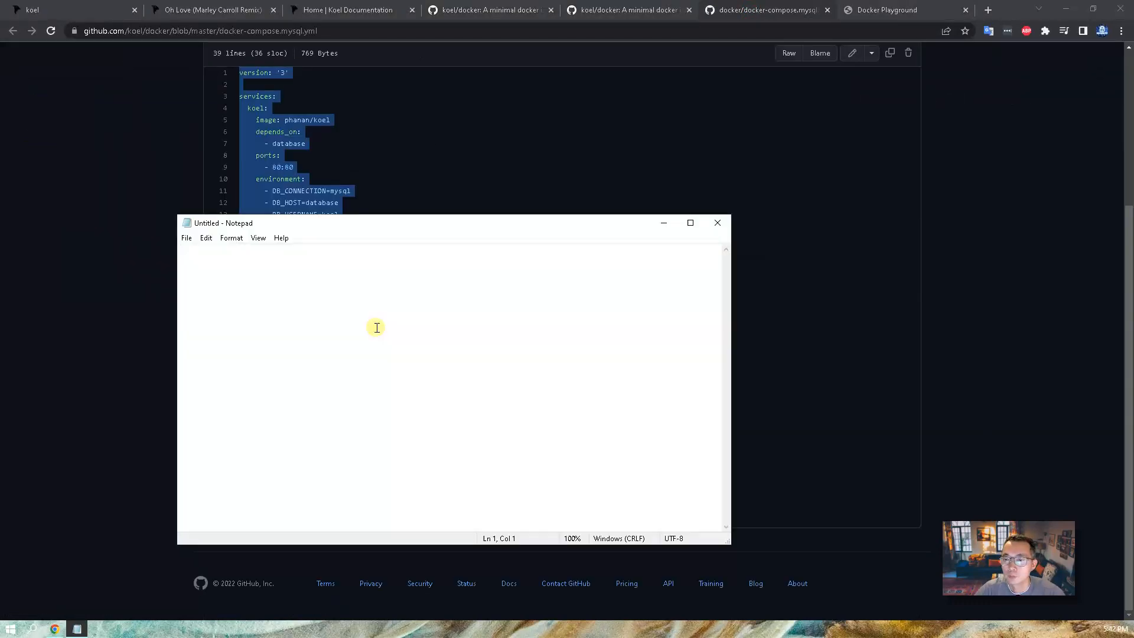
{"action": "key", "text": "Ctrl+v"}
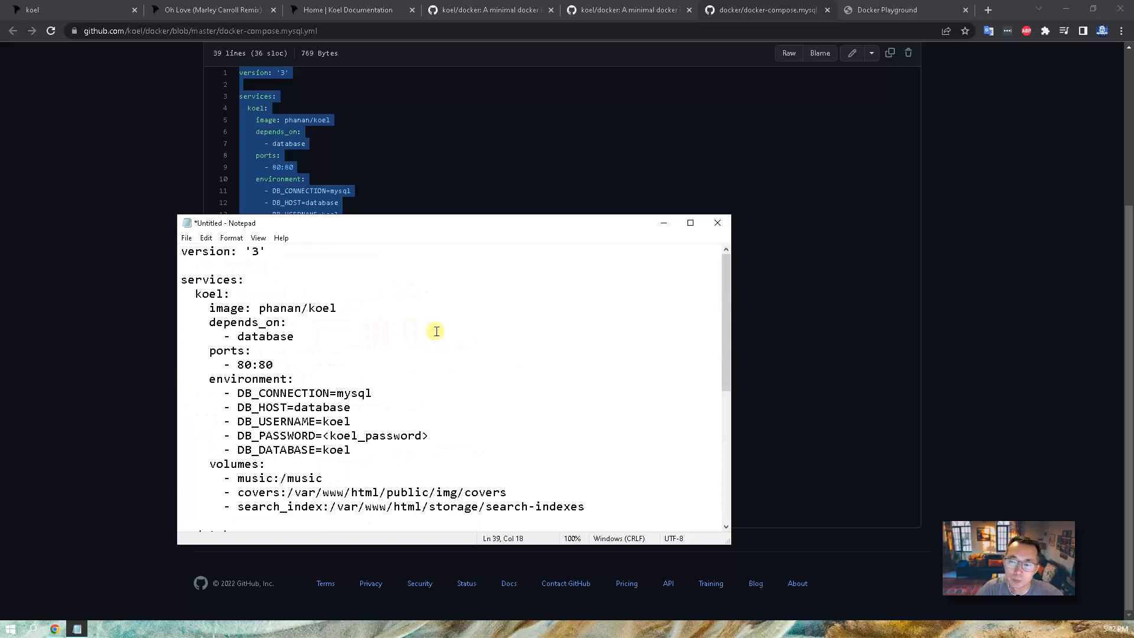
{"action": "scroll", "scroll_direction": "down", "scroll_amount": 3}
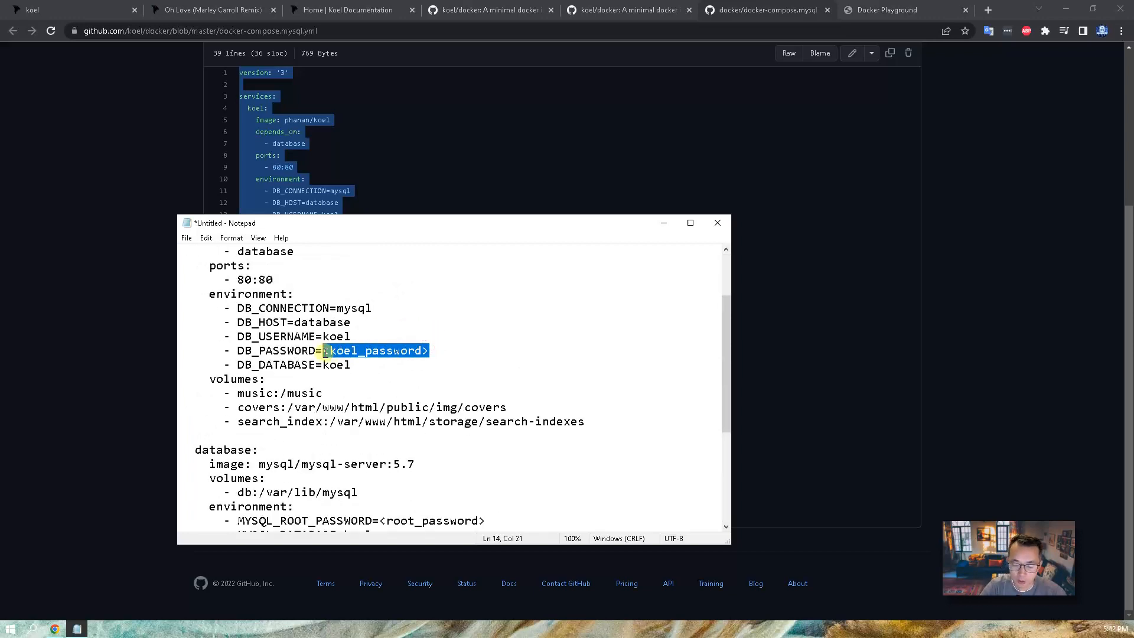
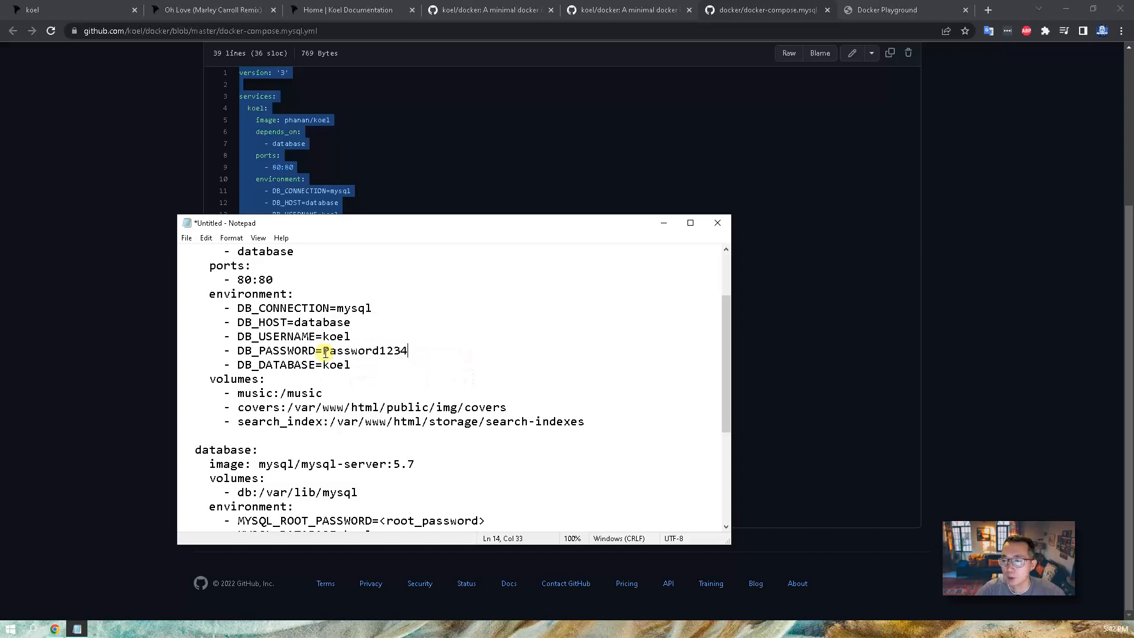
{"action": "scroll", "scroll_direction": "down", "scroll_amount": 3}
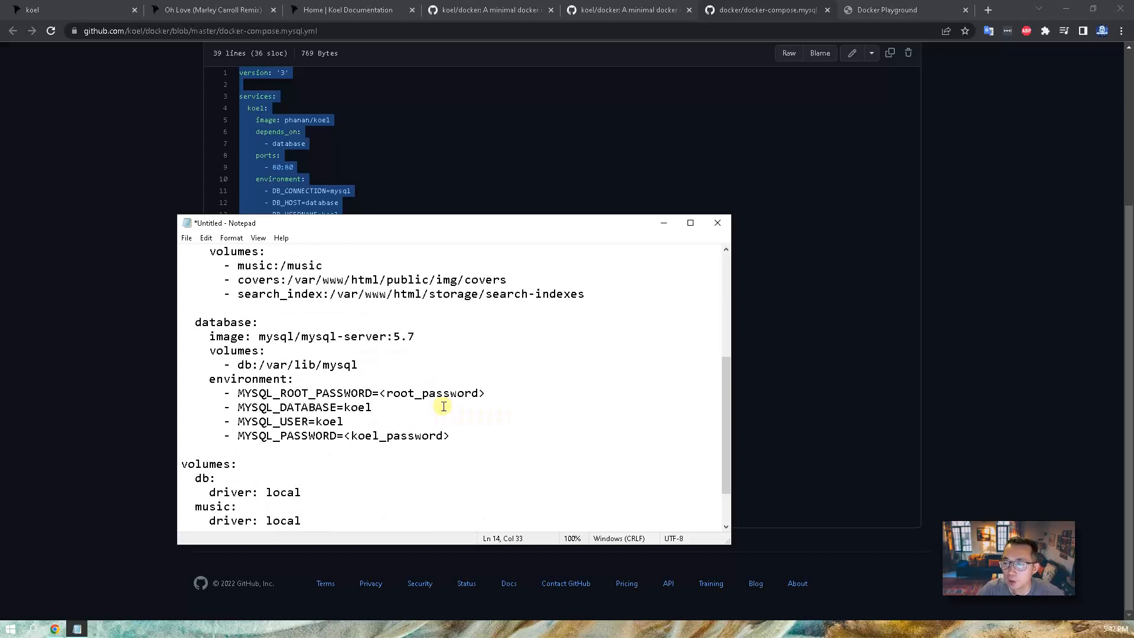
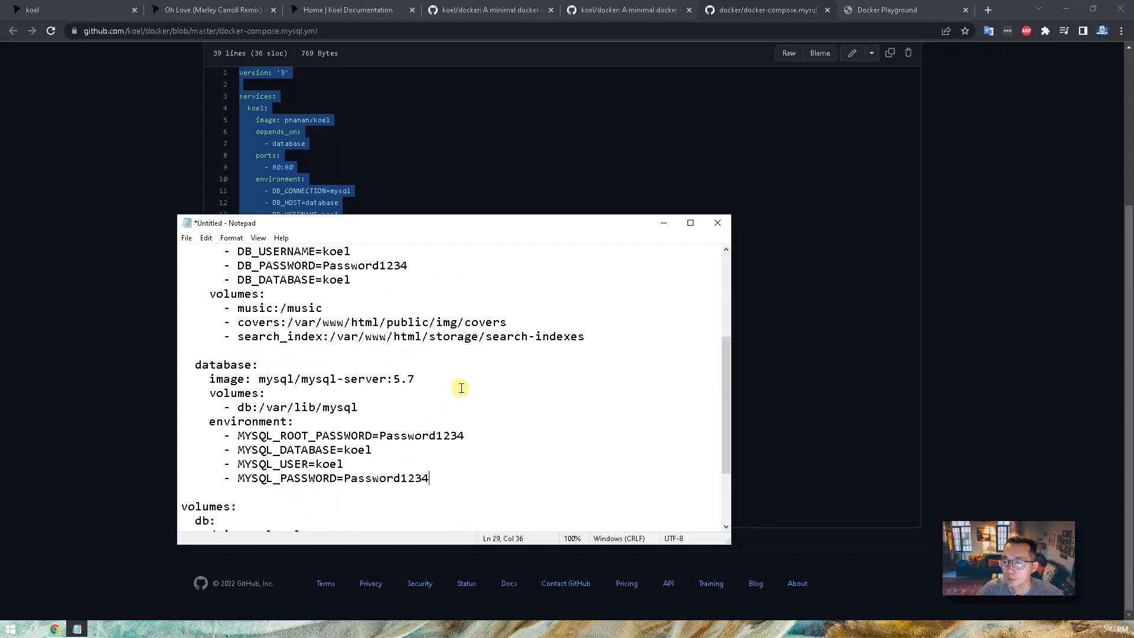
{"action": "scroll", "scroll_direction": "down", "scroll_amount": 3}
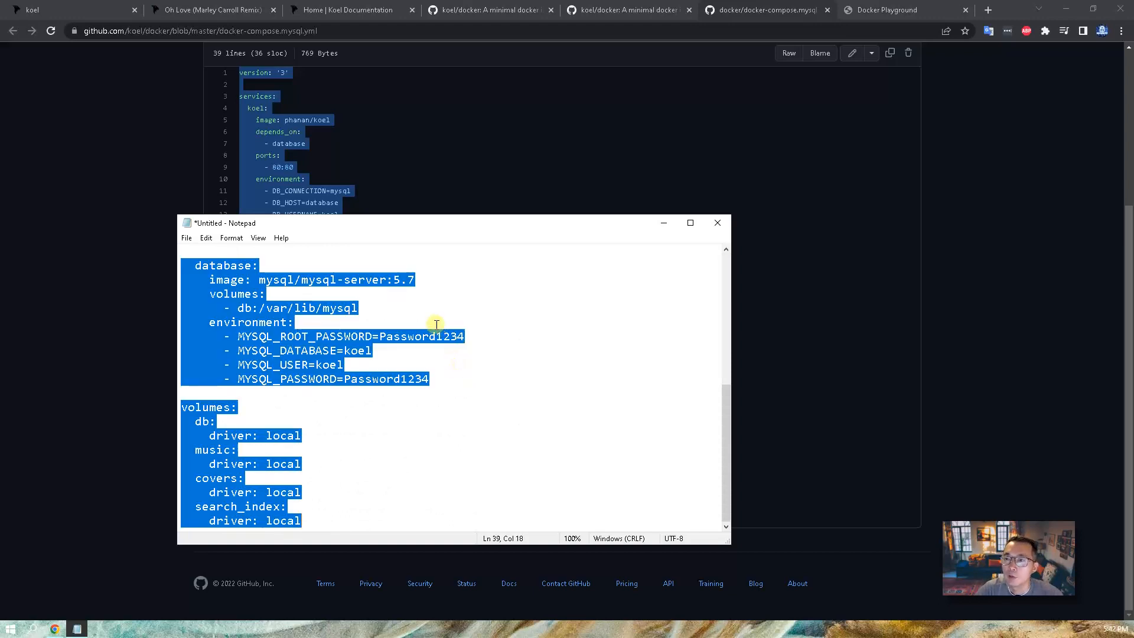
{"action": "mouse_move", "coordinate": [423, 193]}
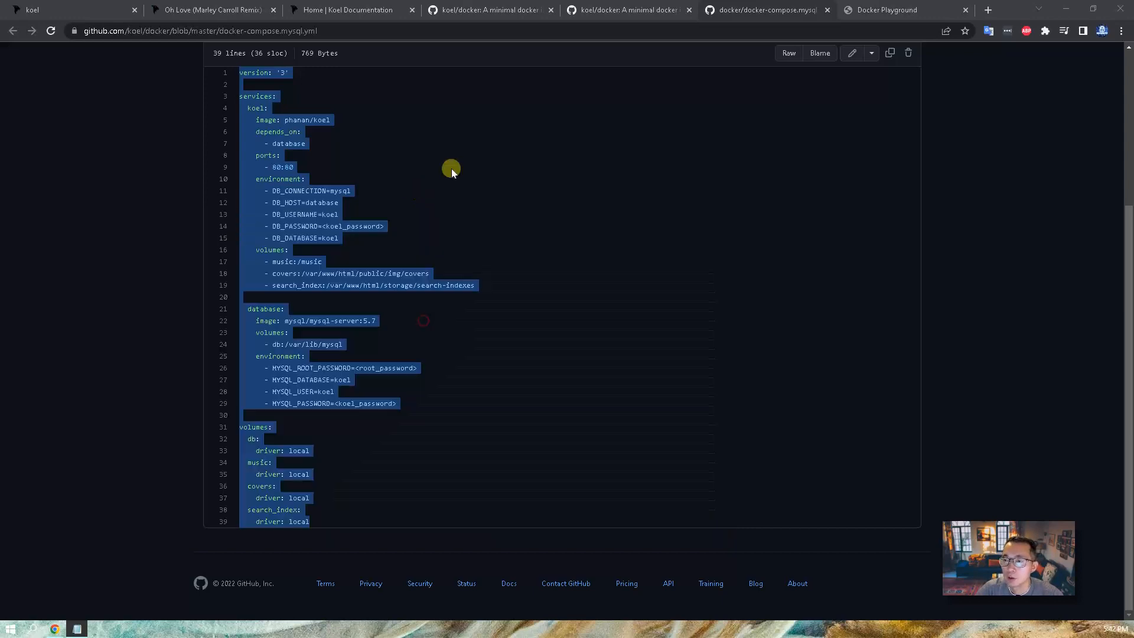
- Create docker-compose.mysql.yml on node1 with vi, then return to the koel/docker README
{"action": "left_click", "coordinate": [897, 10]}
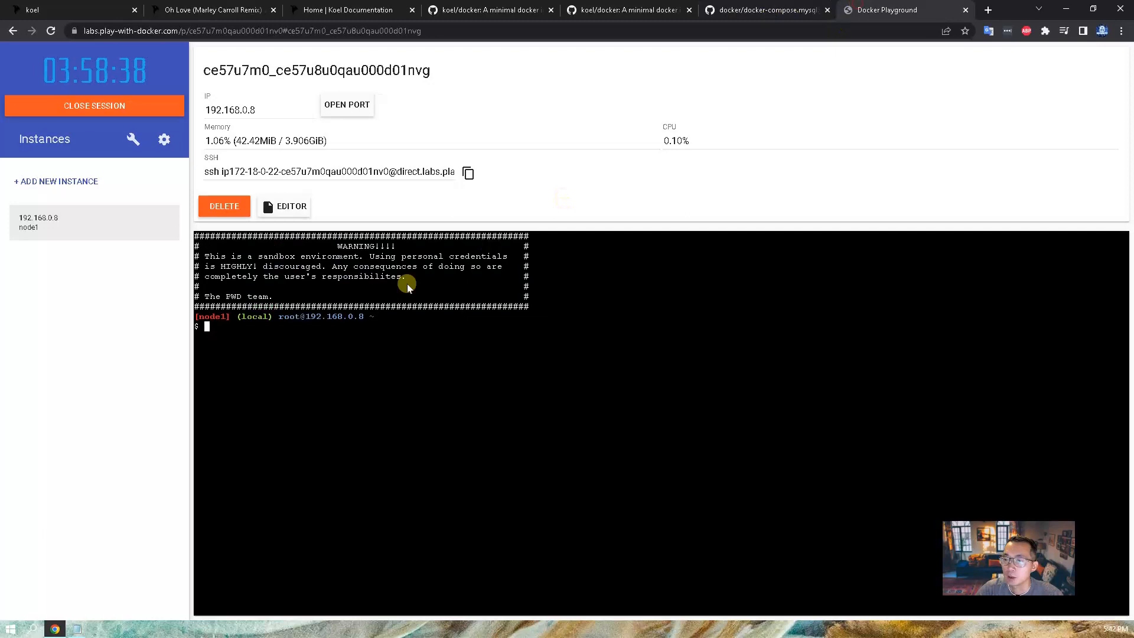
{"action": "type", "text": "vi docker-compose.mysql.yml"}
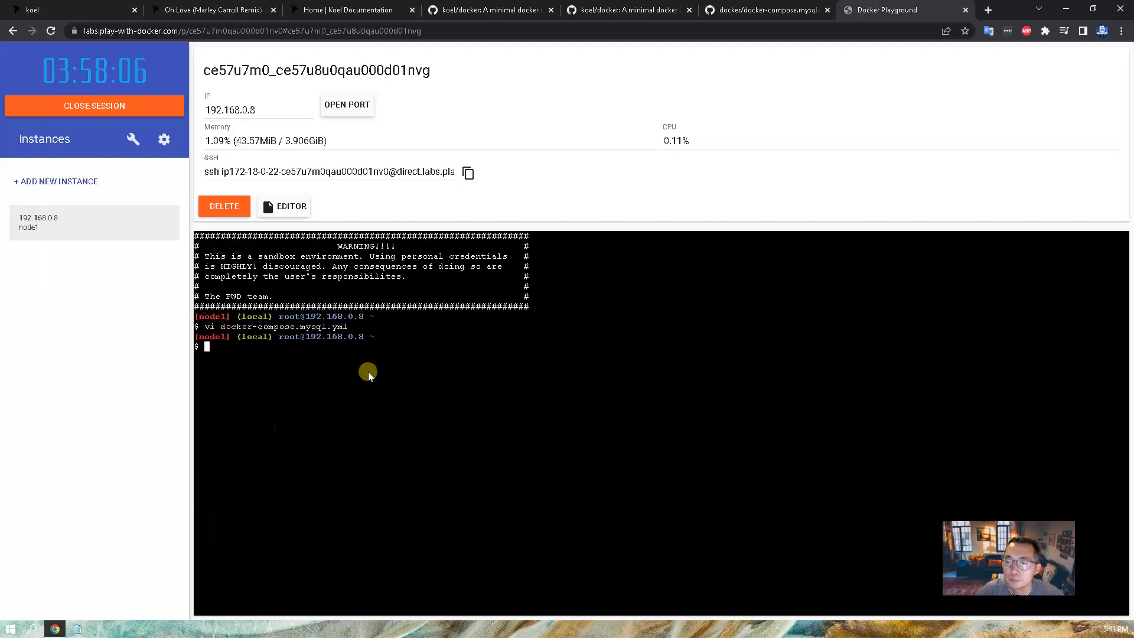
{"action": "mouse_move", "coordinate": [358, 354]}
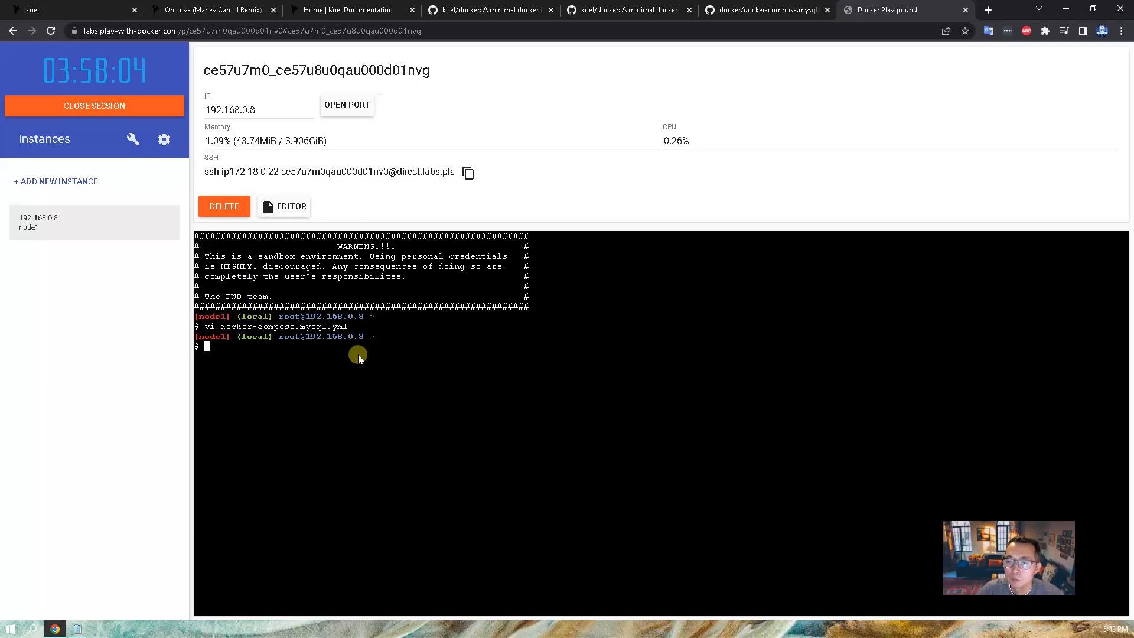
{"action": "type", "text": "cat docker-compose.mysql.yml"}
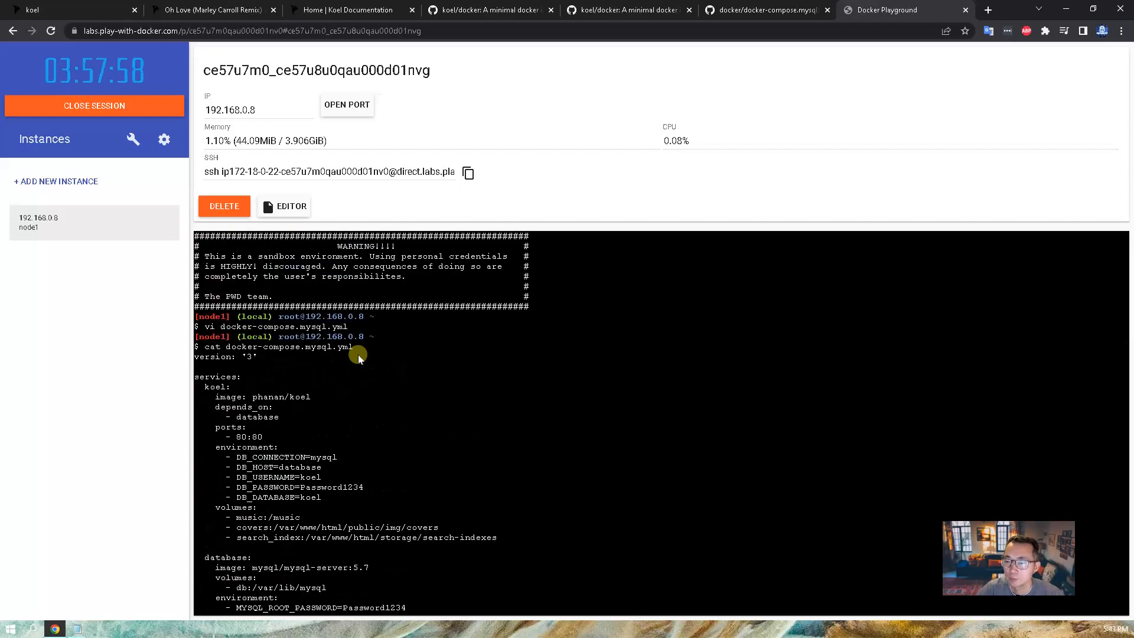
{"action": "left_click", "coordinate": [626, 12]}
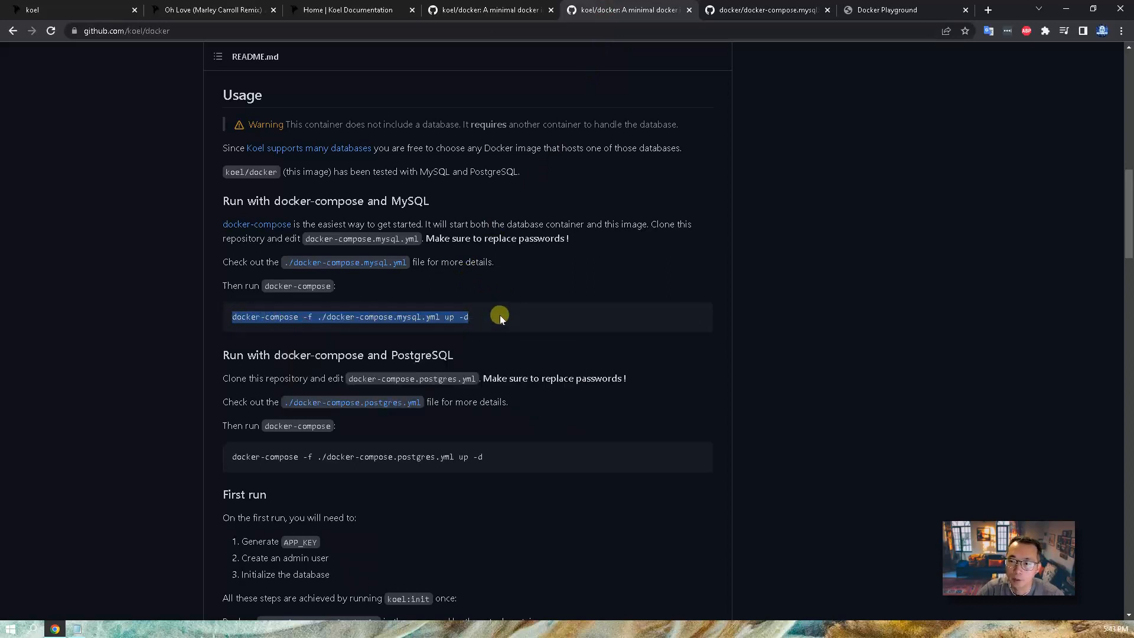
{"action": "mouse_move", "coordinate": [510, 315]}
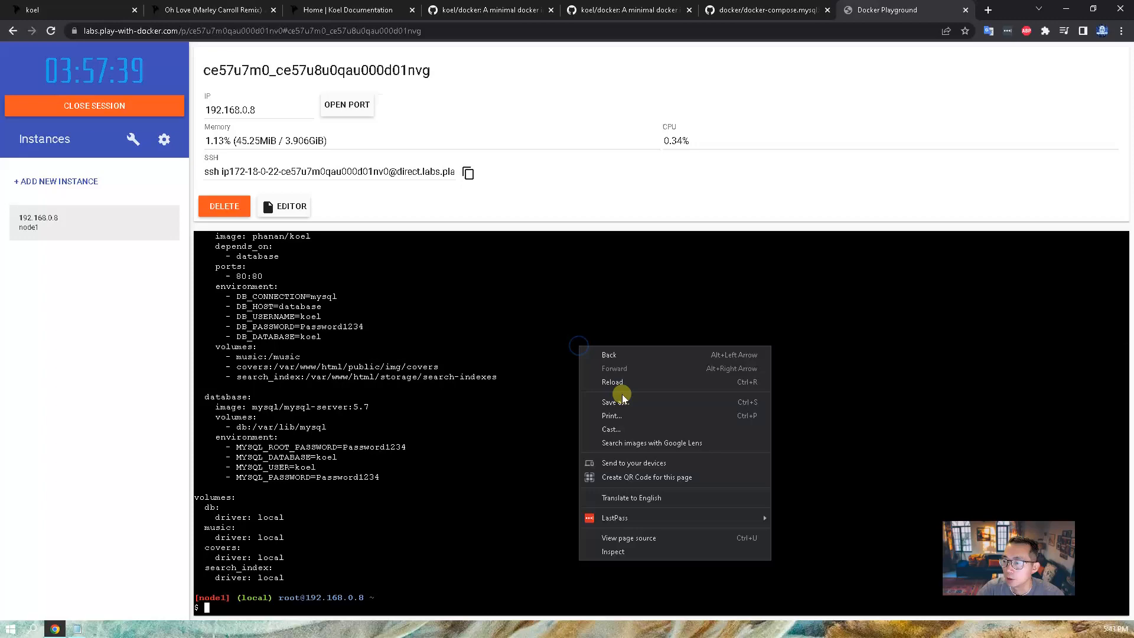
- Run docker-compose -f ./docker-compose.mysql.yml up -d in the node1 terminal
{"action": "left_click", "coordinate": [520, 463]}
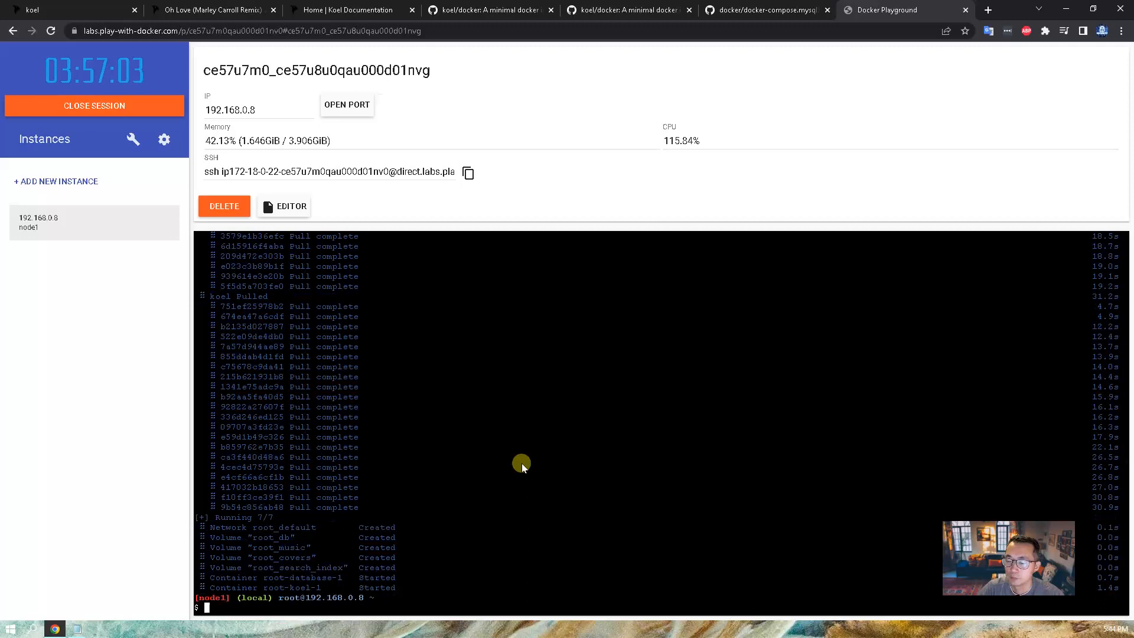
{"action": "left_click", "coordinate": [347, 105]}
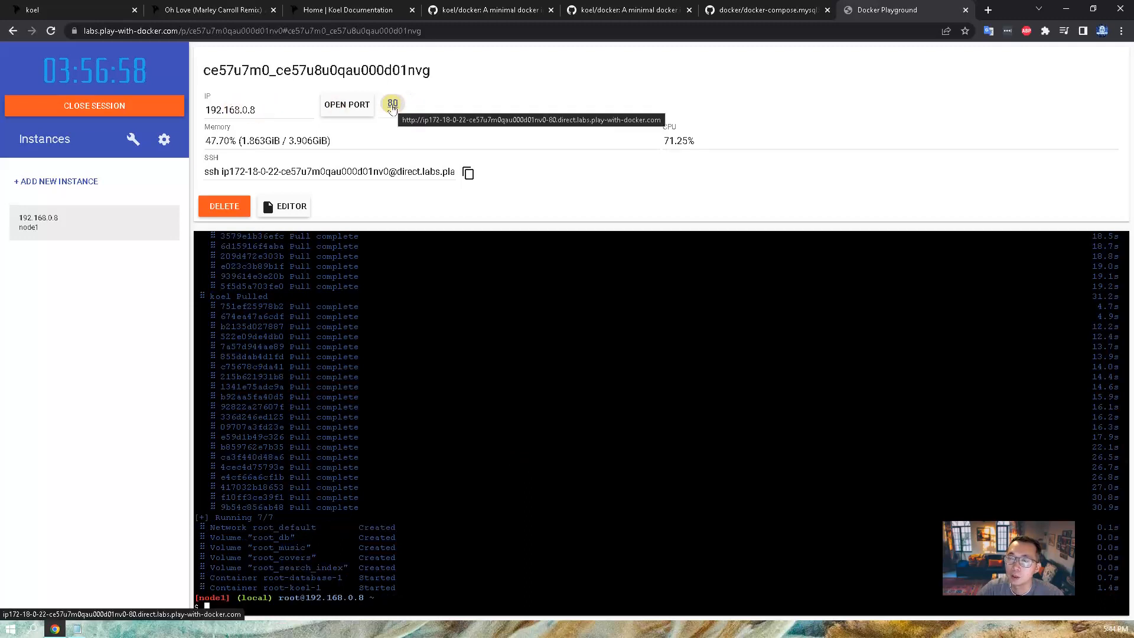
- Open Koel's login page via the port 80 badge, then return to the GitHub compose file
{"action": "left_click", "coordinate": [392, 104]}
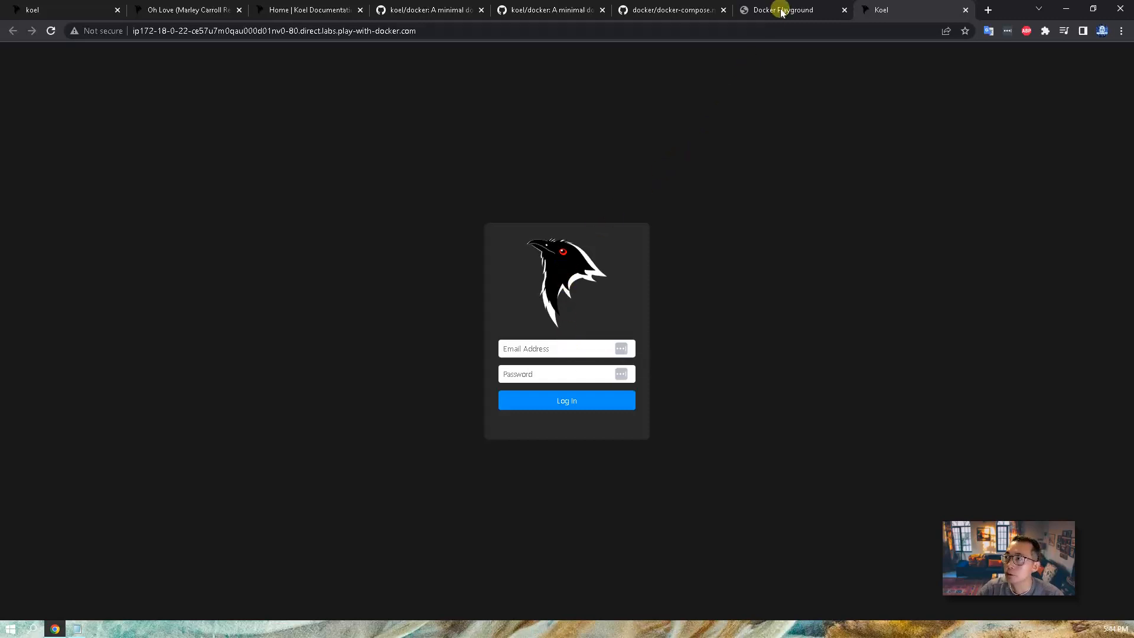
{"action": "left_click", "coordinate": [783, 10]}
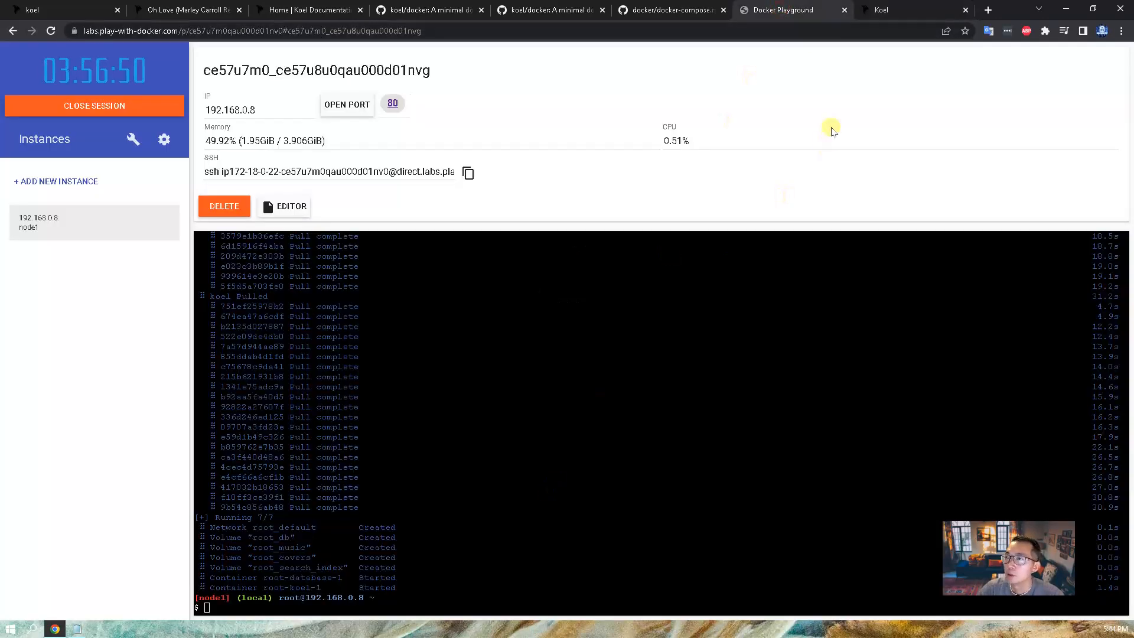
{"action": "mouse_move", "coordinate": [578, 49]}
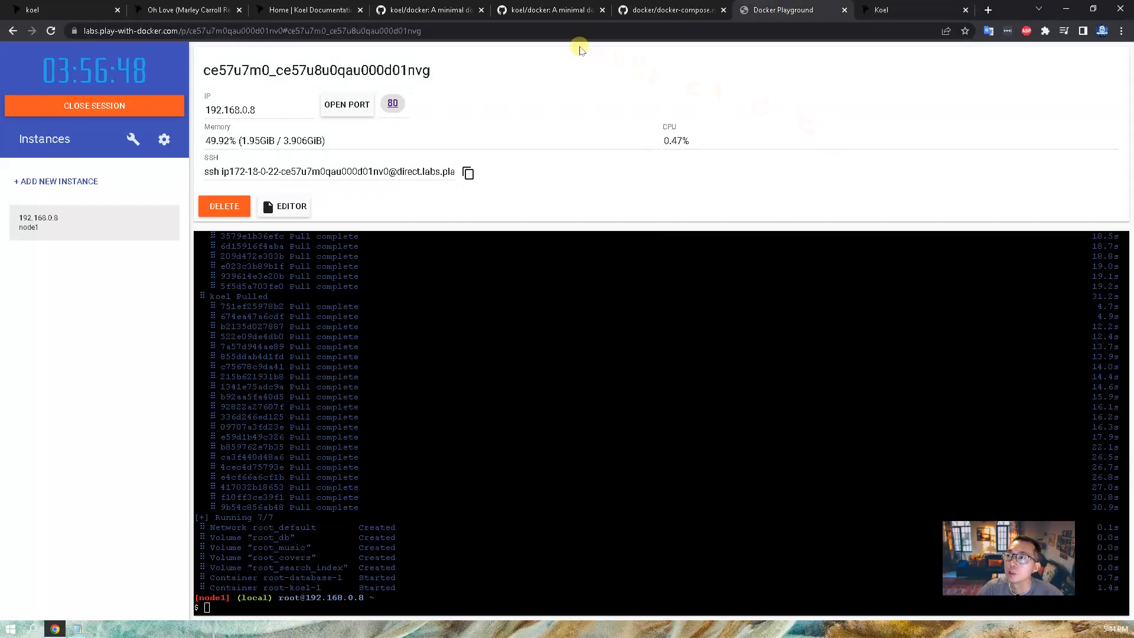
{"action": "mouse_move", "coordinate": [546, 13]}
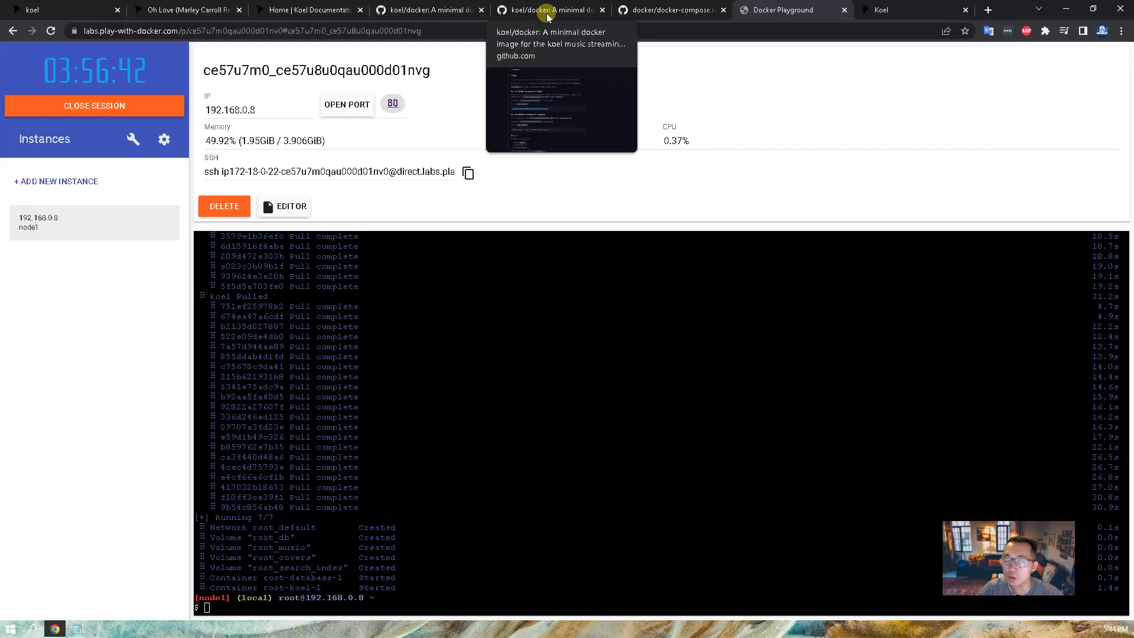
{"action": "mouse_move", "coordinate": [666, 10]}
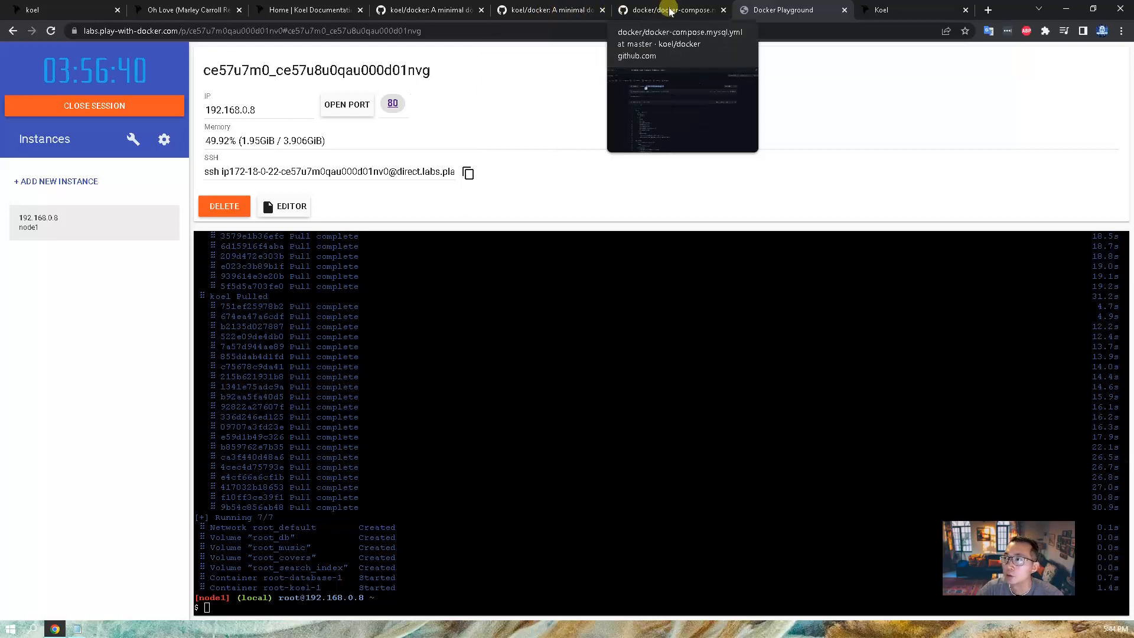
{"action": "left_click", "coordinate": [670, 10]}
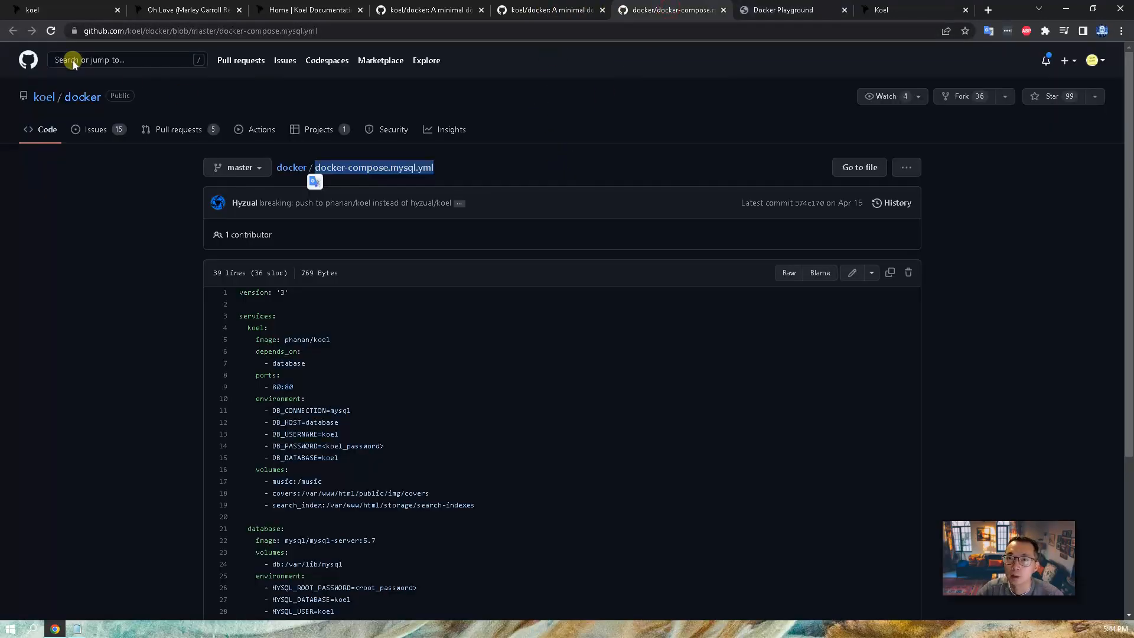
- Copy the README's First run docker exec command and bring up Notepad to paste it
{"action": "left_click", "coordinate": [555, 10]}
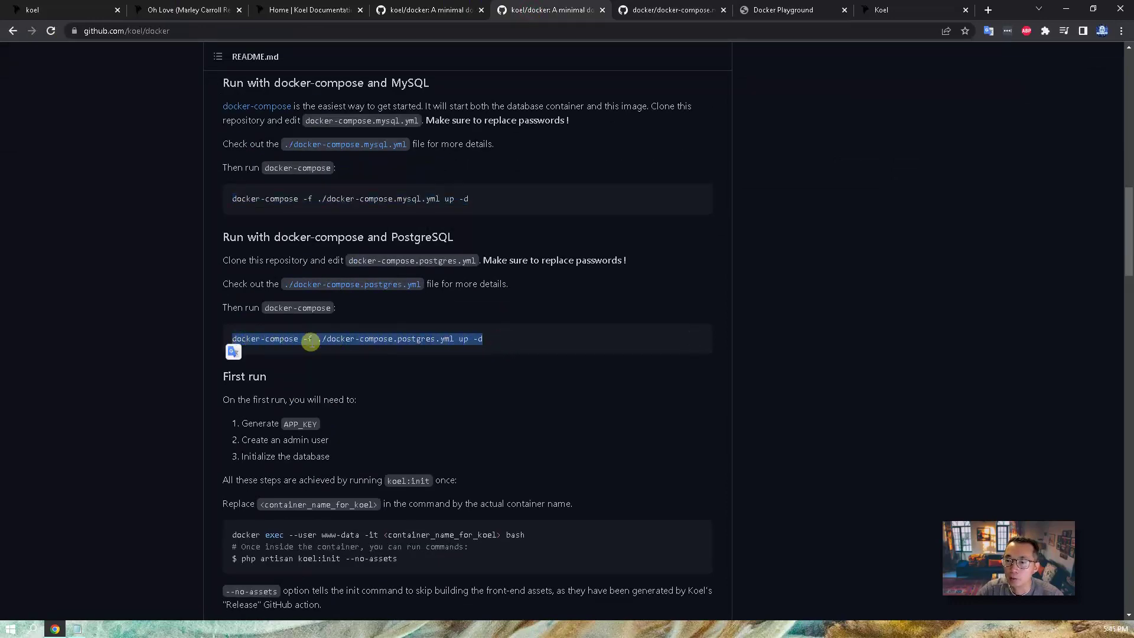
{"action": "scroll", "scroll_direction": "down", "scroll_amount": 3}
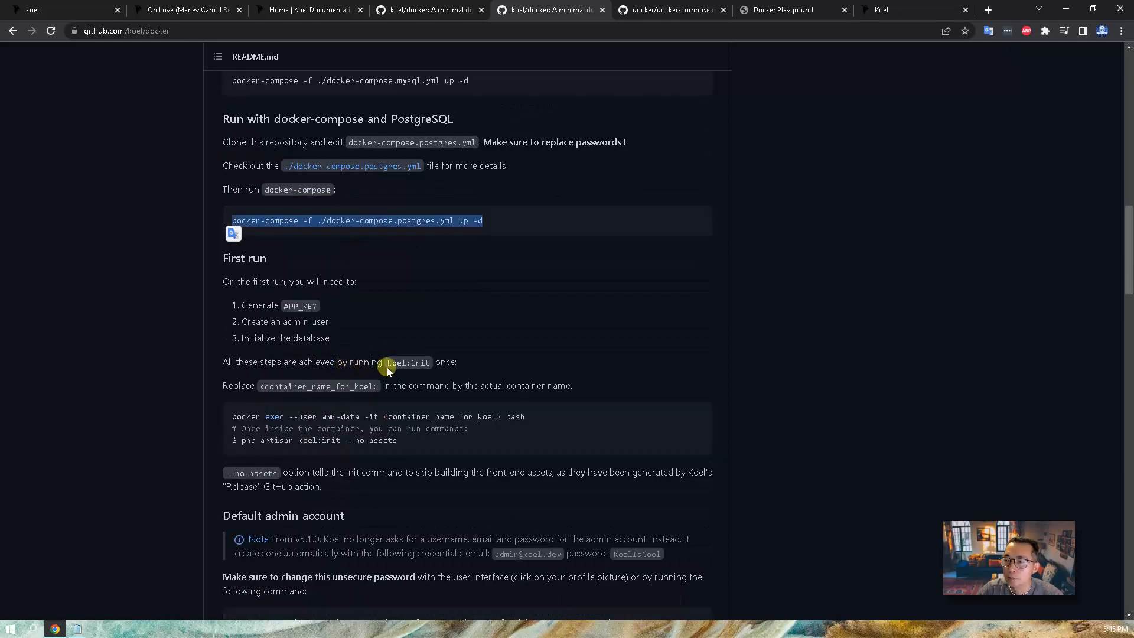
{"action": "scroll", "scroll_direction": "down", "scroll_amount": 3}
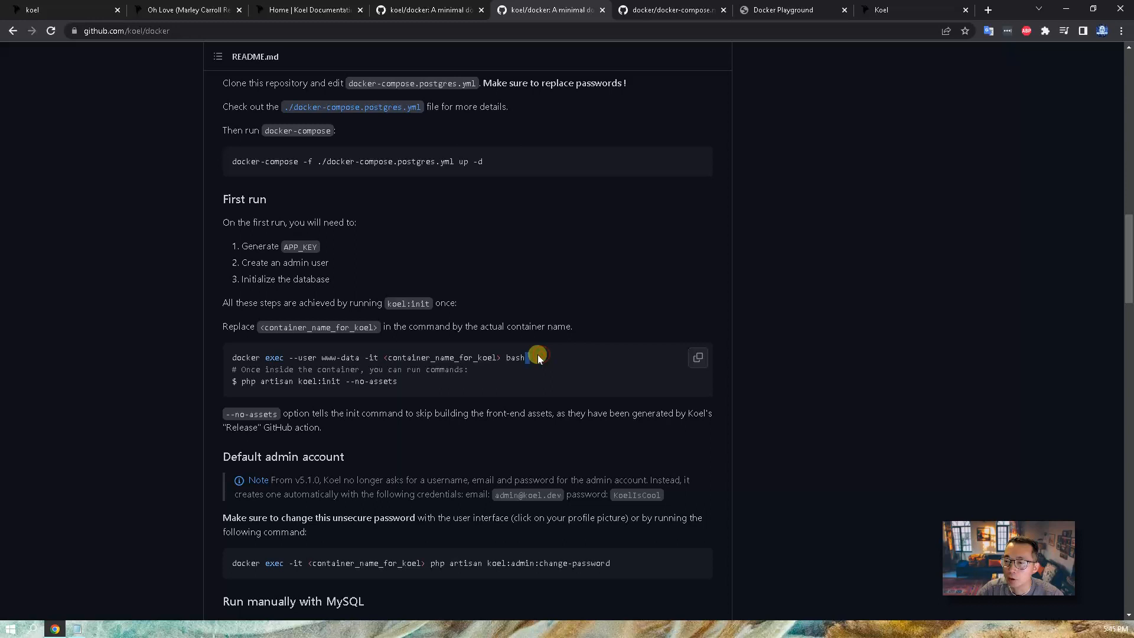
{"action": "right_click", "coordinate": [536, 357]}
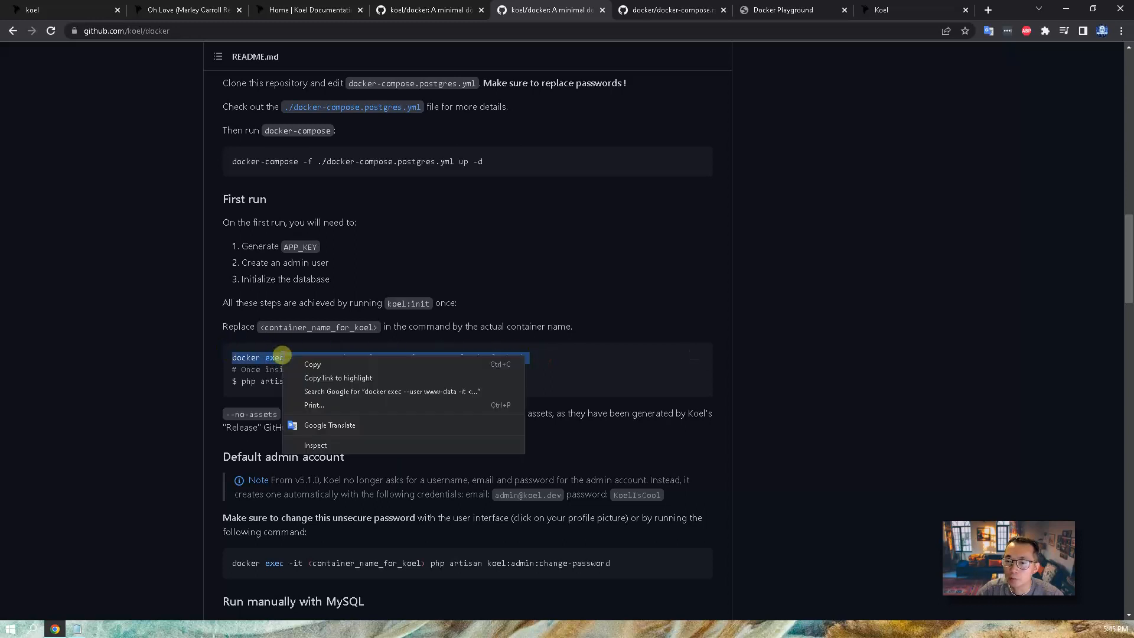
{"action": "left_click", "coordinate": [396, 357]}
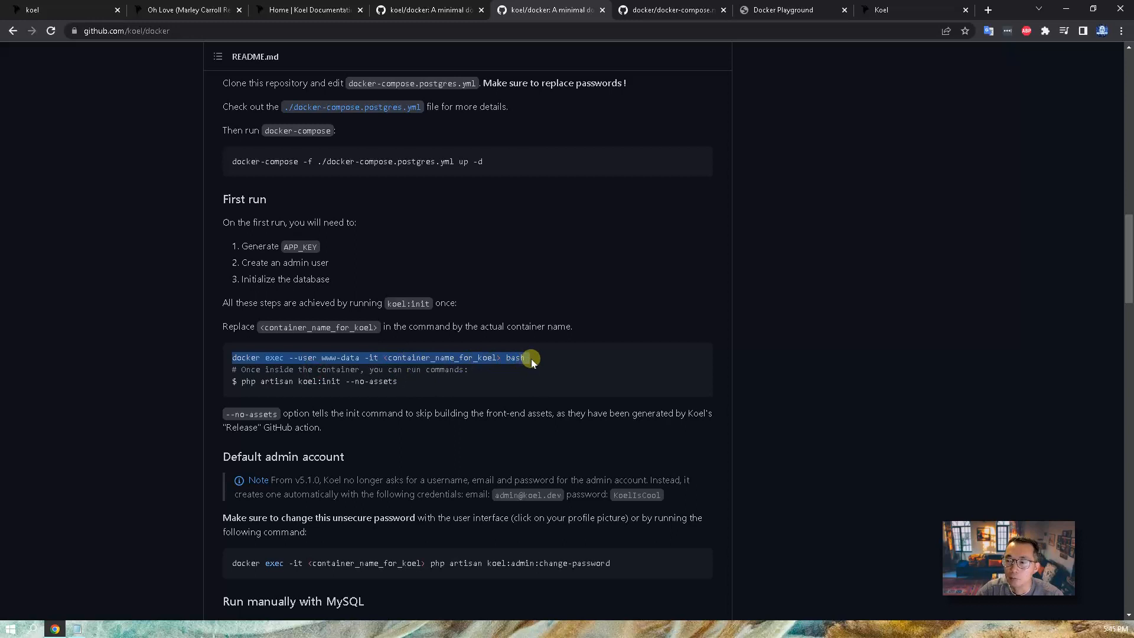
{"action": "left_click", "coordinate": [529, 359]}
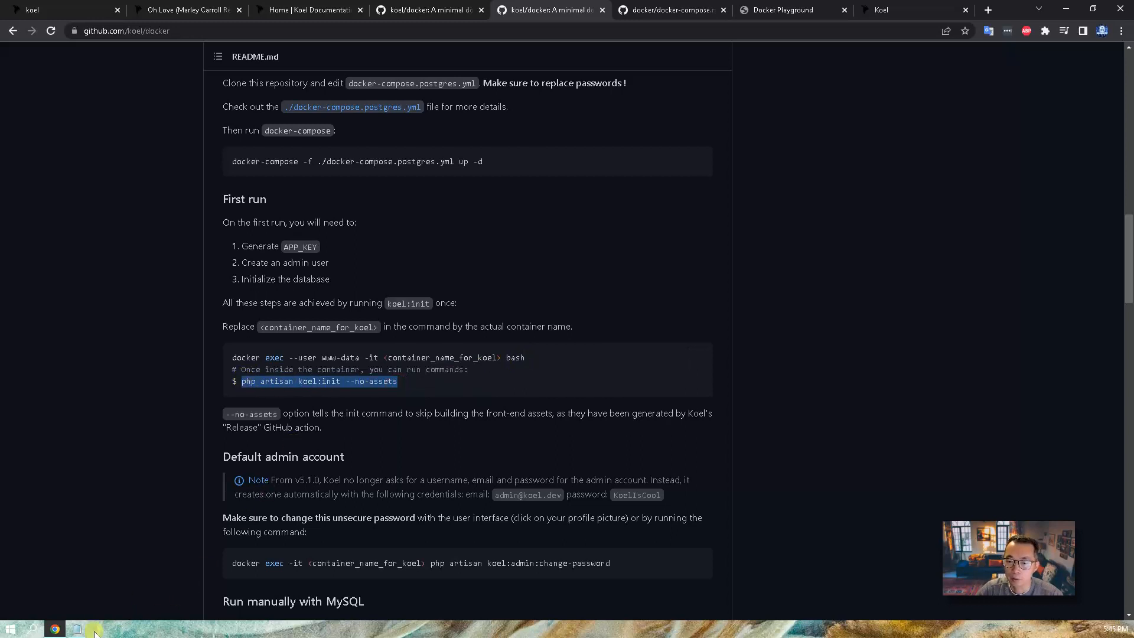
{"action": "left_click", "coordinate": [76, 629]}
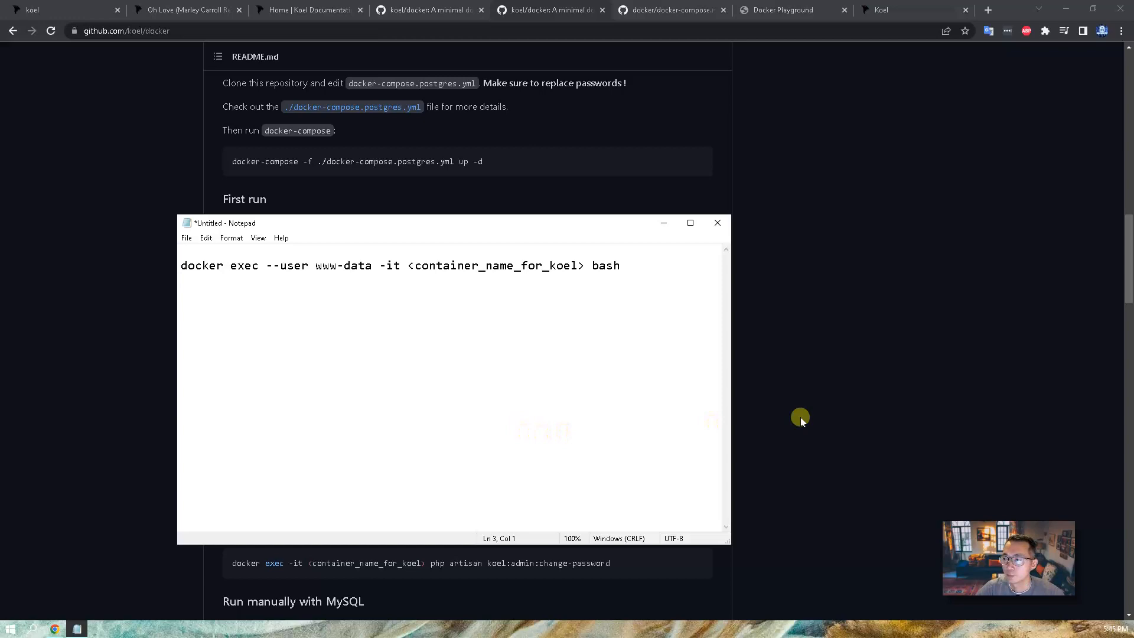
- List running containers, then overwrite the Notepad placeholder with root-koel-1
{"action": "left_click", "coordinate": [783, 10]}
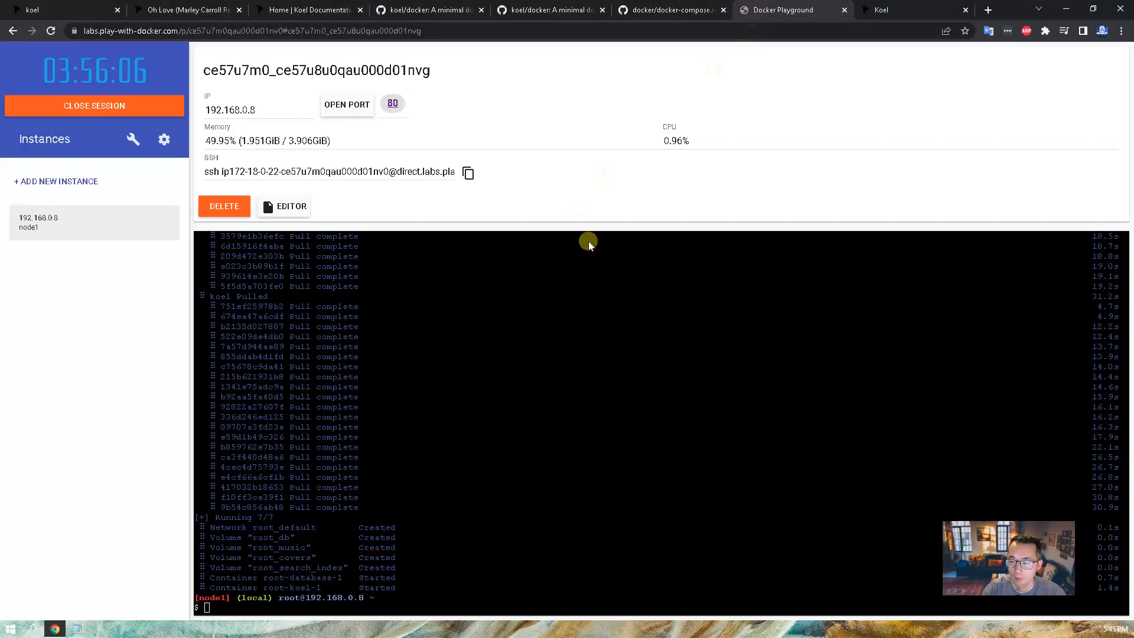
{"action": "type", "text": "docker exec --user www-data -it <container_name_for_koel> bash"}
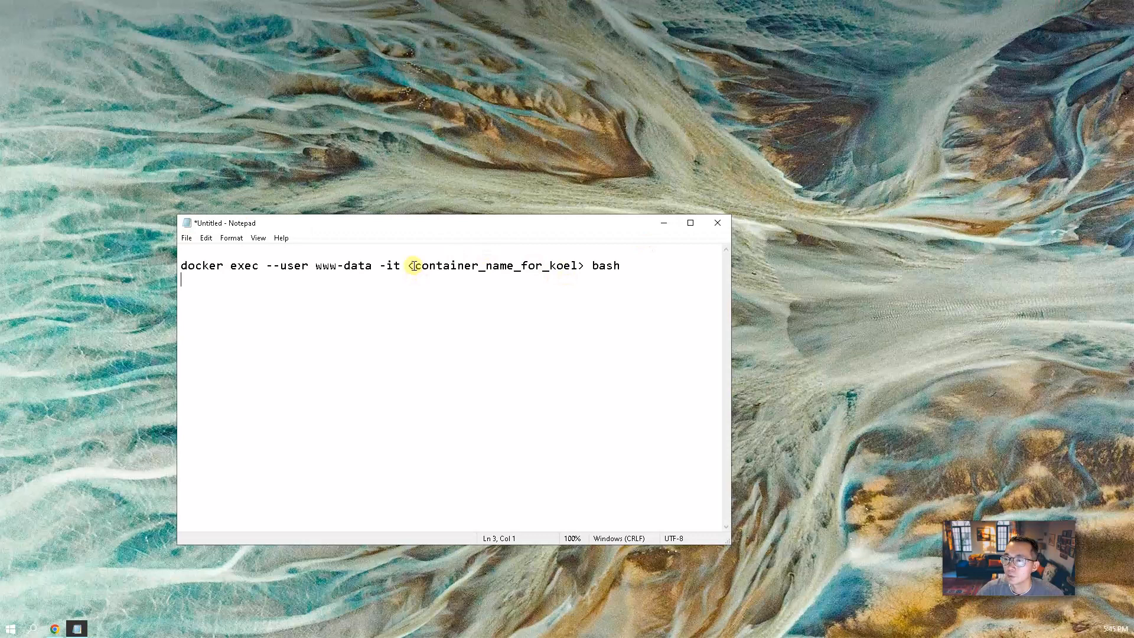
{"action": "double_click", "coordinate": [494, 265]}
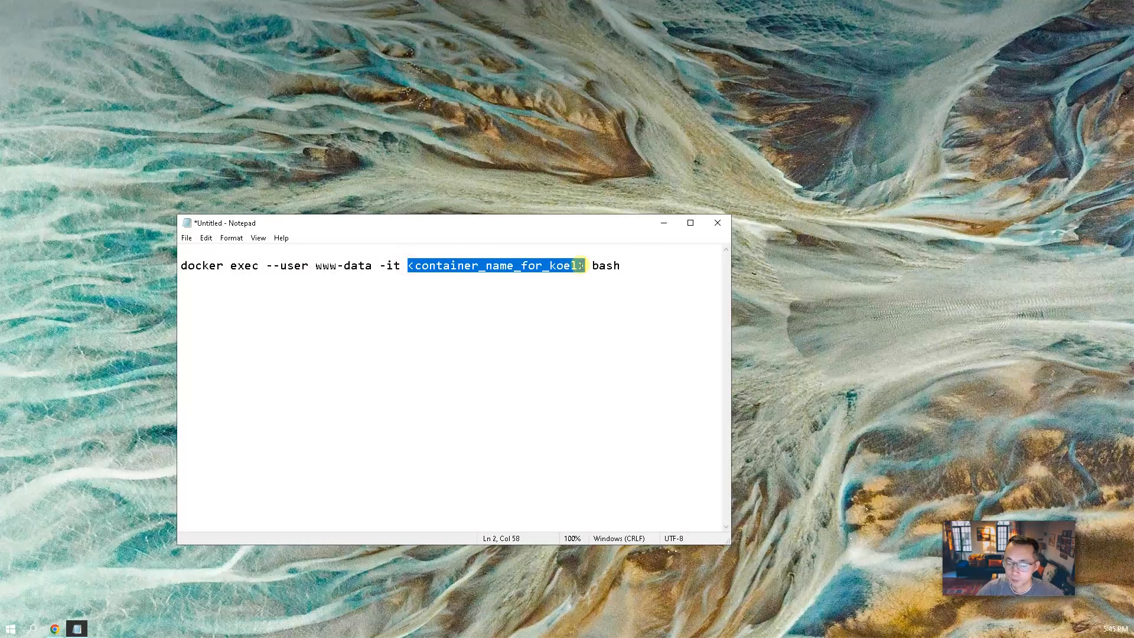
{"action": "type", "text": "roo-"}
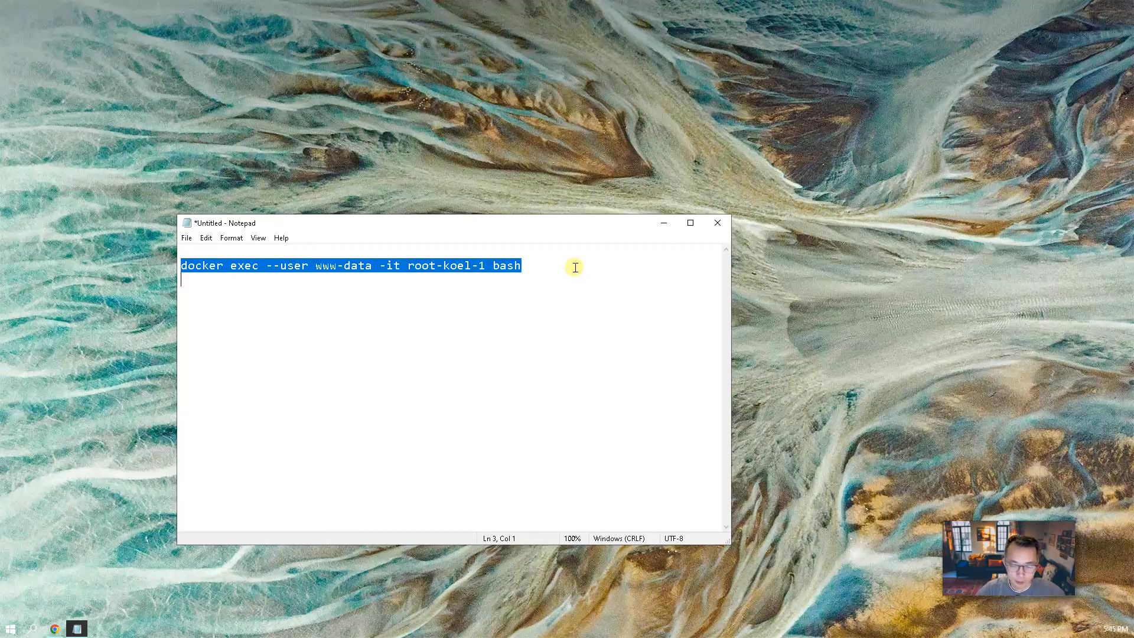
{"action": "mouse_move", "coordinate": [515, 295]}
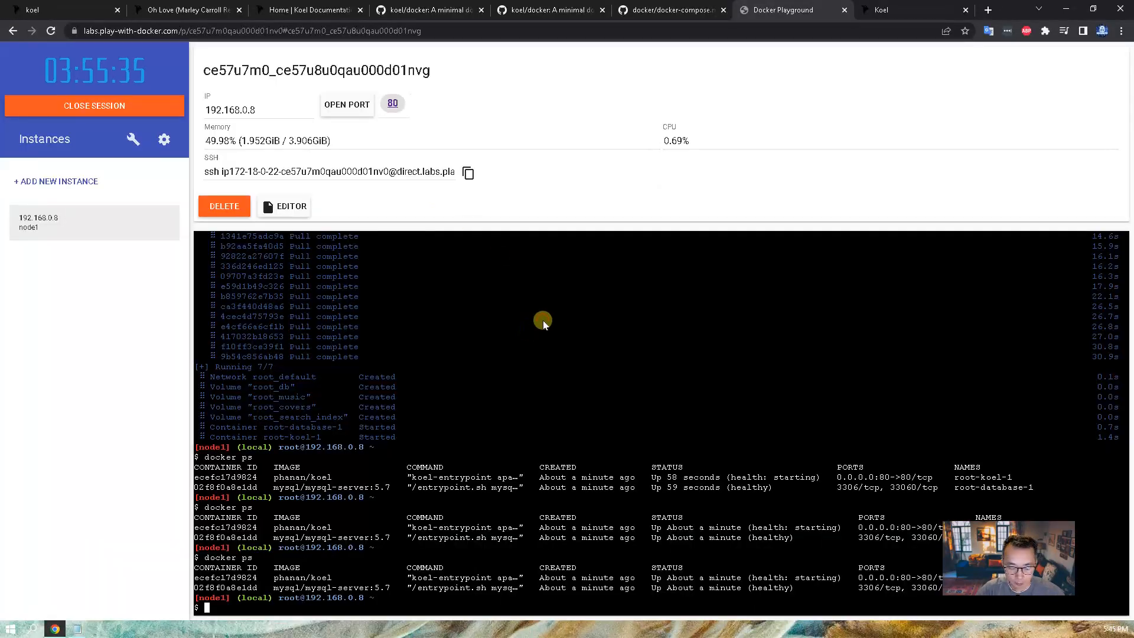
- Run docker exec --user www-data -it root-koel-1 bash to enter the Koel container
{"action": "type", "text": "docker exec --user www-data -it root-koel-1 bash"}
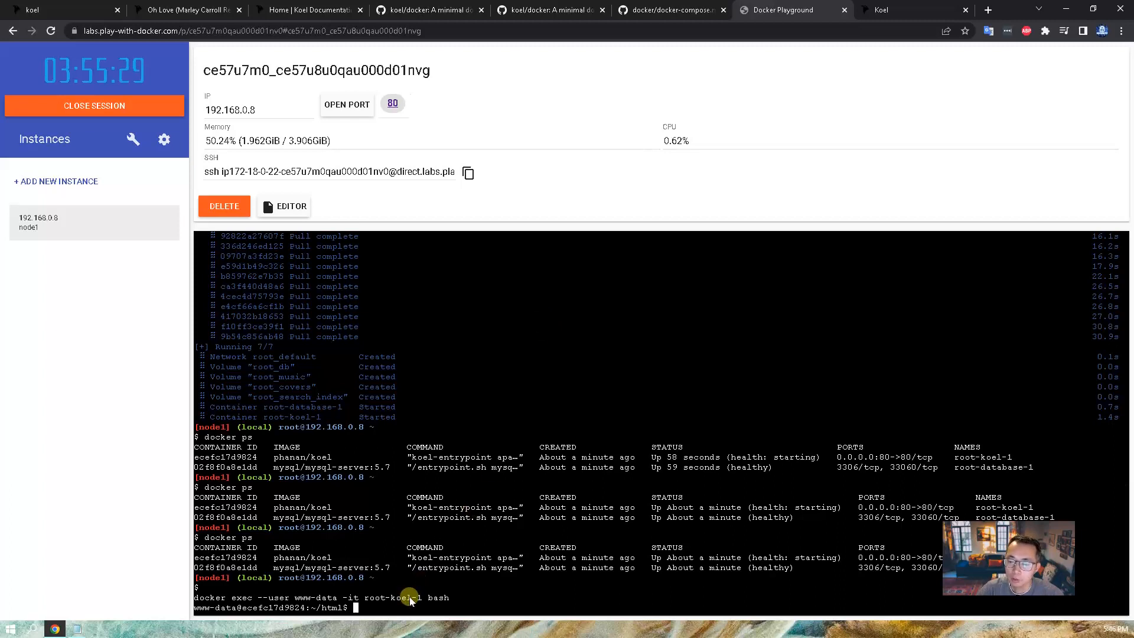
{"action": "mouse_move", "coordinate": [629, 65]}
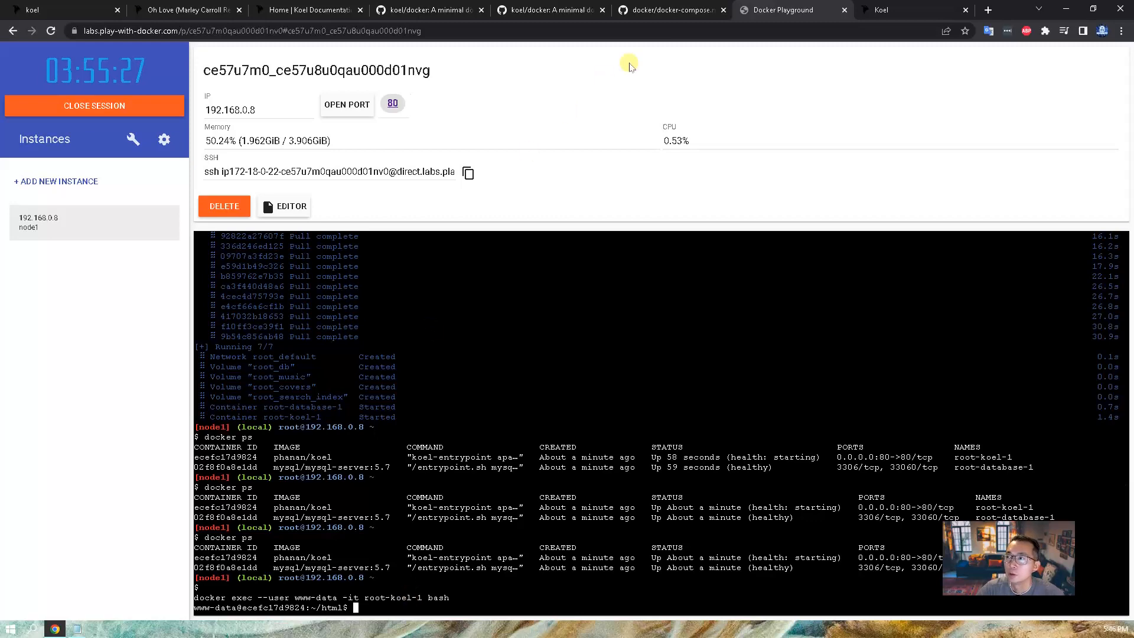
{"action": "left_click", "coordinate": [558, 10]}
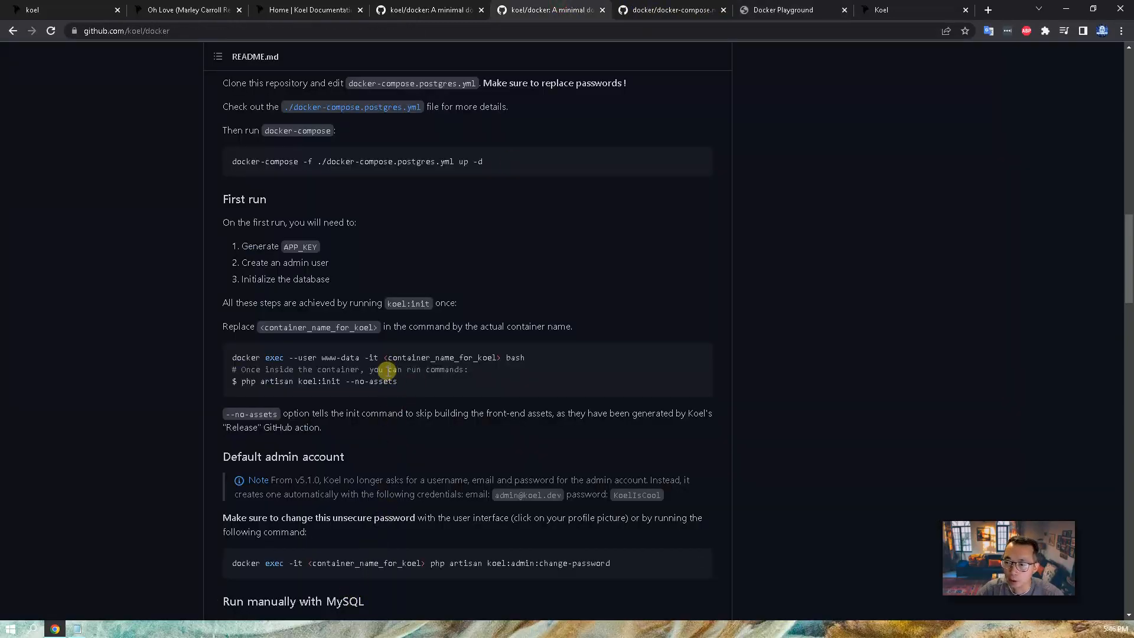
{"action": "mouse_move", "coordinate": [358, 460]}
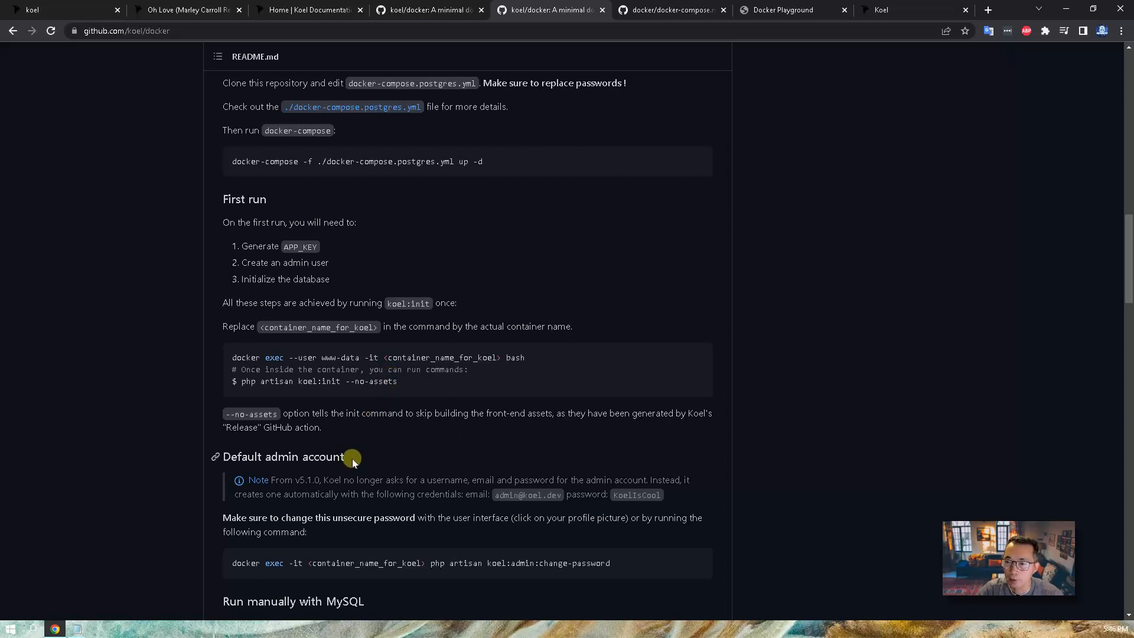
{"action": "mouse_move", "coordinate": [320, 248]}
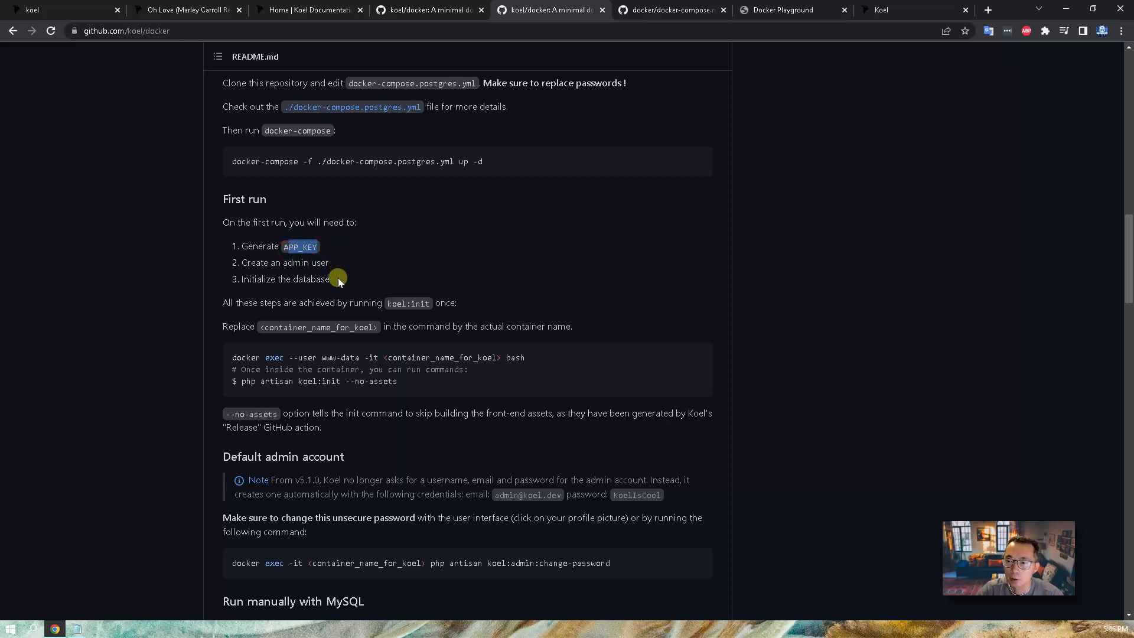
{"action": "mouse_move", "coordinate": [330, 283]}
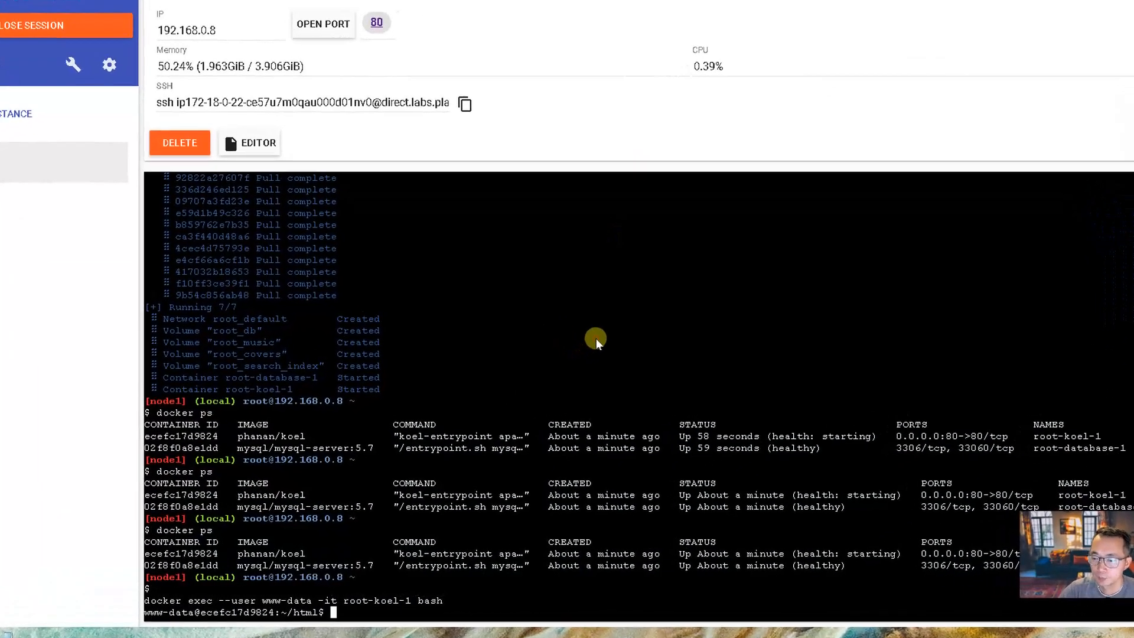
- Run php artisan koel:init --no-assets inside the container shell
{"action": "type", "text": "php artisan koel:init --no-assets"}
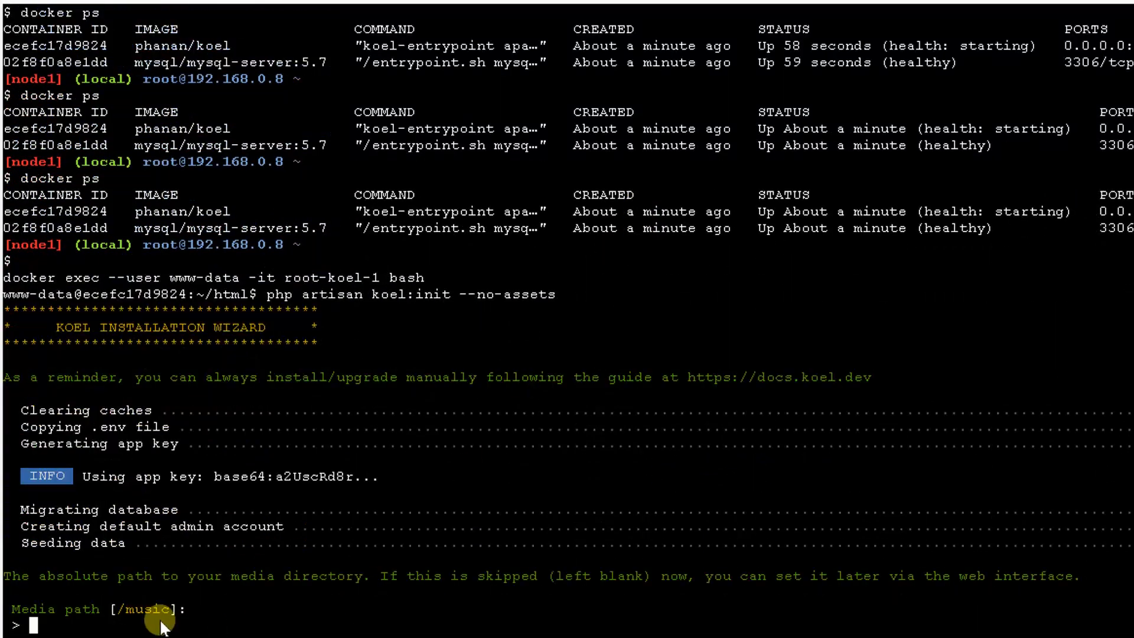
{"action": "mouse_move", "coordinate": [97, 620]}
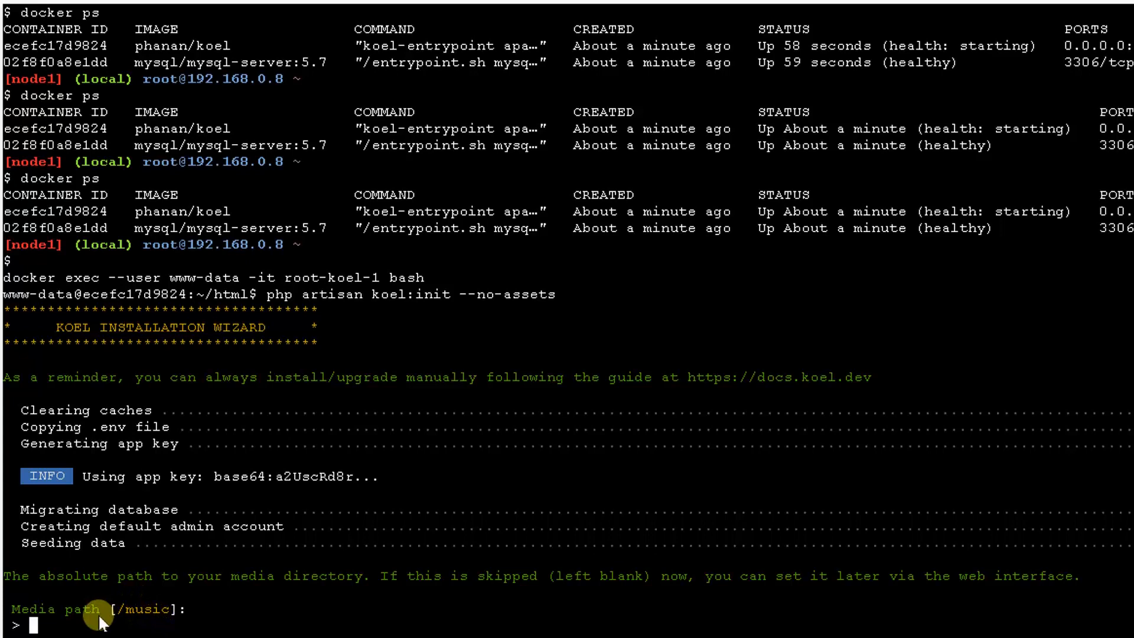
{"action": "mouse_move", "coordinate": [249, 611]}
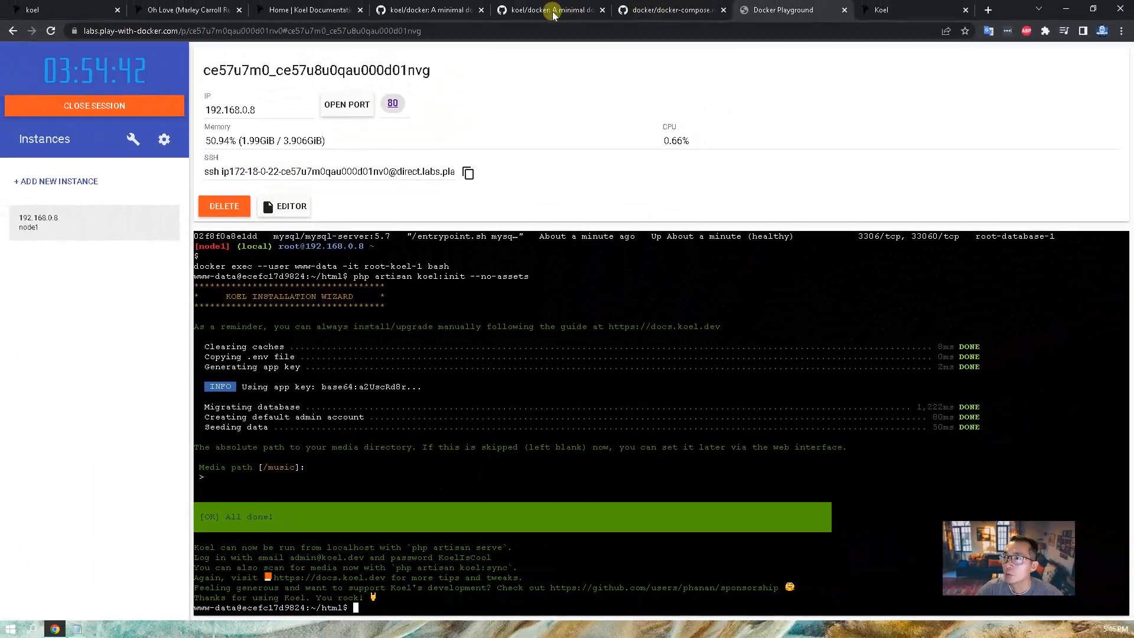
{"action": "left_click", "coordinate": [553, 10]}
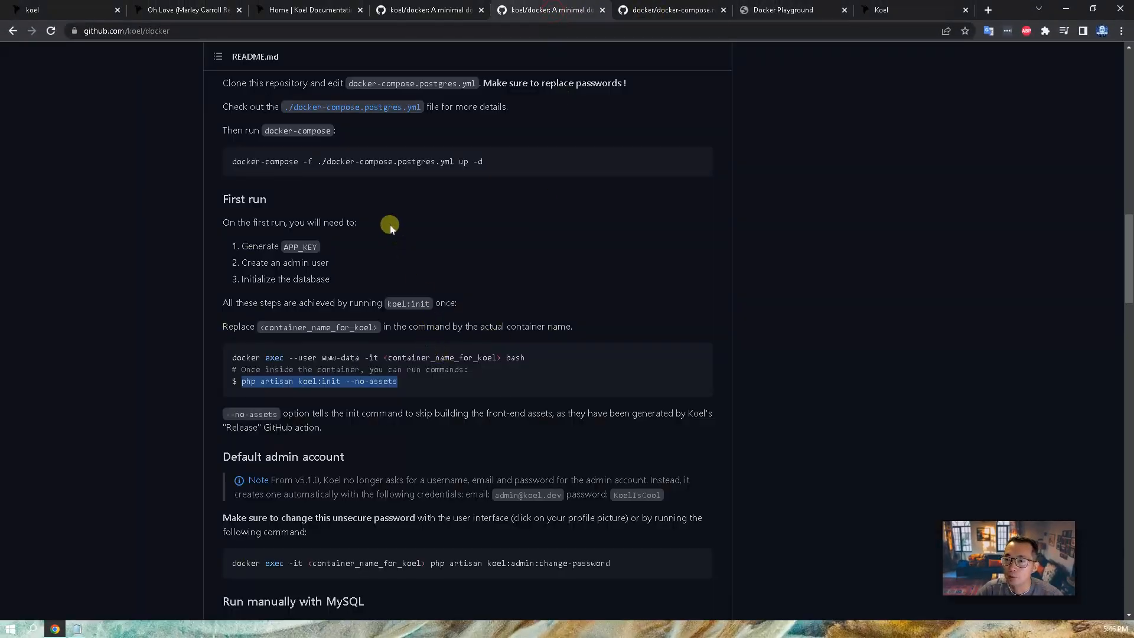
{"action": "scroll", "scroll_direction": "down", "scroll_amount": 3}
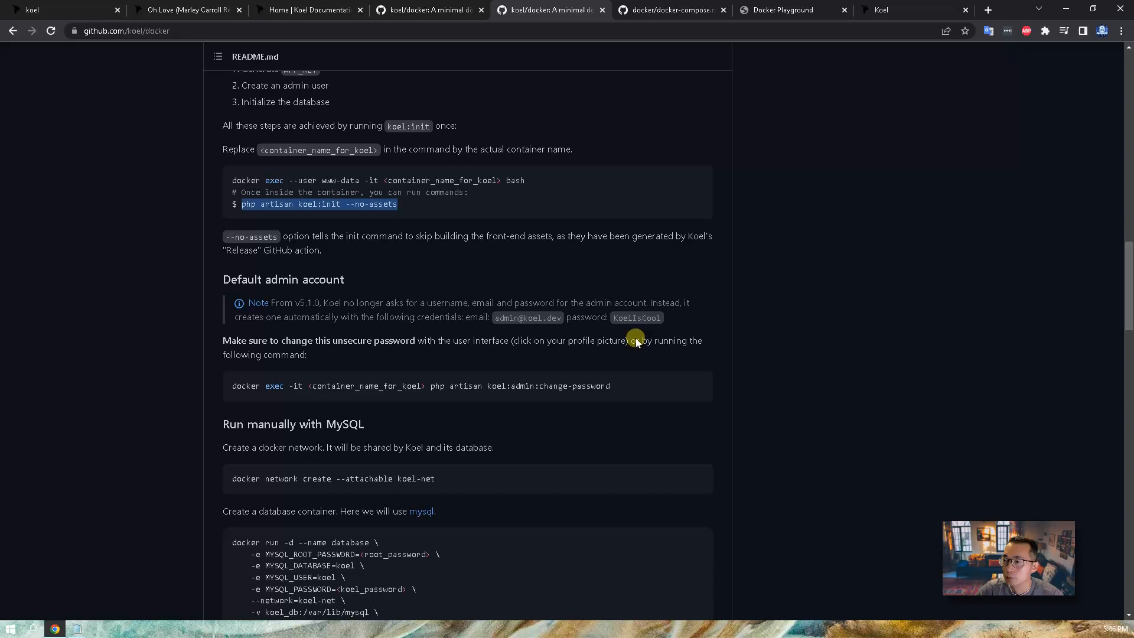
{"action": "double_click", "coordinate": [527, 317]}
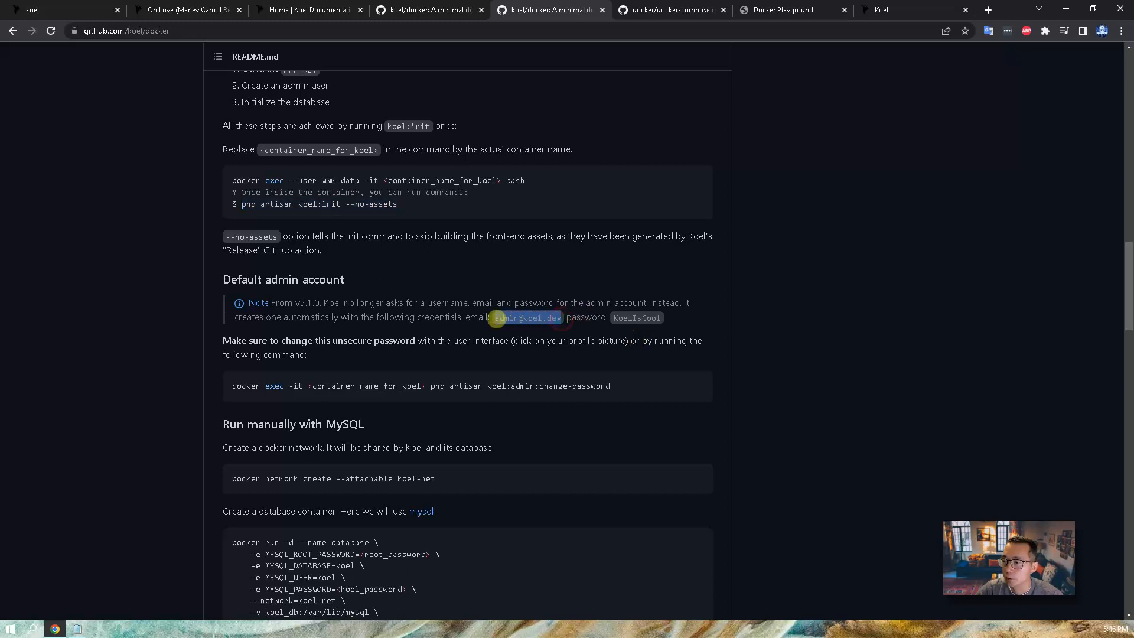
{"action": "left_click", "coordinate": [901, 11]}
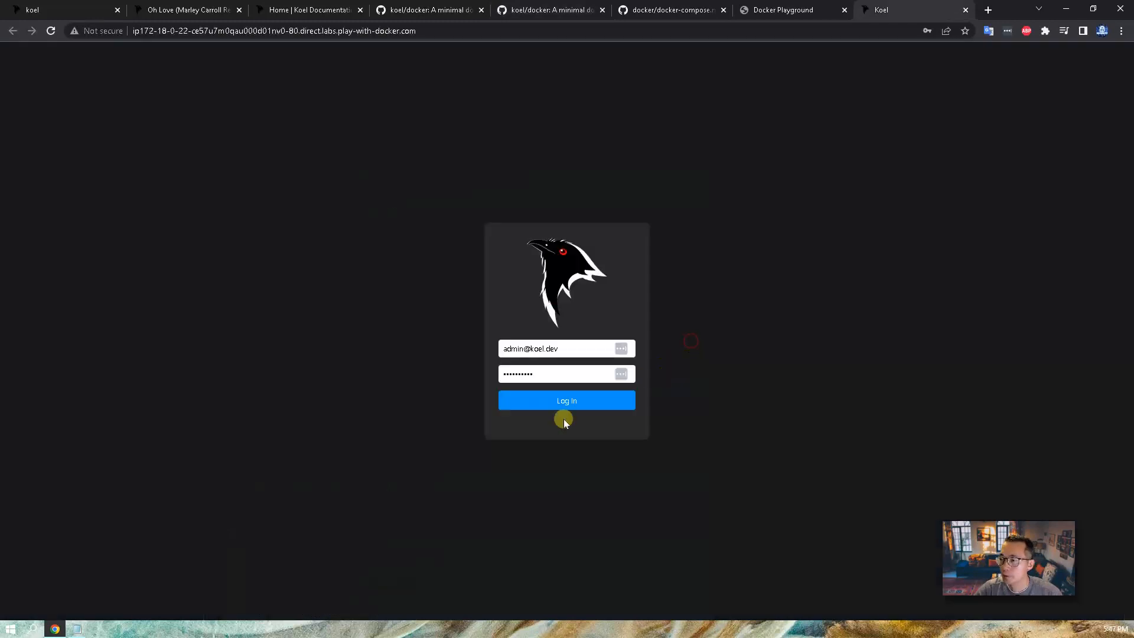
{"action": "left_click", "coordinate": [566, 401]}
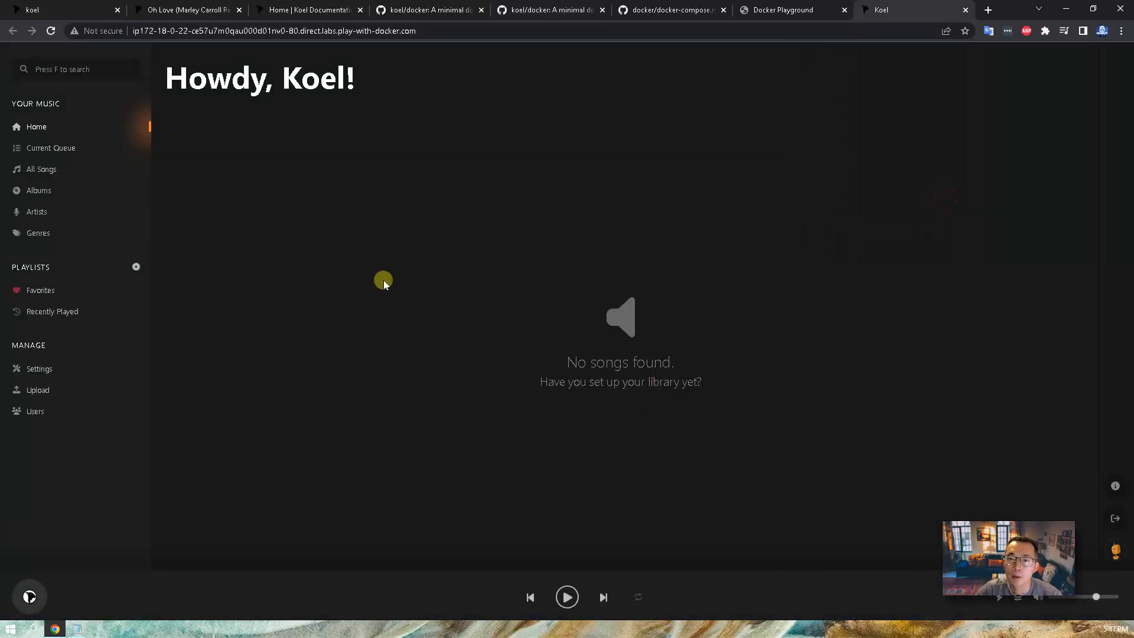
{"action": "mouse_move", "coordinate": [304, 240]}
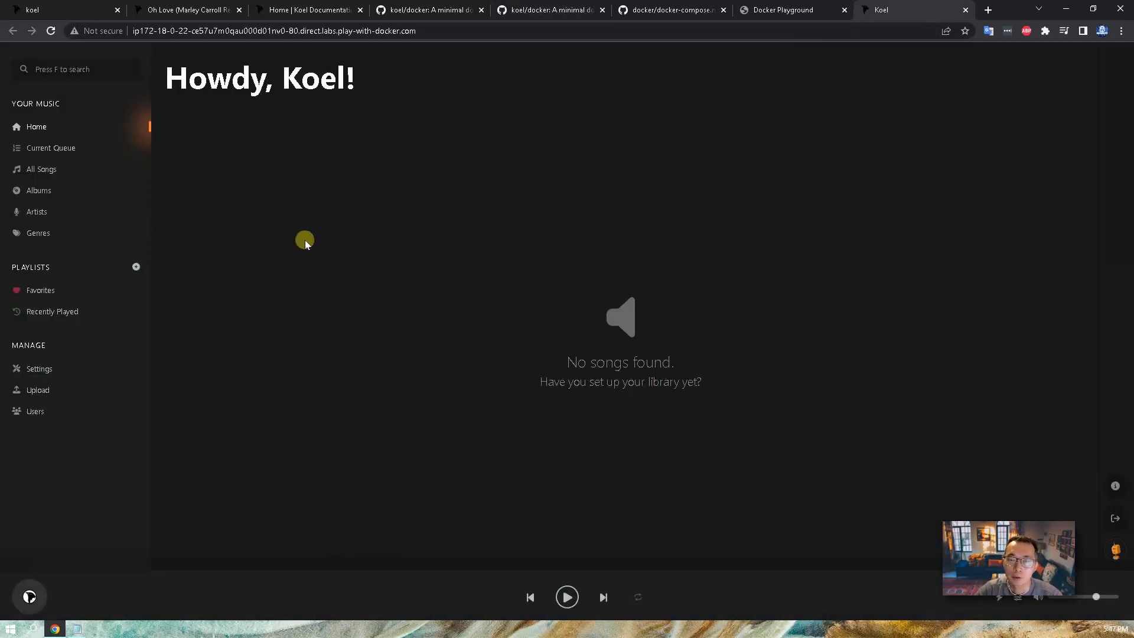
{"action": "mouse_move", "coordinate": [164, 309]}
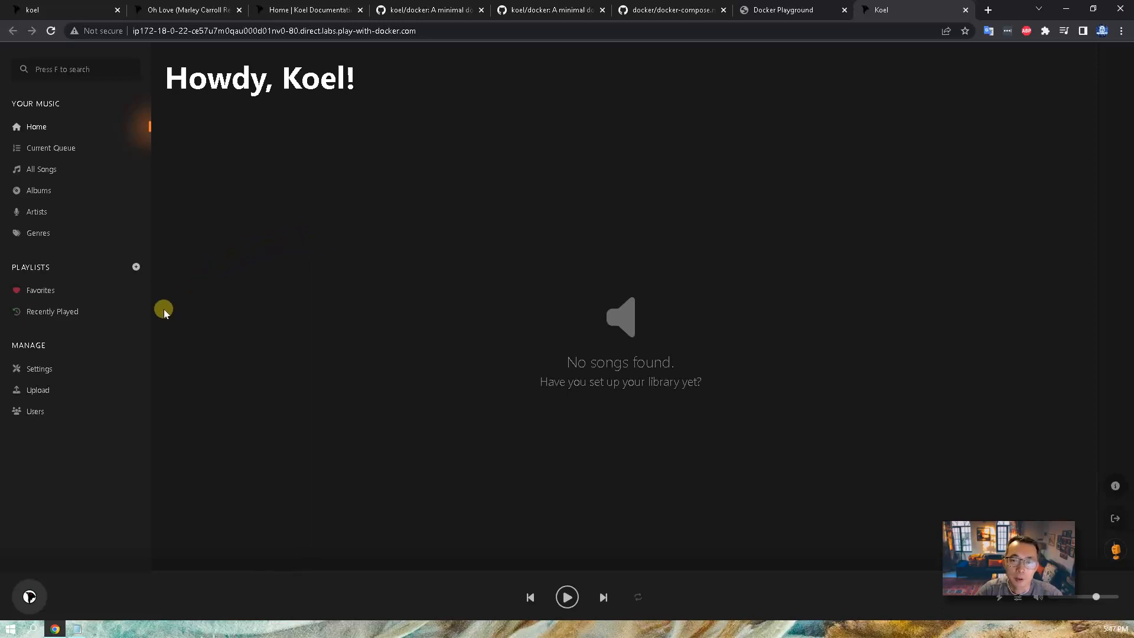
{"action": "mouse_move", "coordinate": [56, 150]}
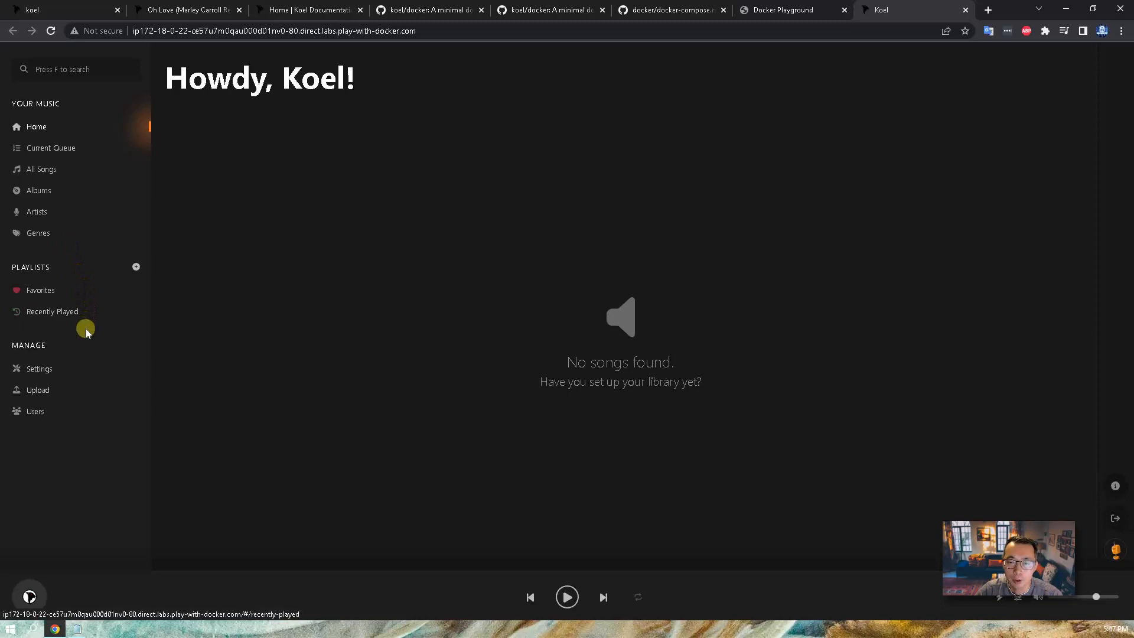
- Select four MP3 files from the computer on Koel's Upload page
{"action": "left_click", "coordinate": [38, 390]}
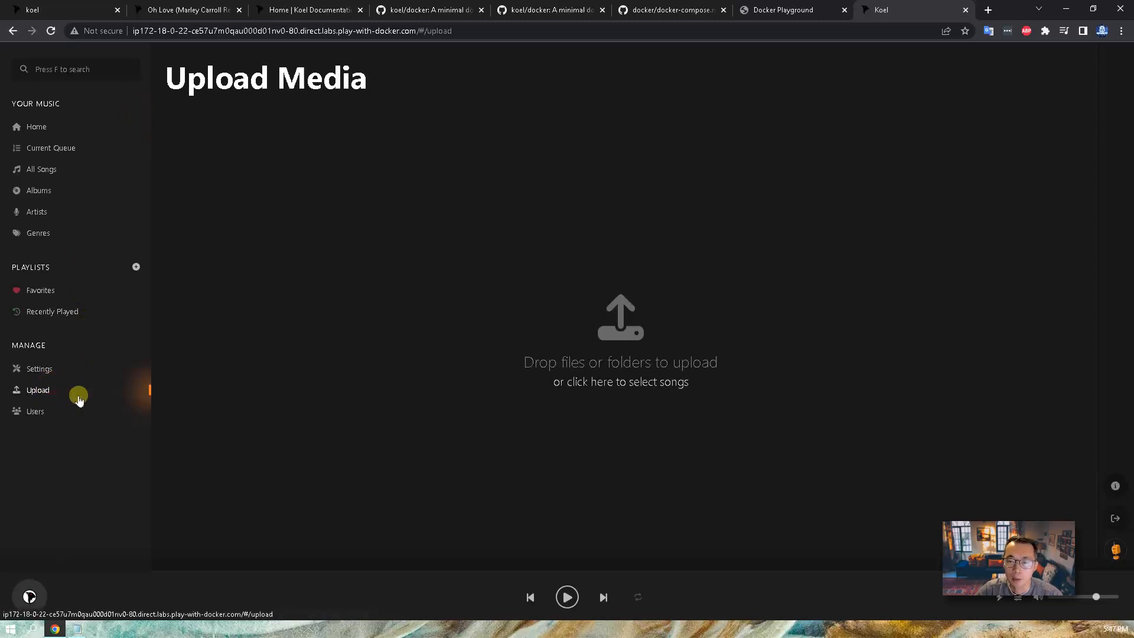
{"action": "mouse_move", "coordinate": [572, 285]}
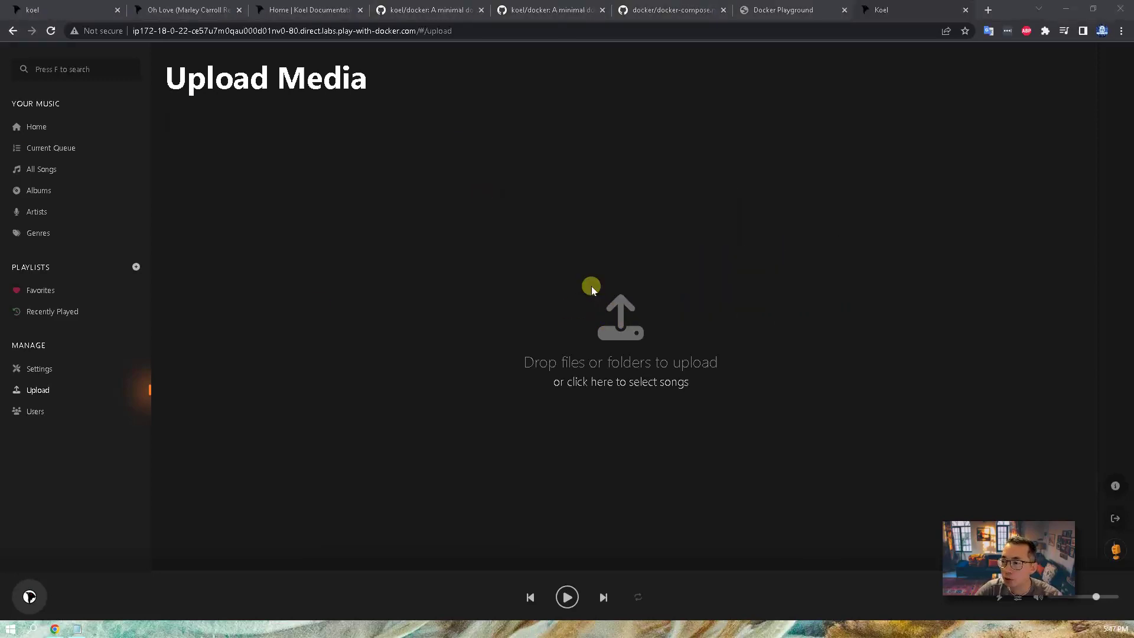
{"action": "left_click", "coordinate": [621, 318]}
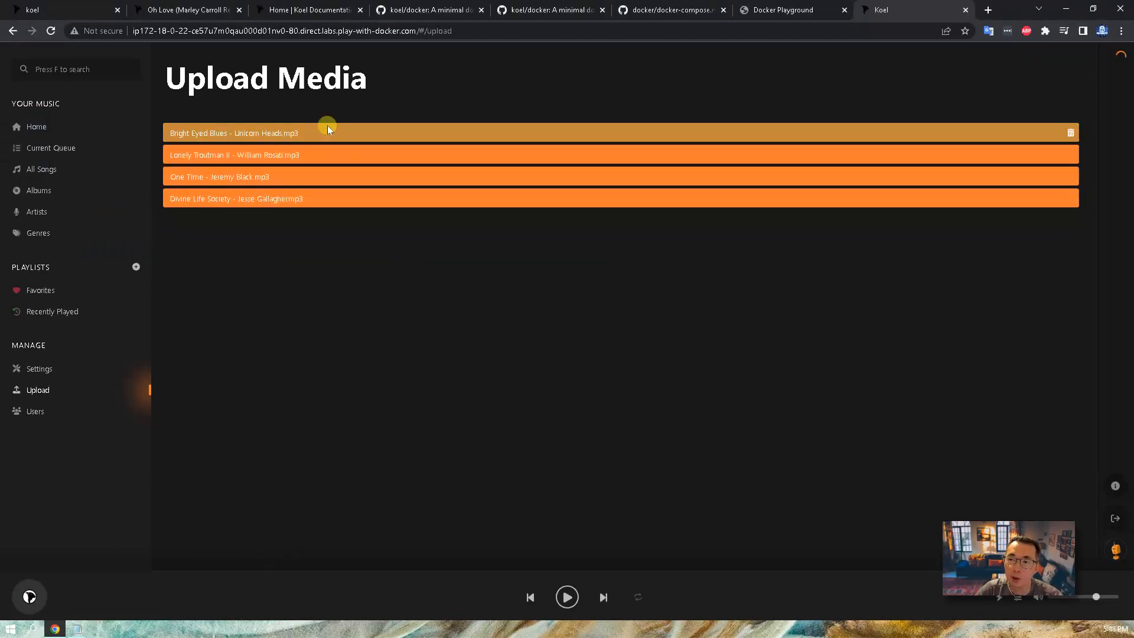
{"action": "left_click", "coordinate": [1070, 133]}
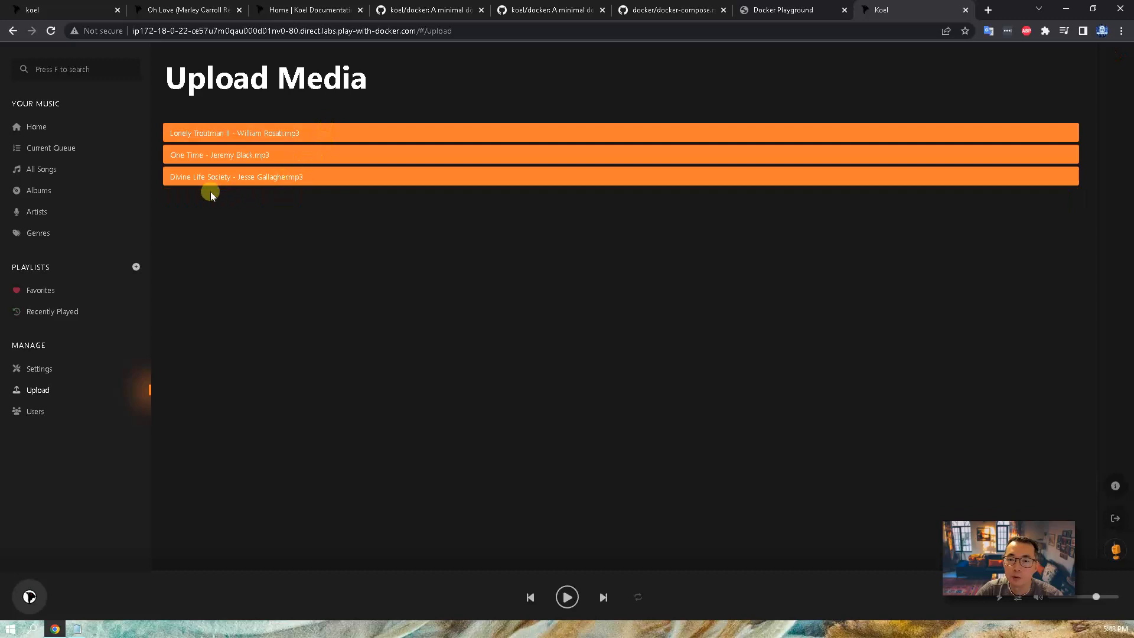
{"action": "left_click", "coordinate": [41, 170]}
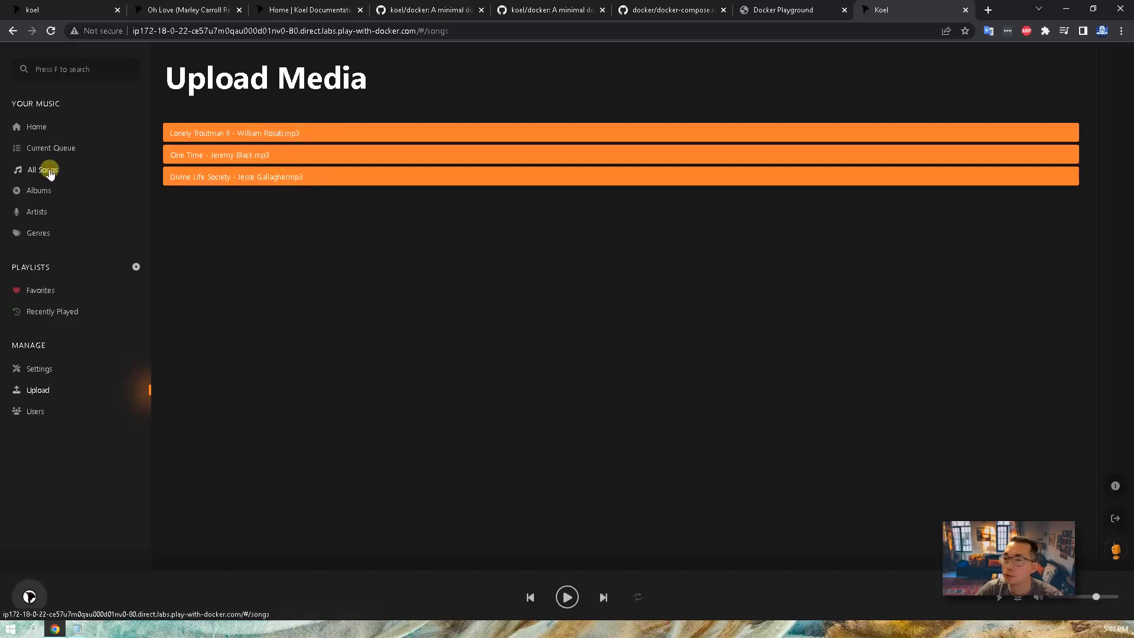
- Open All Songs and play Bright Eyed Blues, Digital Secrets and Shawl Paul, then pause
{"action": "left_click", "coordinate": [40, 170]}
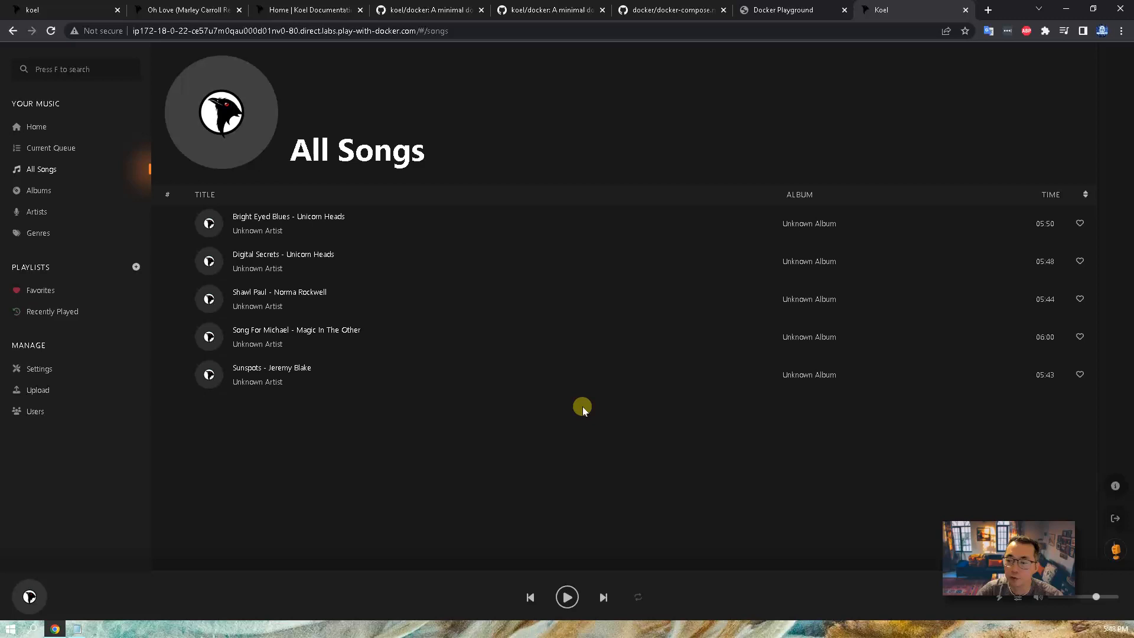
{"action": "double_click", "coordinate": [274, 221]}
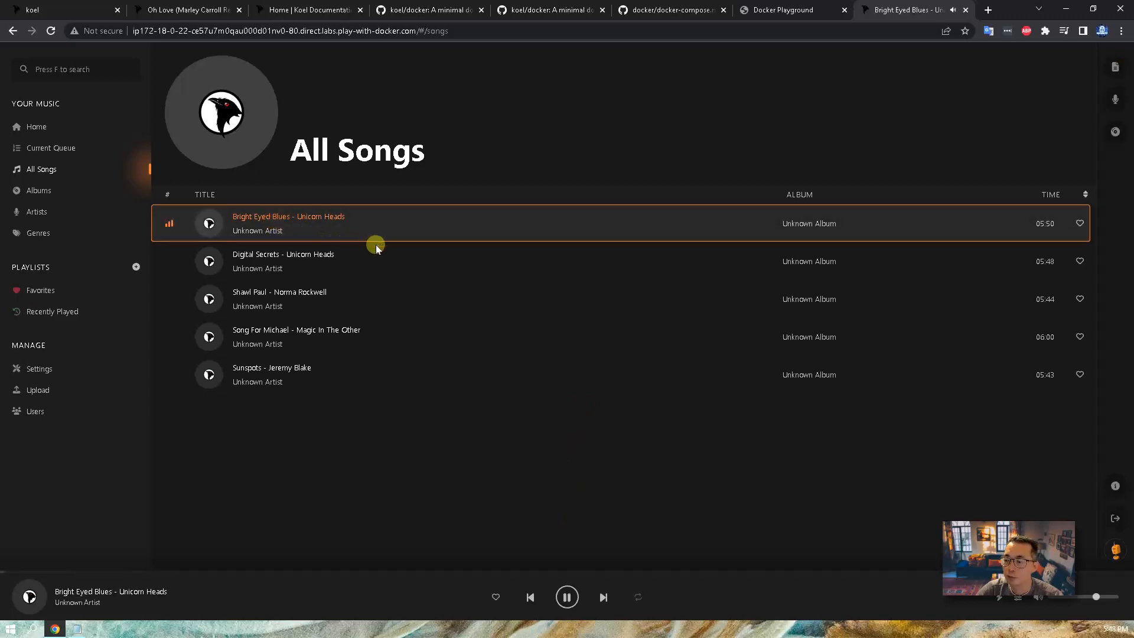
{"action": "mouse_move", "coordinate": [467, 306]}
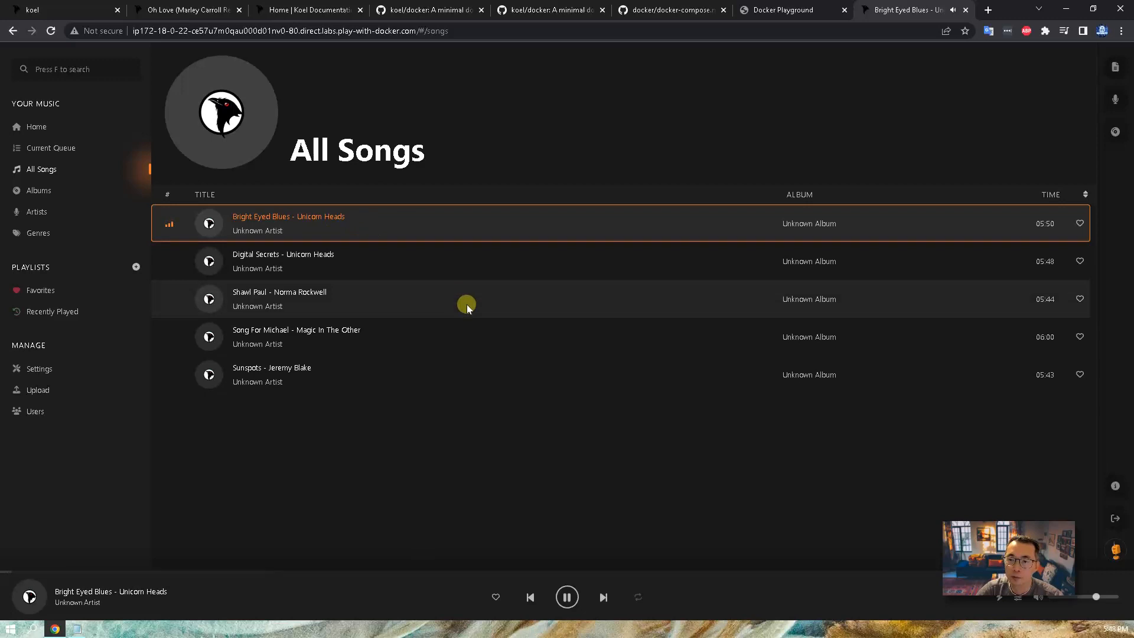
{"action": "mouse_move", "coordinate": [467, 293]}
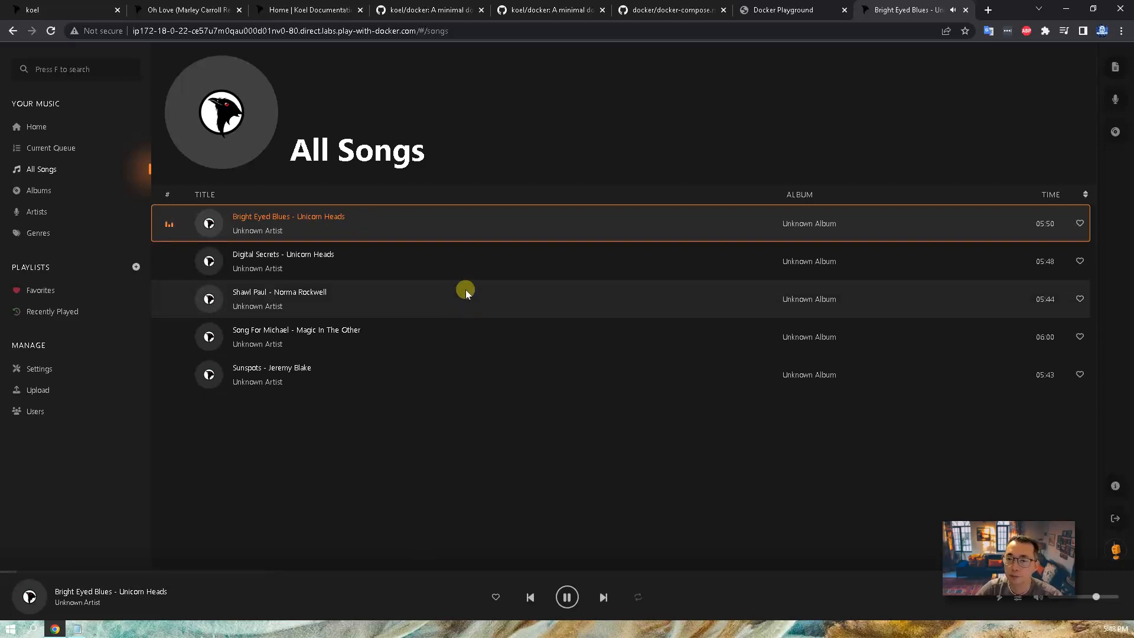
{"action": "double_click", "coordinate": [284, 260]}
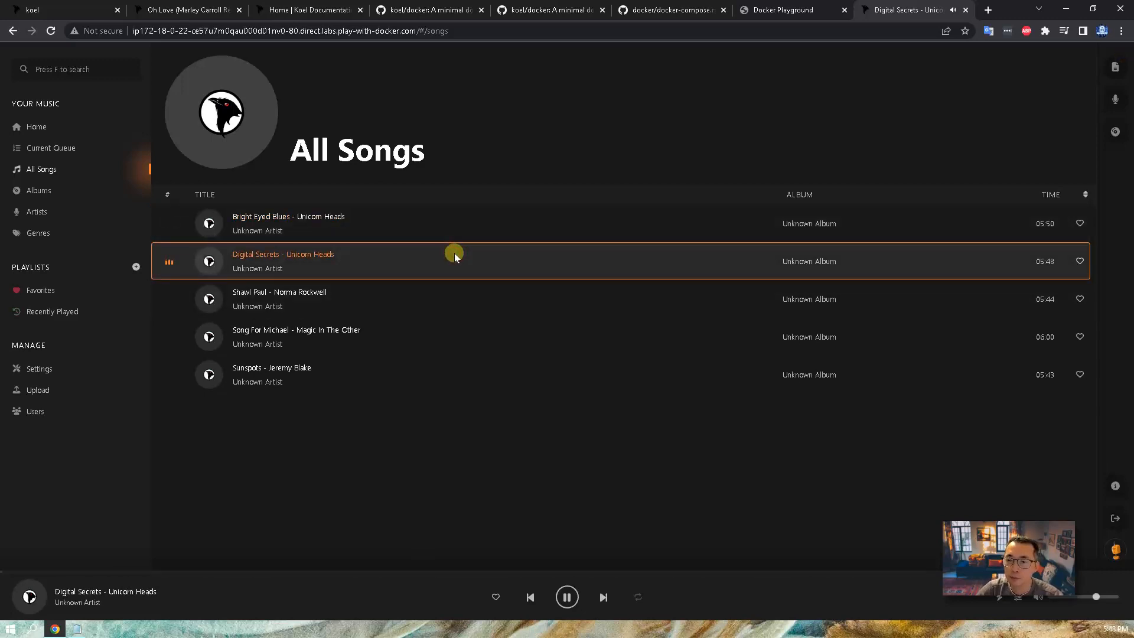
{"action": "mouse_move", "coordinate": [504, 298]}
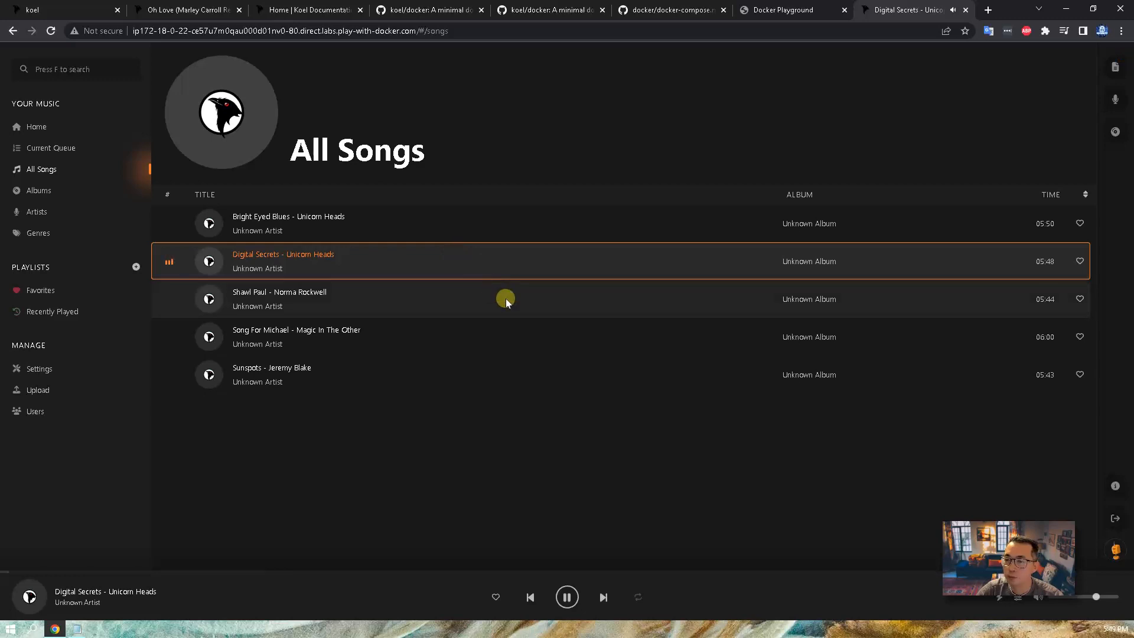
{"action": "left_click", "coordinate": [566, 596]}
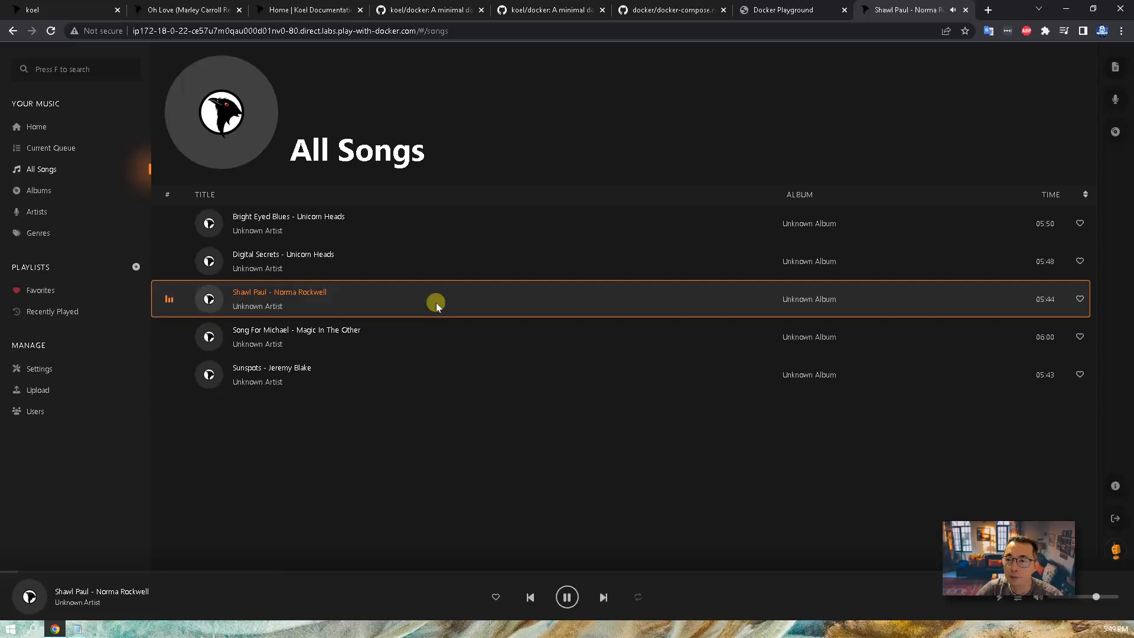
{"action": "left_click", "coordinate": [567, 597]}
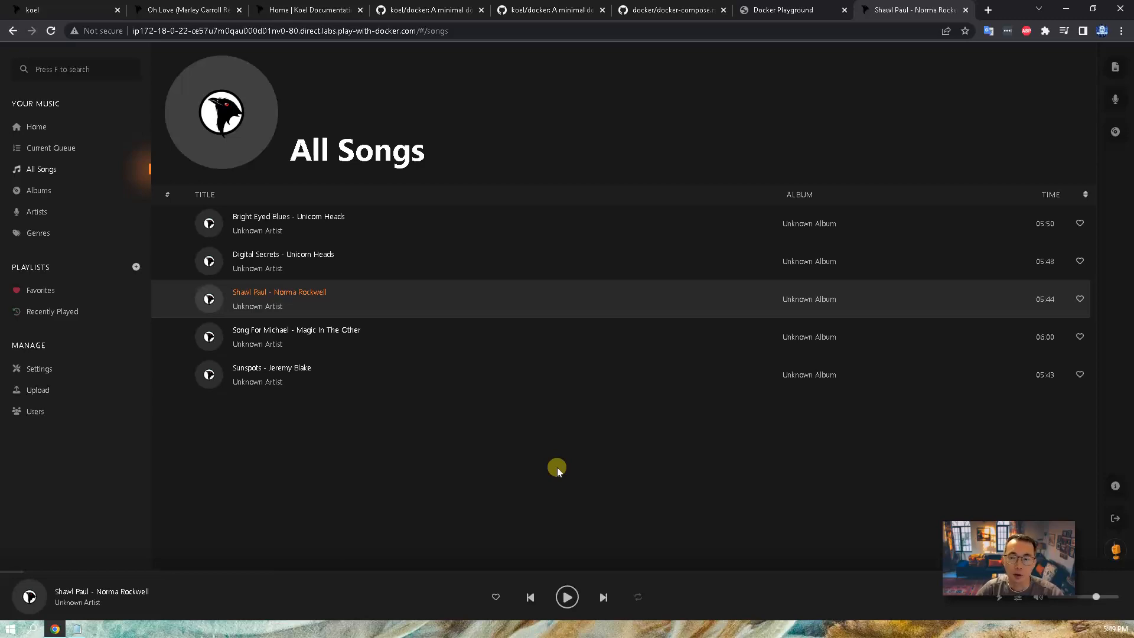
{"action": "left_click", "coordinate": [914, 9]}
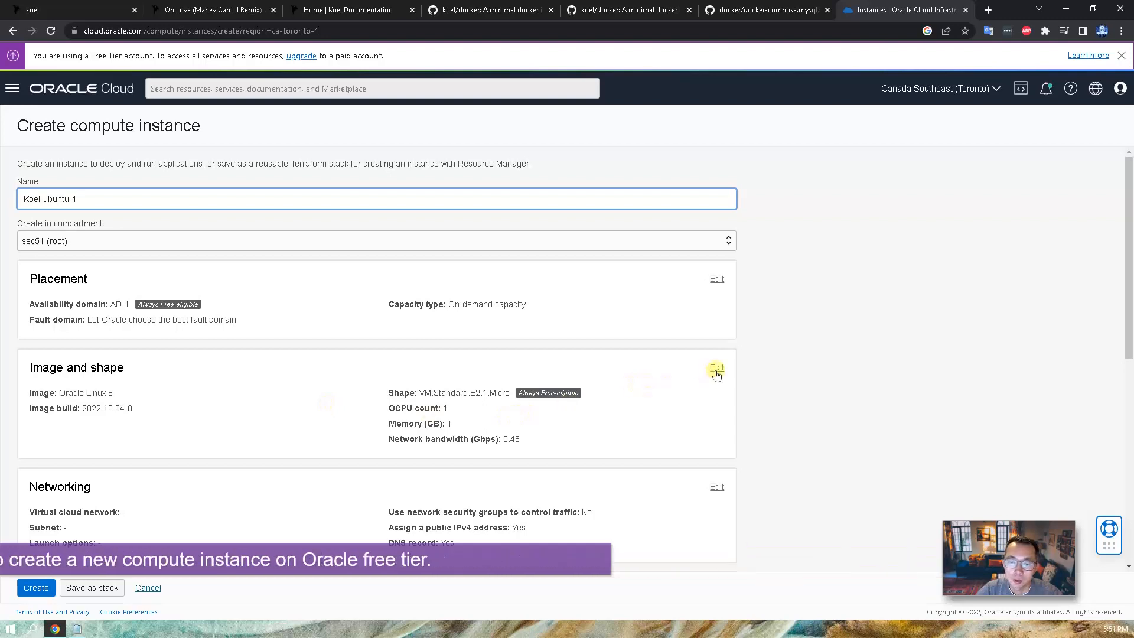
- Pick Canonical Ubuntu 20.04 from Browse all images for the instance
{"action": "left_click", "coordinate": [716, 368]}
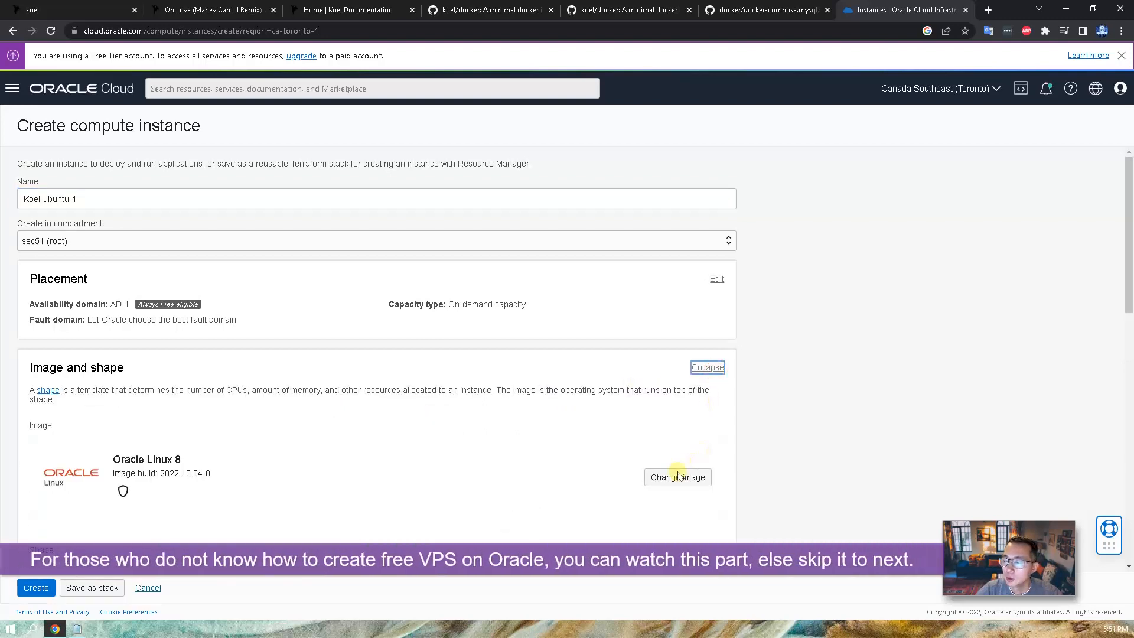
{"action": "left_click", "coordinate": [677, 477]}
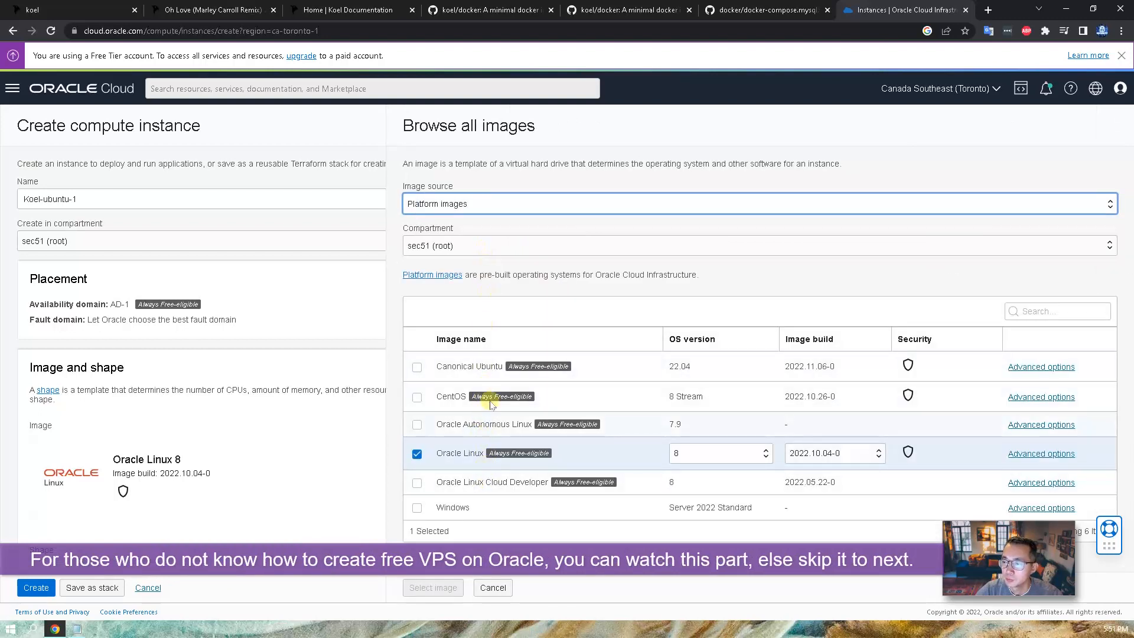
{"action": "mouse_move", "coordinate": [488, 294]}
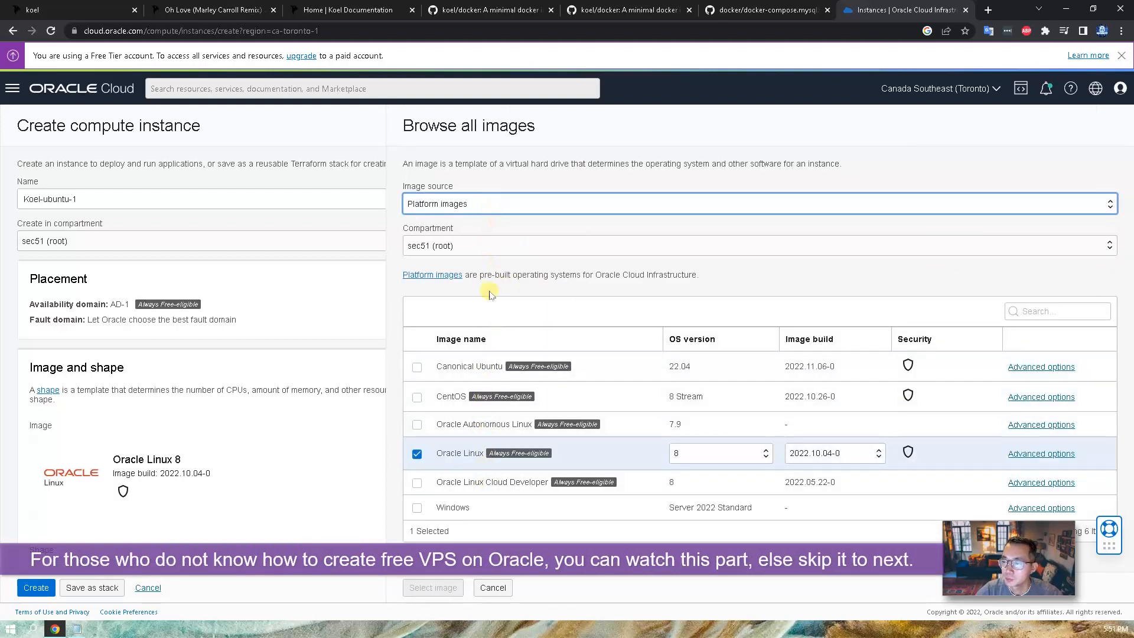
{"action": "left_click", "coordinate": [417, 367]}
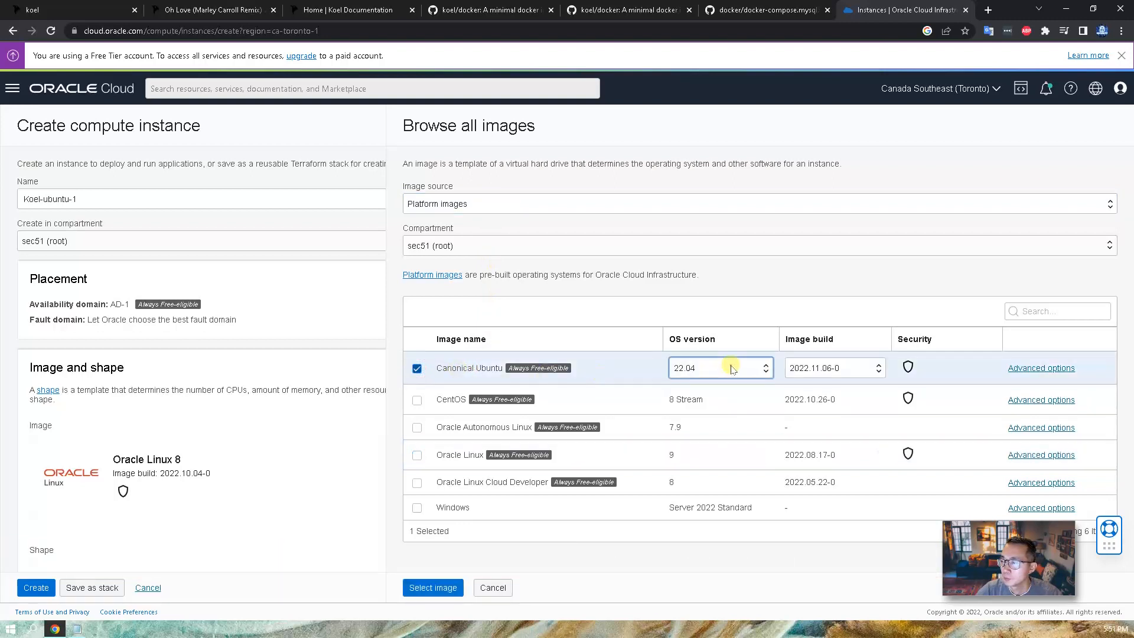
{"action": "left_click", "coordinate": [721, 367]}
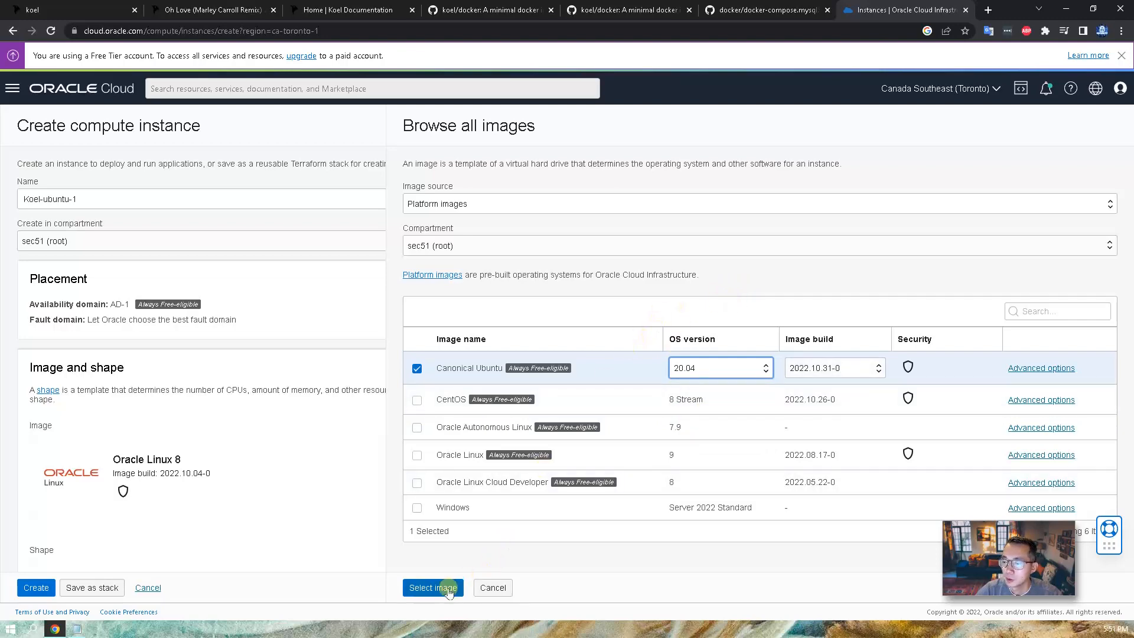
{"action": "left_click", "coordinate": [433, 587]}
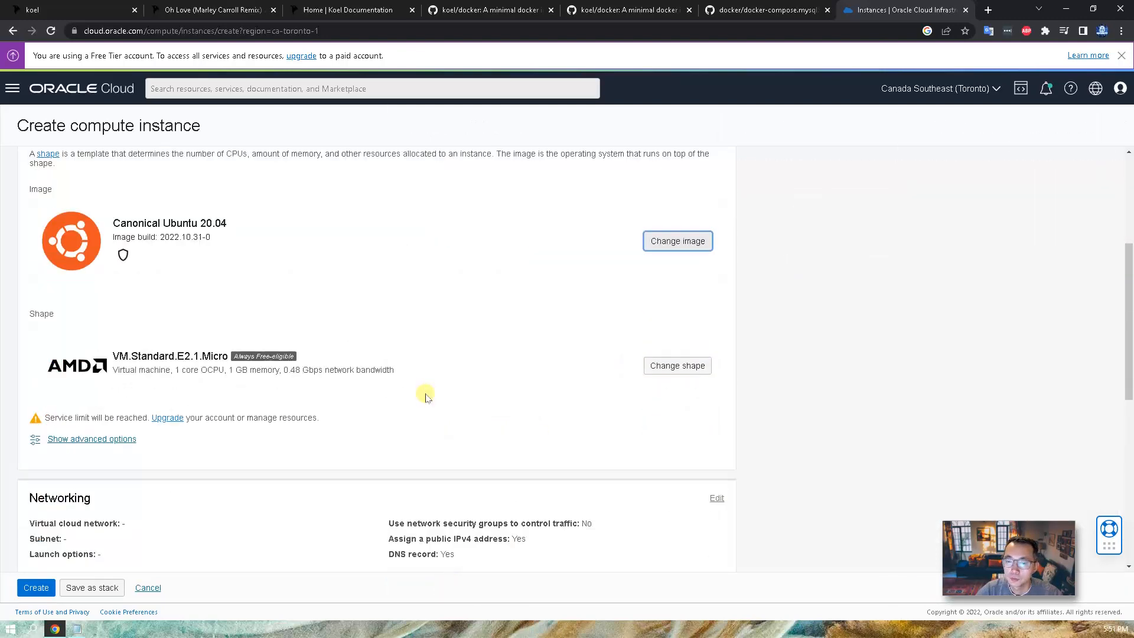
- Upload the existing .pub SSH key file and create Koel-ubuntu-1
{"action": "scroll", "scroll_direction": "down", "scroll_amount": 3}
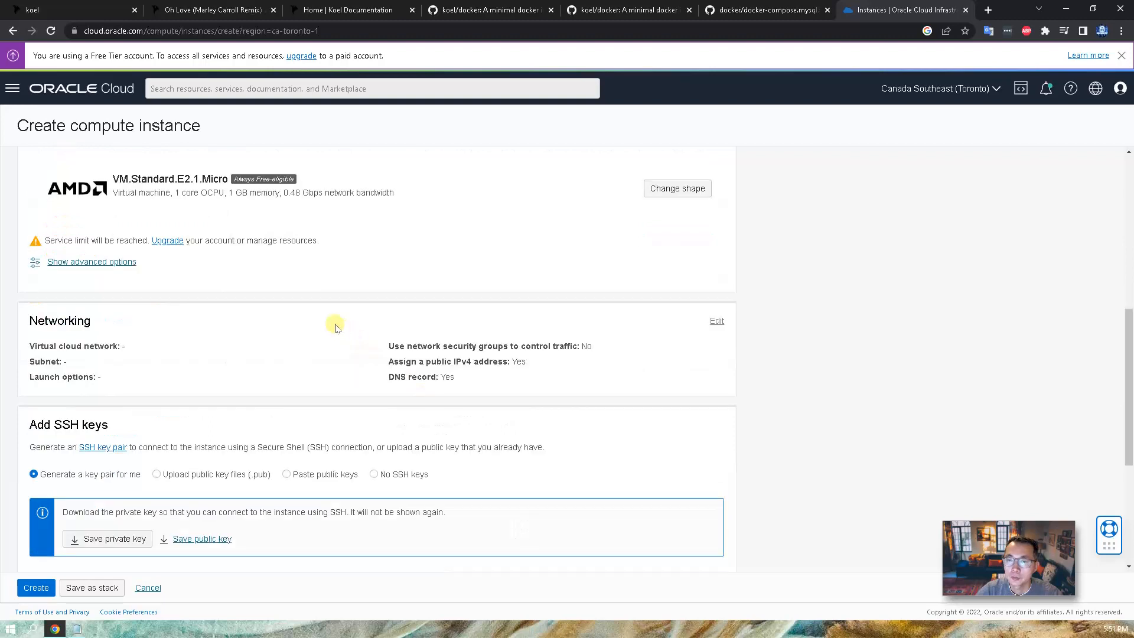
{"action": "mouse_move", "coordinate": [269, 201]}
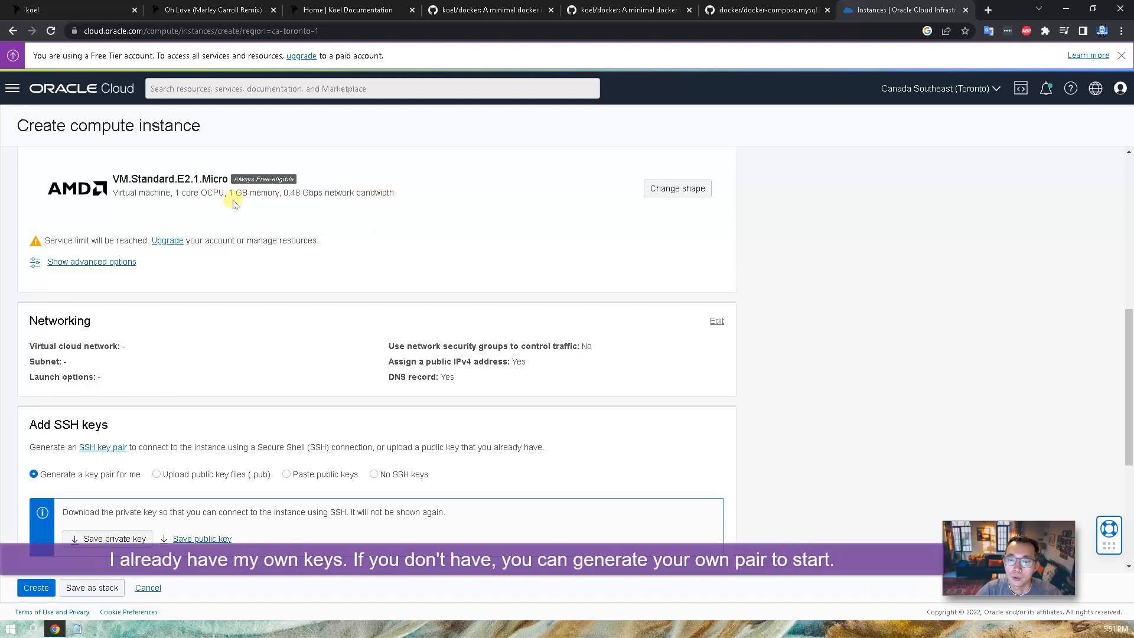
{"action": "scroll", "scroll_direction": "down", "scroll_amount": 3}
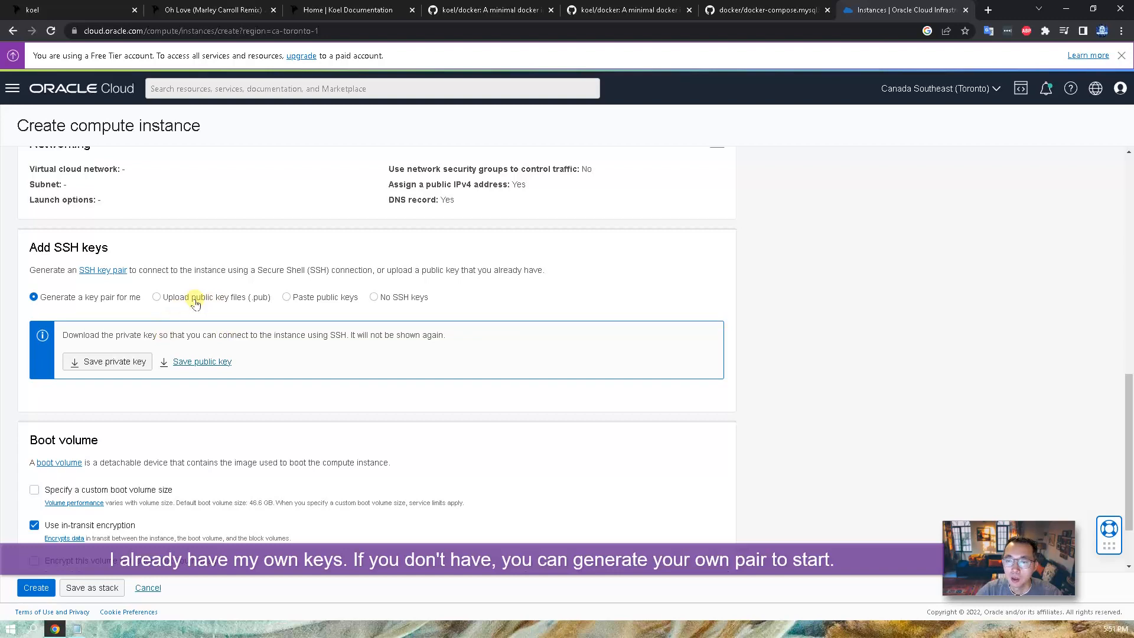
{"action": "left_click", "coordinate": [156, 297]}
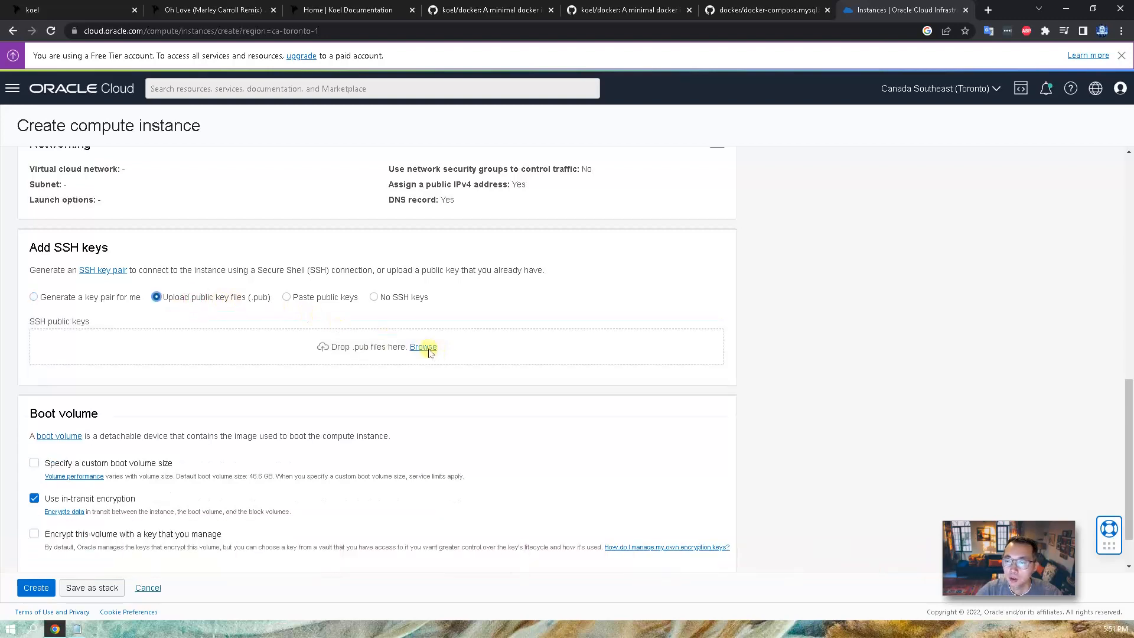
{"action": "left_click", "coordinate": [423, 346]}
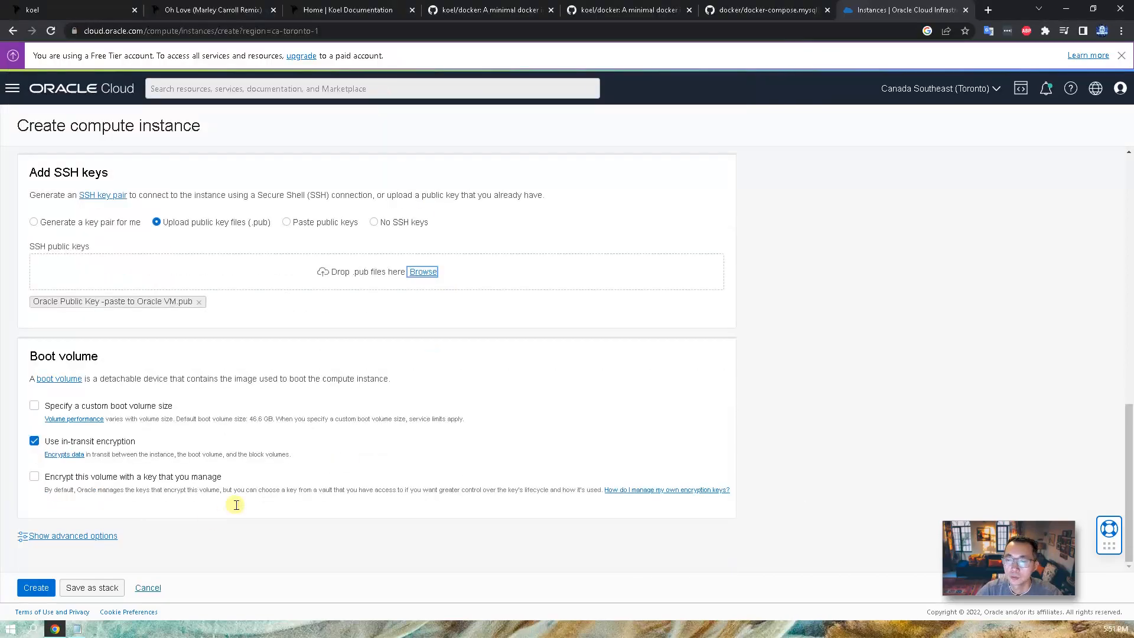
{"action": "mouse_move", "coordinate": [57, 570]}
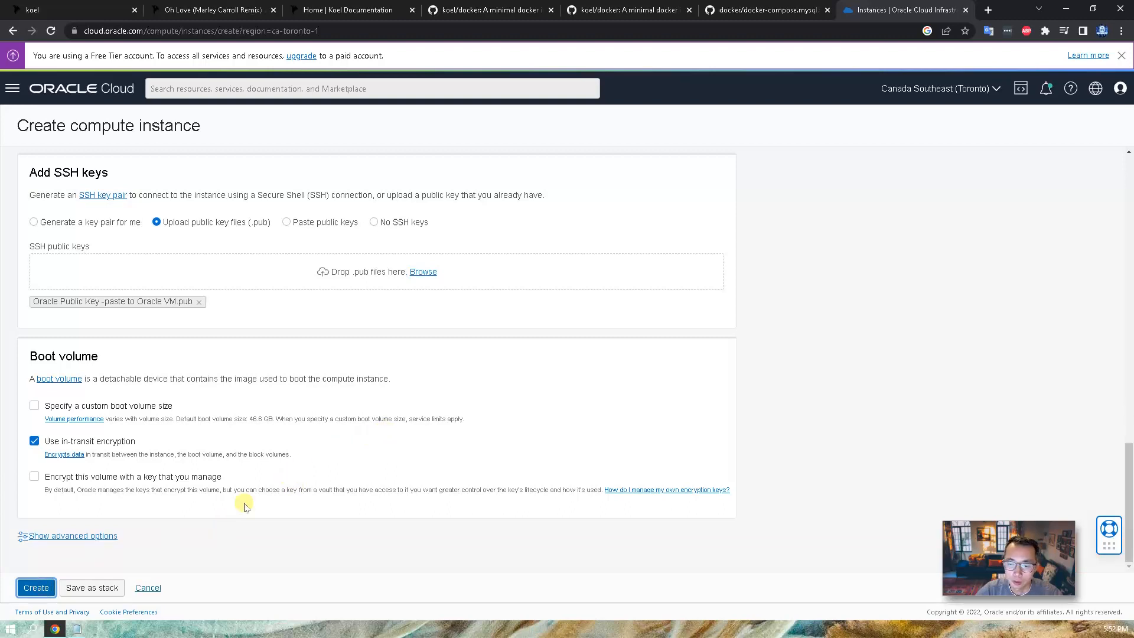
{"action": "left_click", "coordinate": [36, 588]}
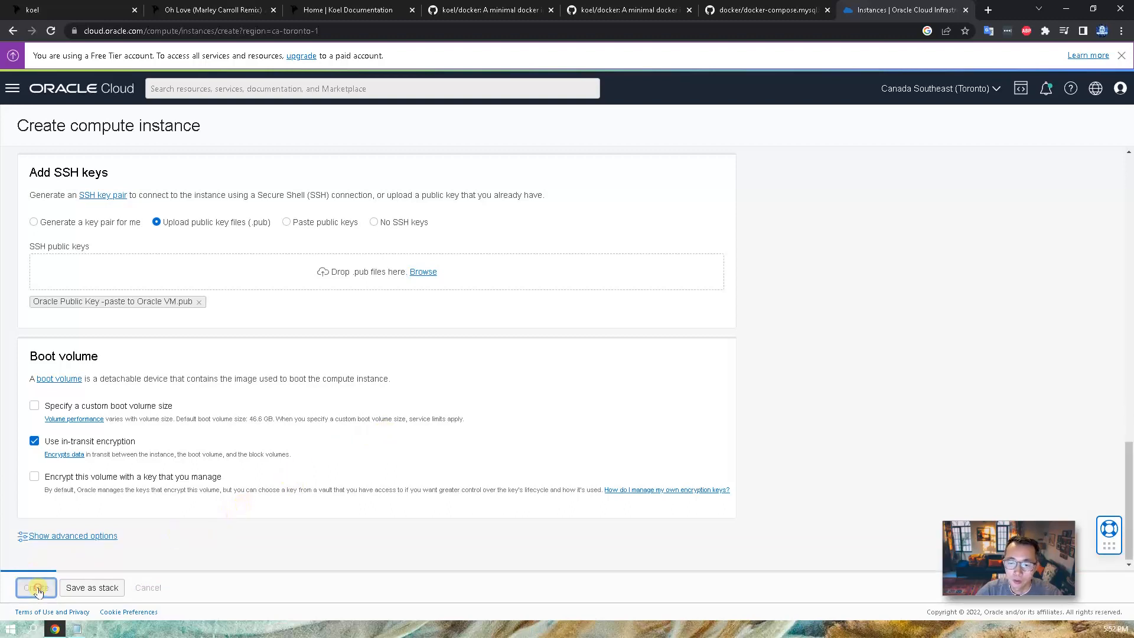
- Set Koel-ubuntu-1's network security group to CommonPortsOpen and save the change
{"action": "left_click", "coordinate": [32, 569]}
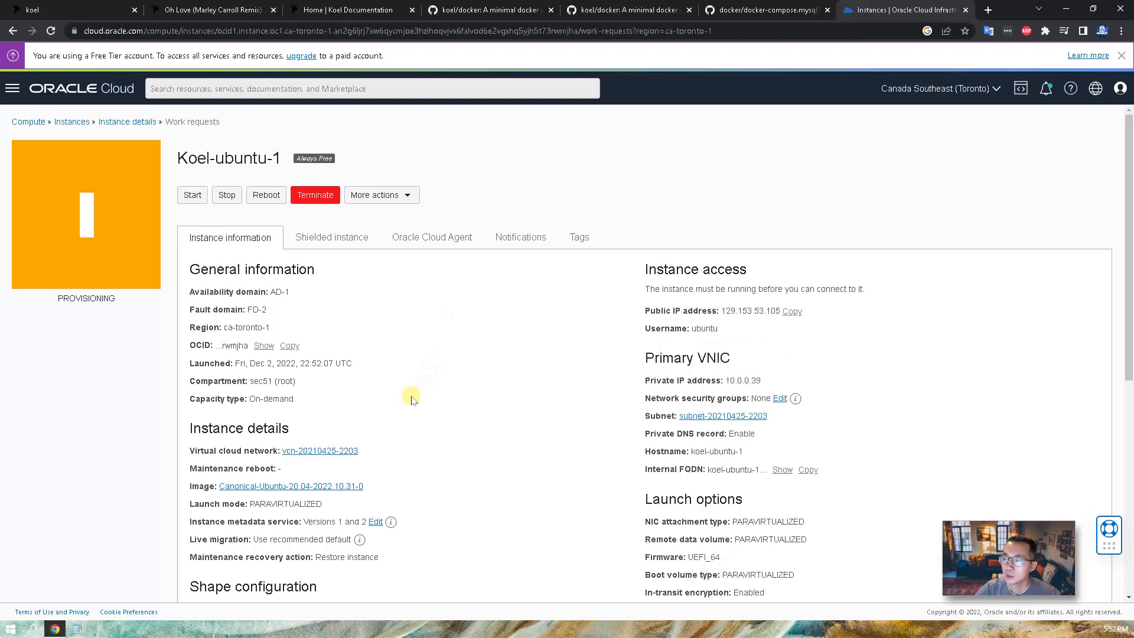
{"action": "mouse_move", "coordinate": [575, 348]}
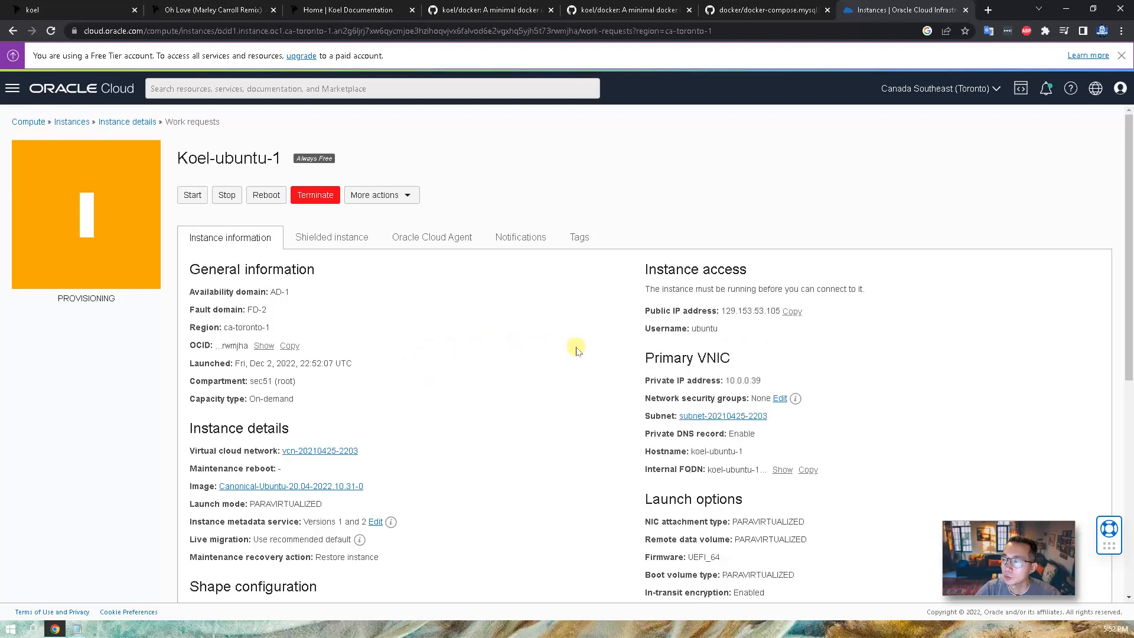
{"action": "mouse_move", "coordinate": [577, 355]}
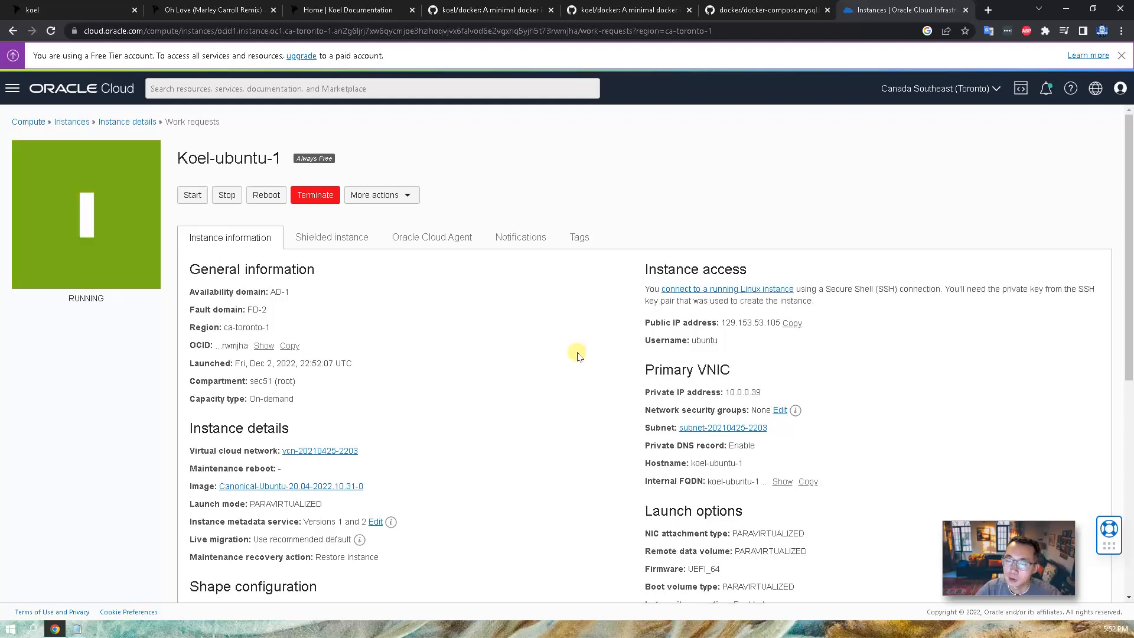
{"action": "mouse_move", "coordinate": [586, 363]}
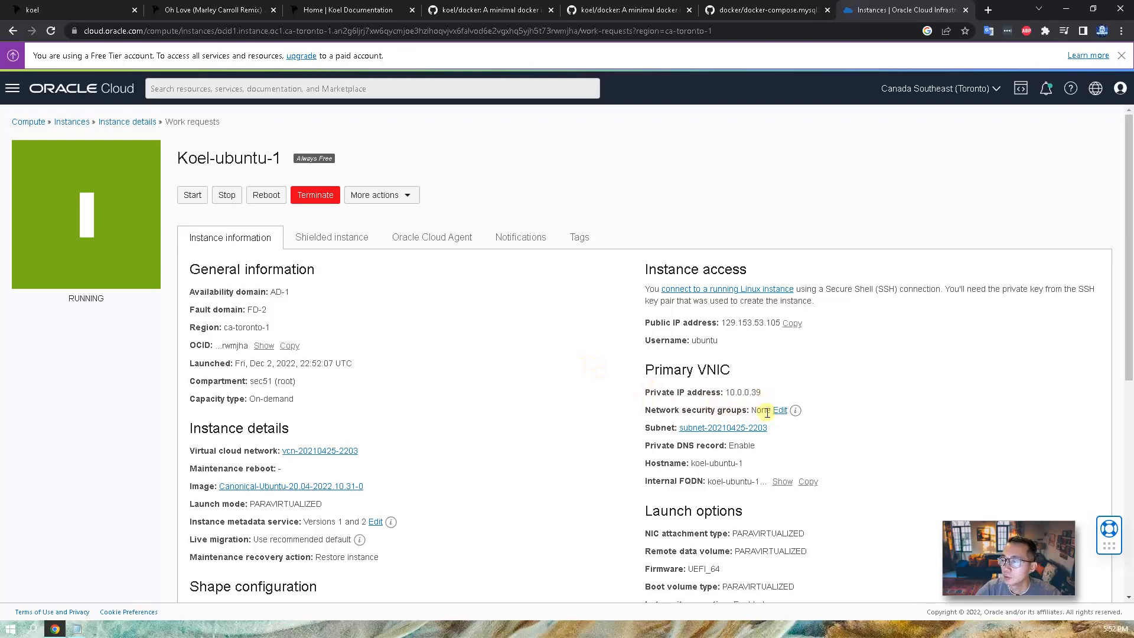
{"action": "left_click", "coordinate": [780, 409]}
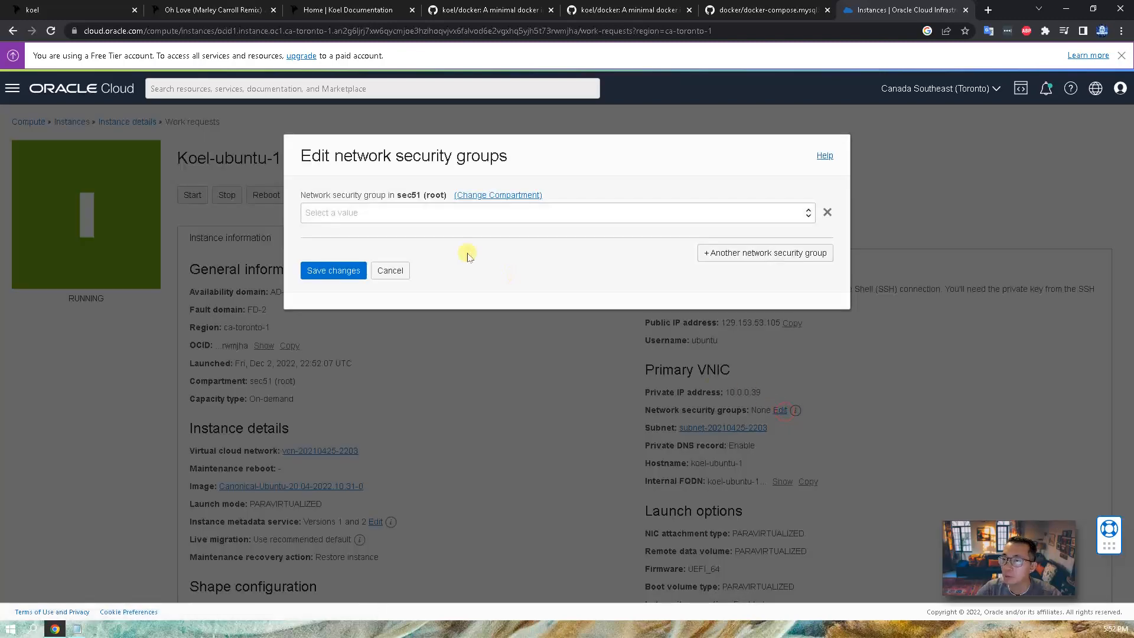
{"action": "left_click", "coordinate": [765, 252]}
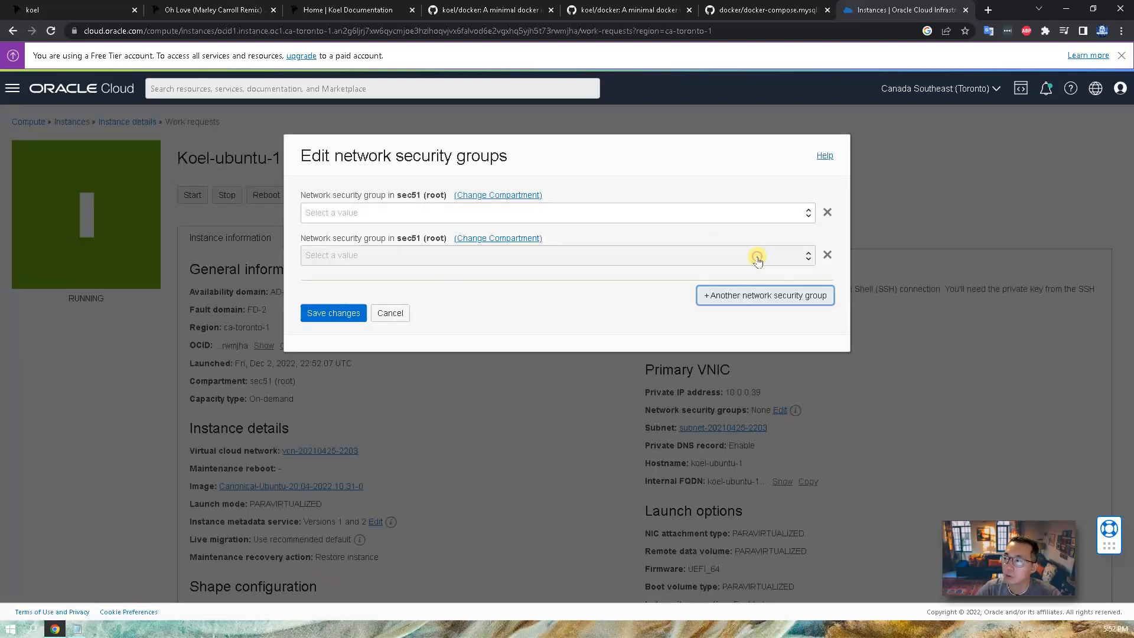
{"action": "left_click", "coordinate": [827, 254]}
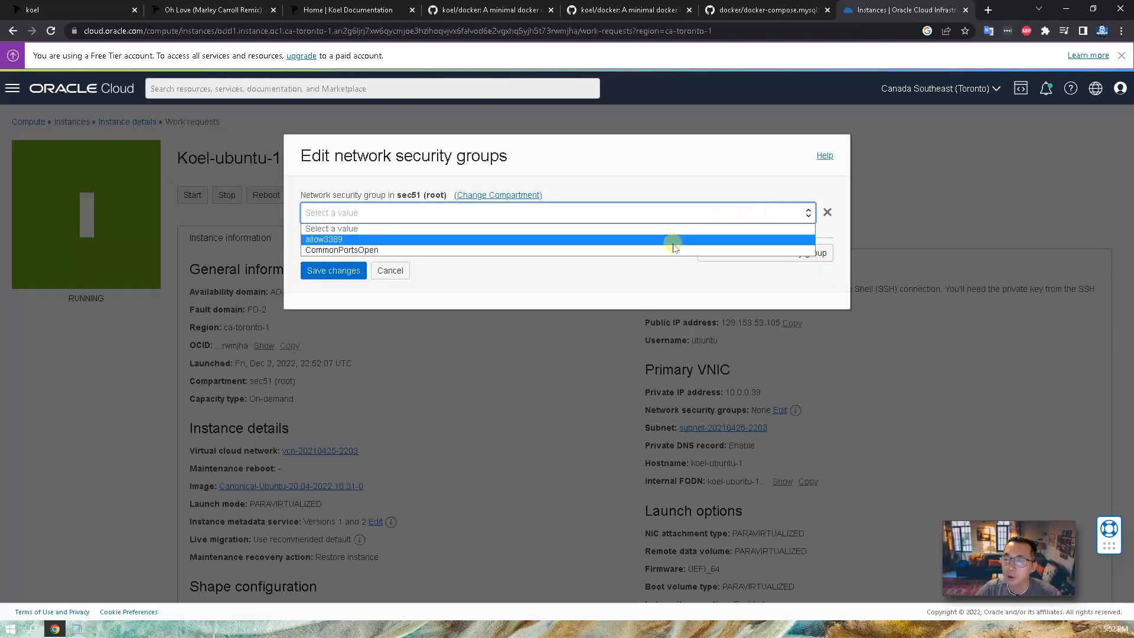
{"action": "left_click", "coordinate": [341, 250]}
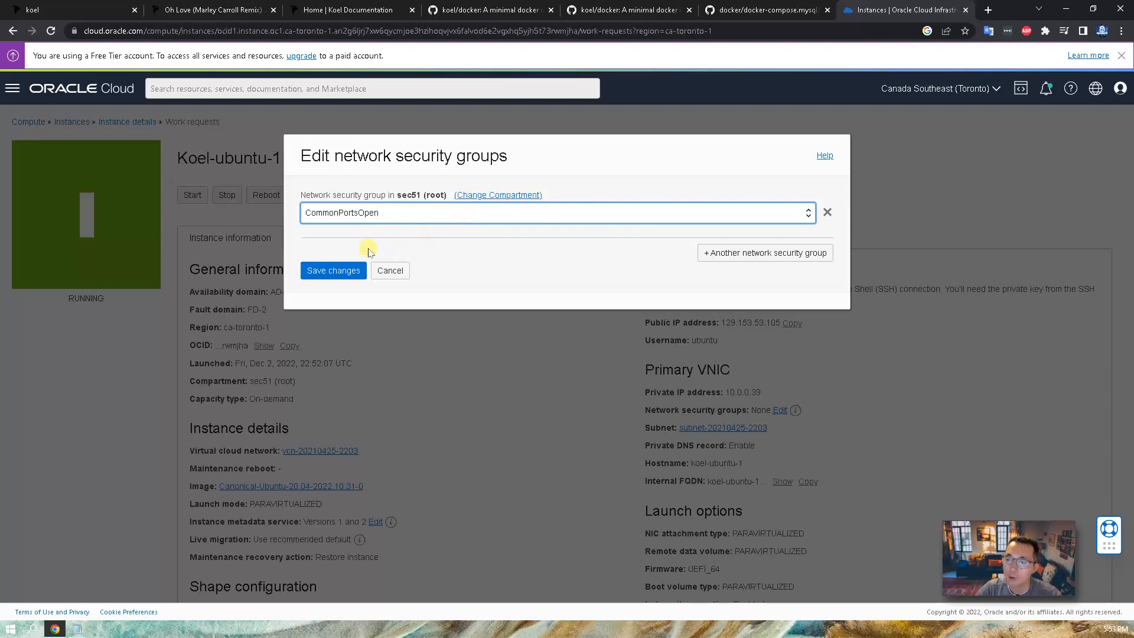
{"action": "left_click", "coordinate": [333, 270]}
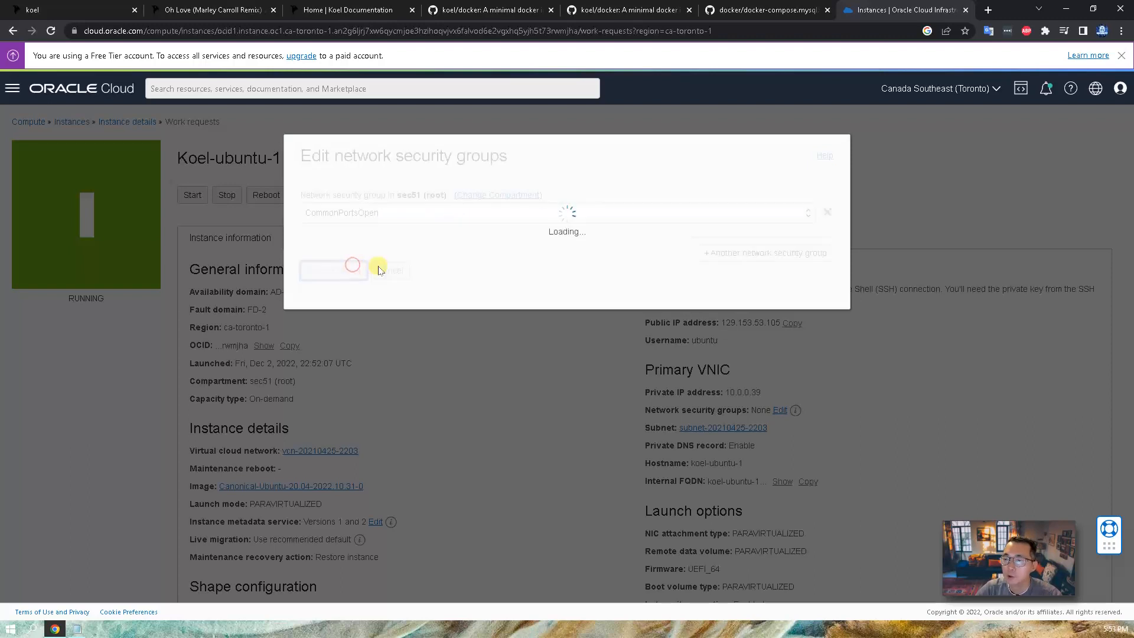
{"action": "left_click", "coordinate": [390, 270]}
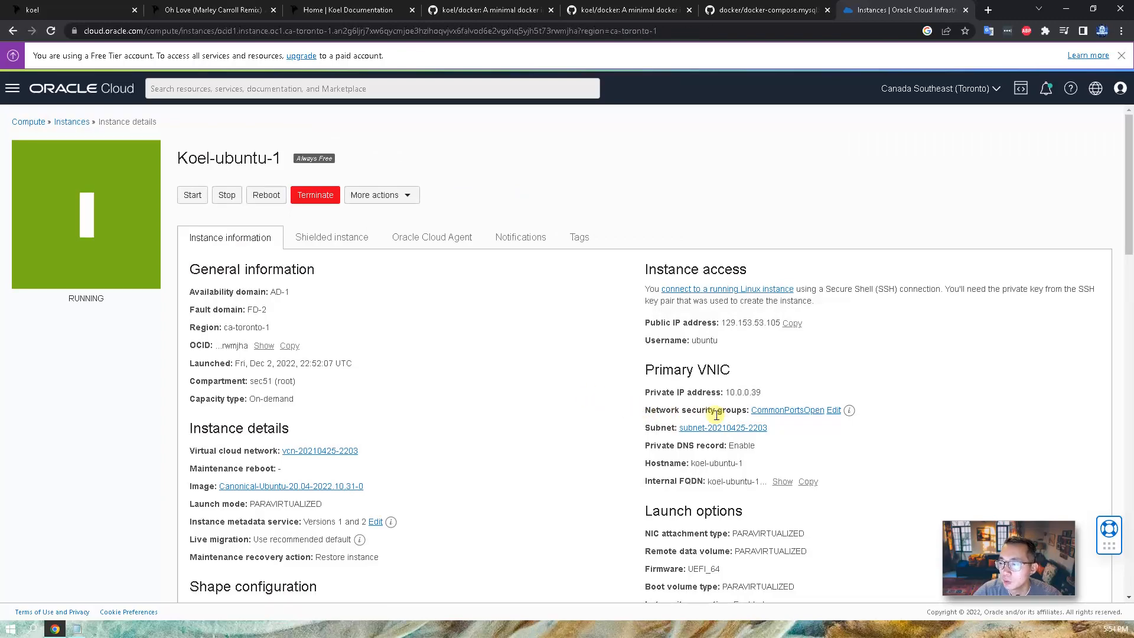
{"action": "mouse_move", "coordinate": [20, 109]}
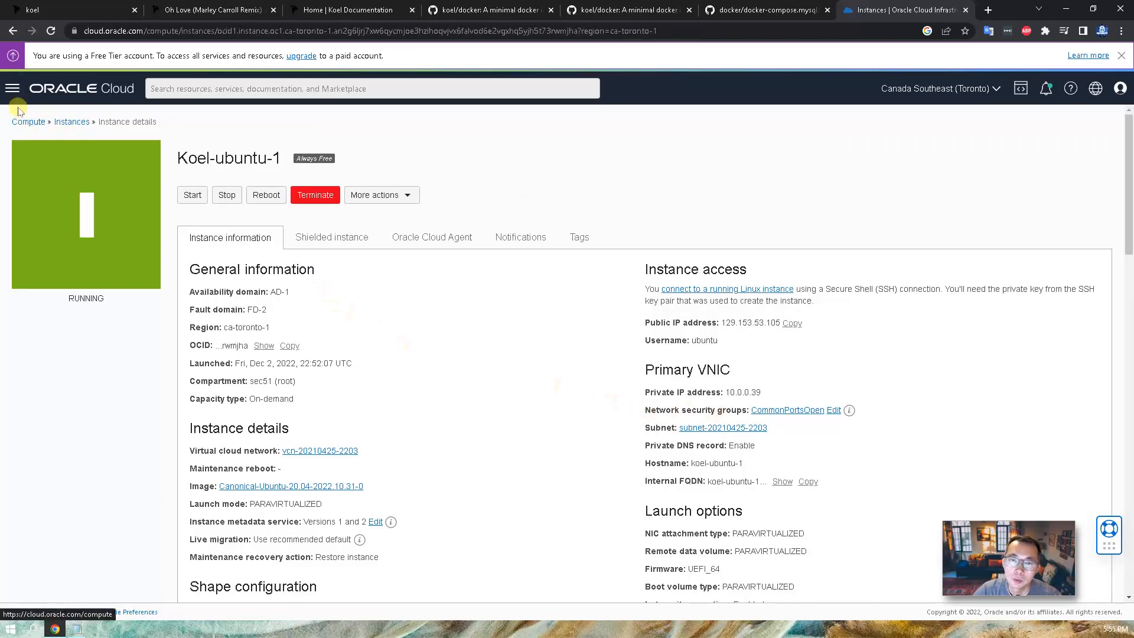
{"action": "left_click", "coordinate": [11, 88]}
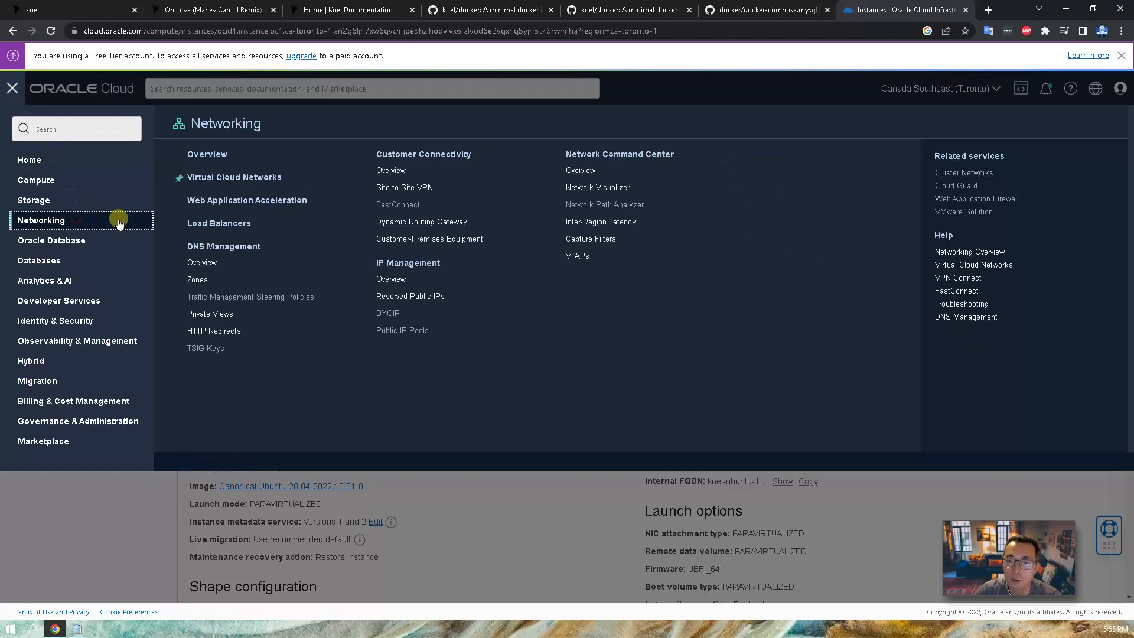
{"action": "left_click", "coordinate": [233, 177]}
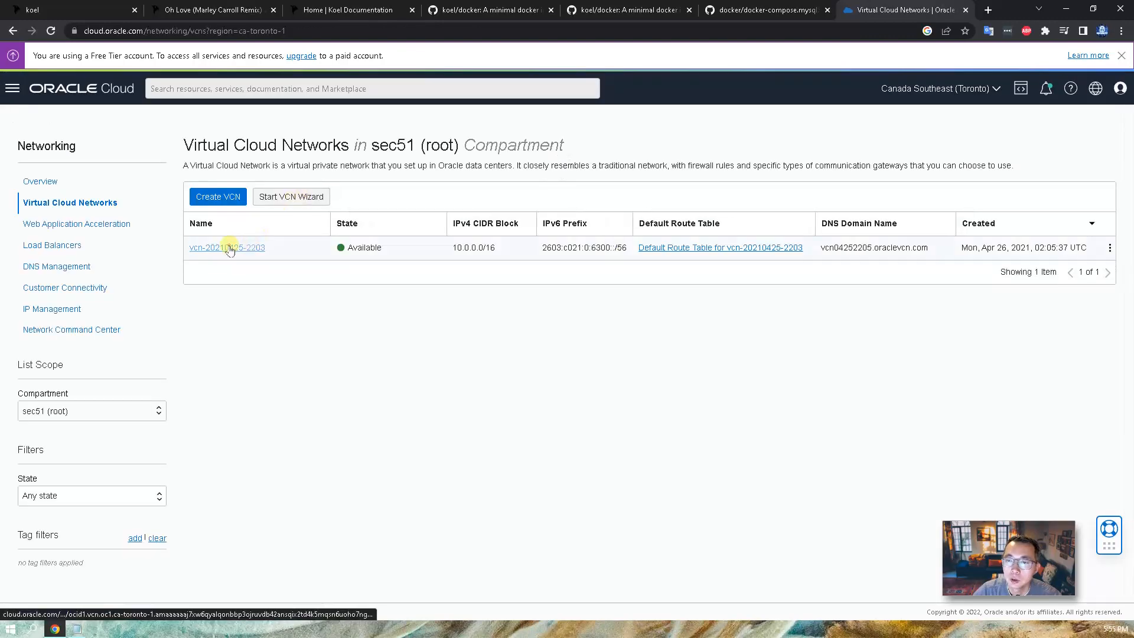
{"action": "left_click", "coordinate": [227, 247]}
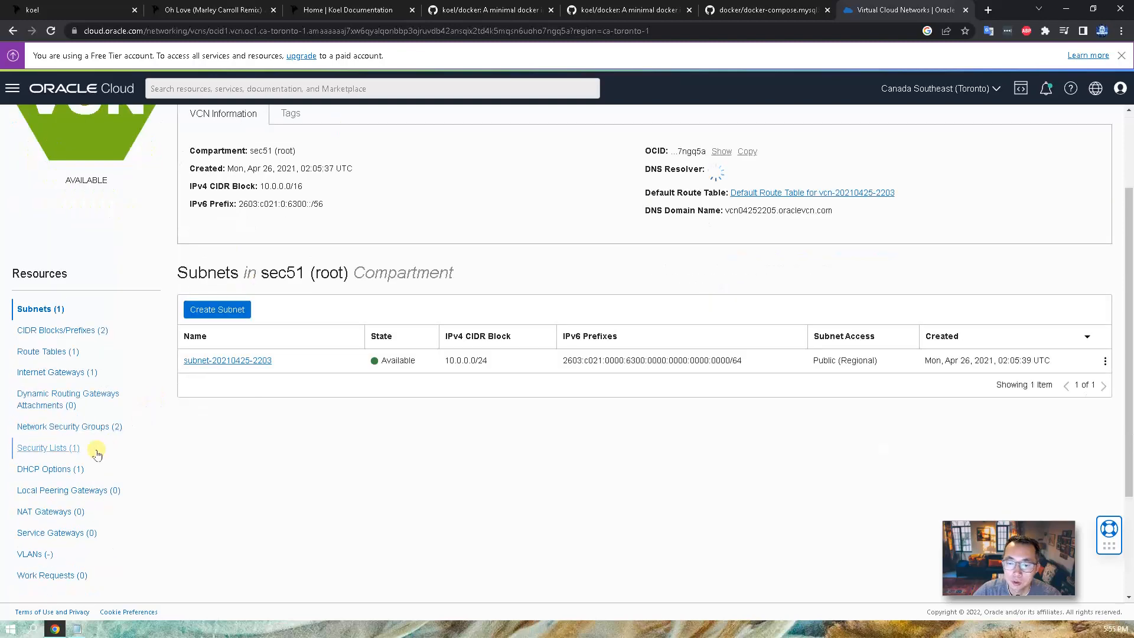
{"action": "left_click", "coordinate": [69, 426]}
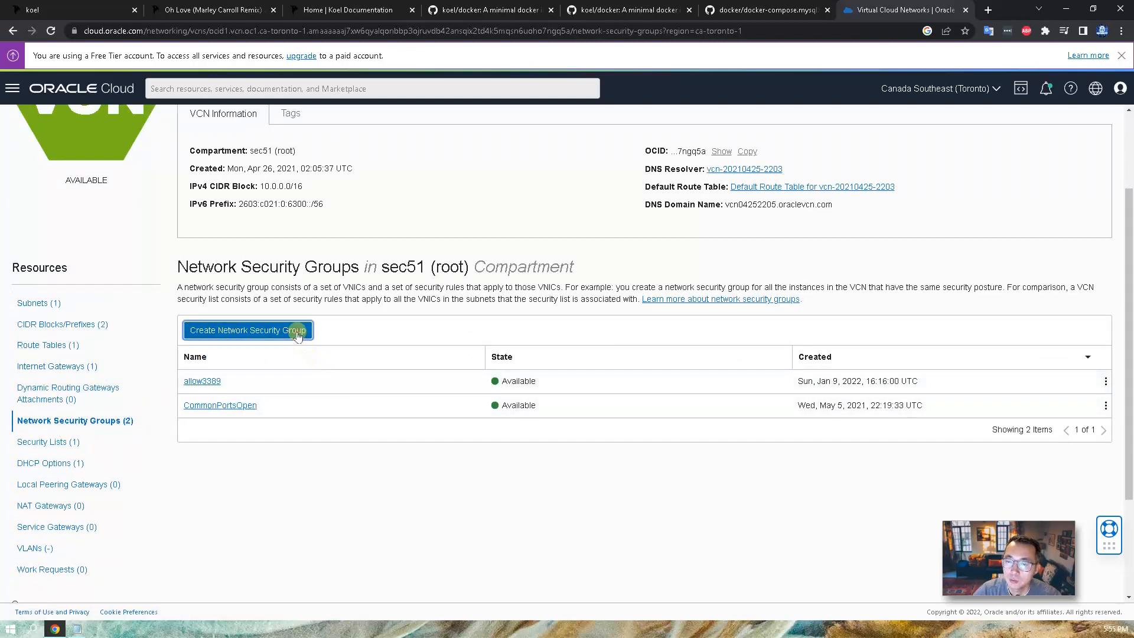
{"action": "left_click", "coordinate": [248, 330]}
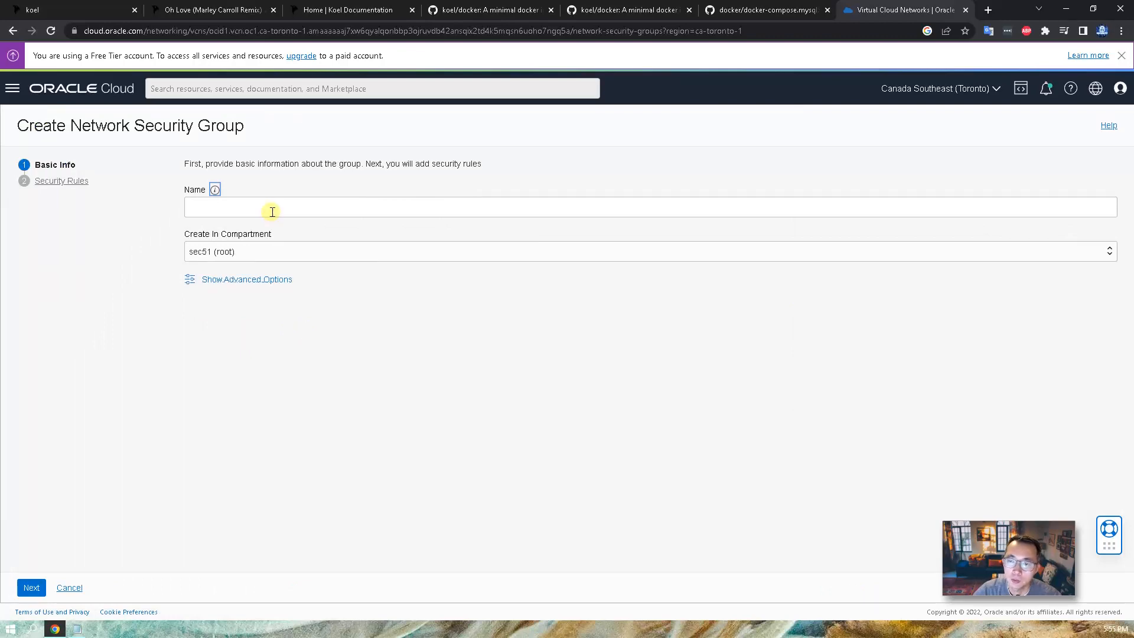
{"action": "mouse_move", "coordinate": [101, 427]}
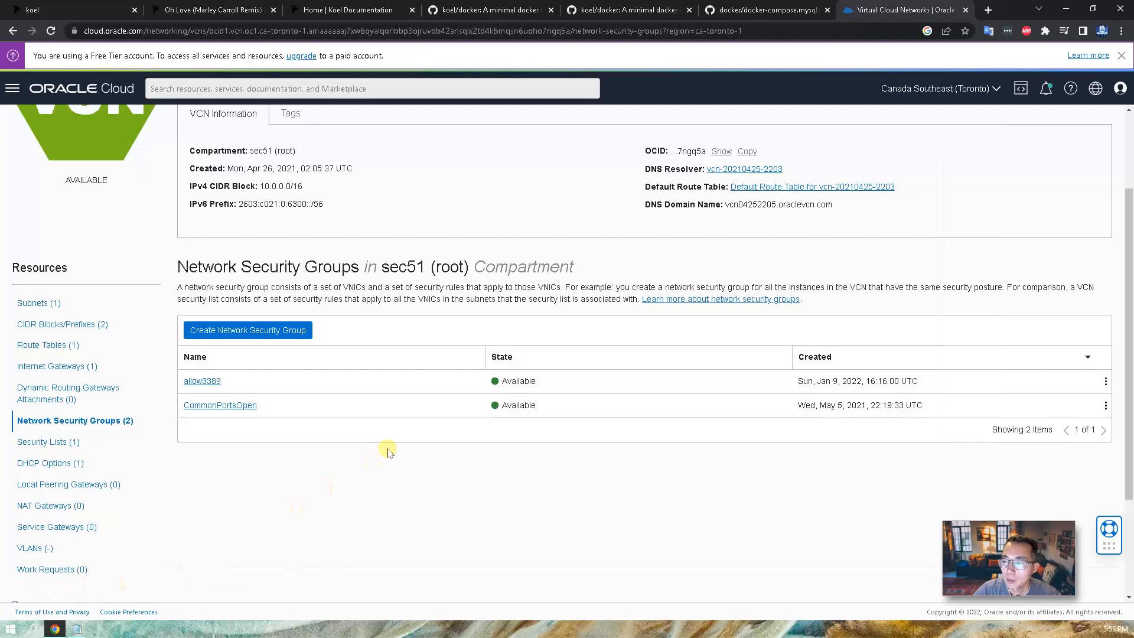
- Open CommonPortsOpen and scroll through its ingress rules, including ports 8000 and 8080
{"action": "left_click", "coordinate": [219, 405]}
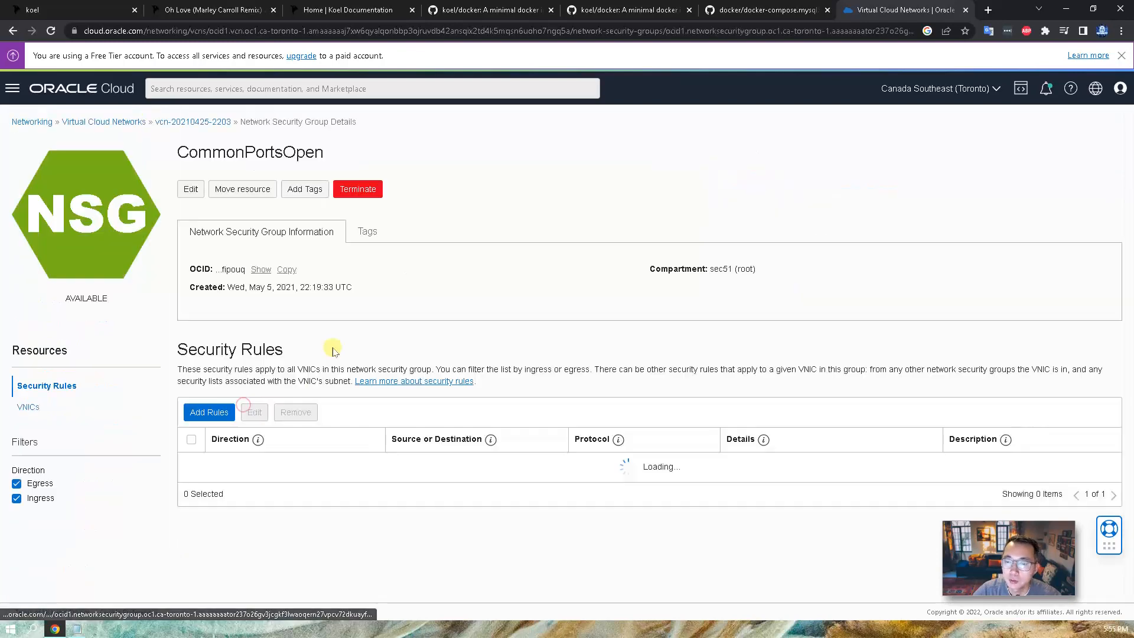
{"action": "scroll", "scroll_direction": "down", "scroll_amount": 3}
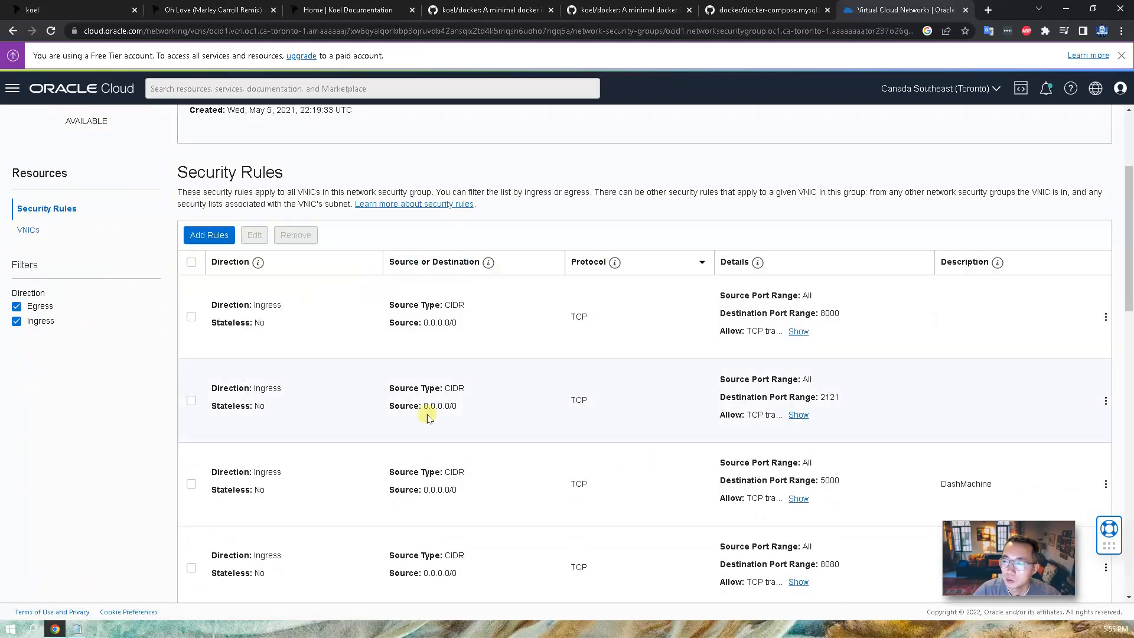
{"action": "scroll", "scroll_direction": "down", "scroll_amount": 3}
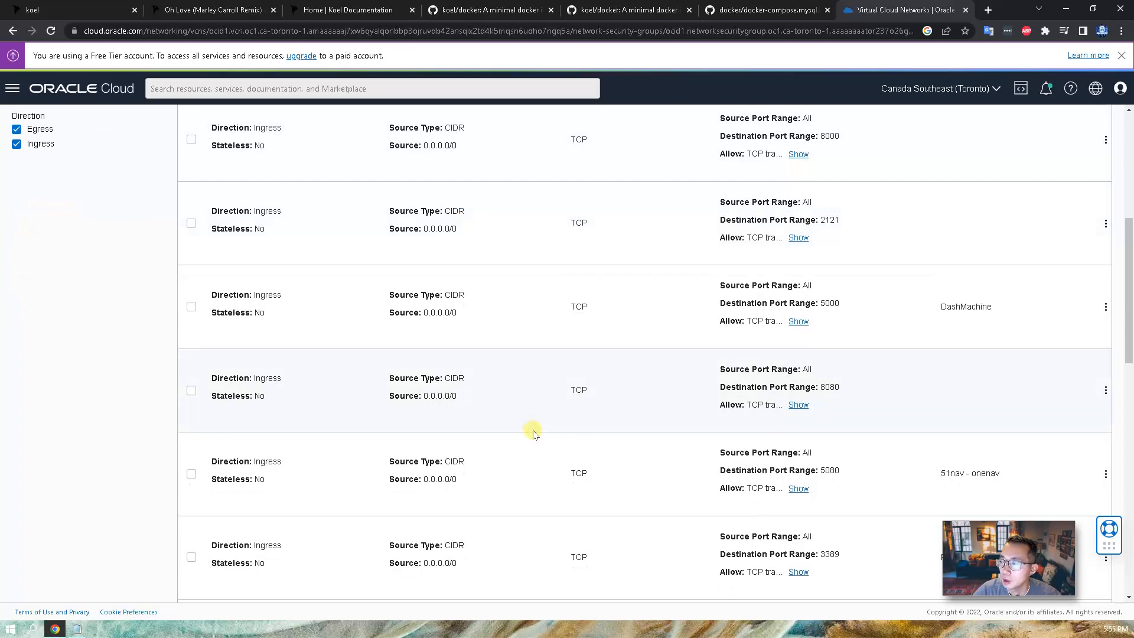
{"action": "scroll", "scroll_direction": "down", "scroll_amount": 3}
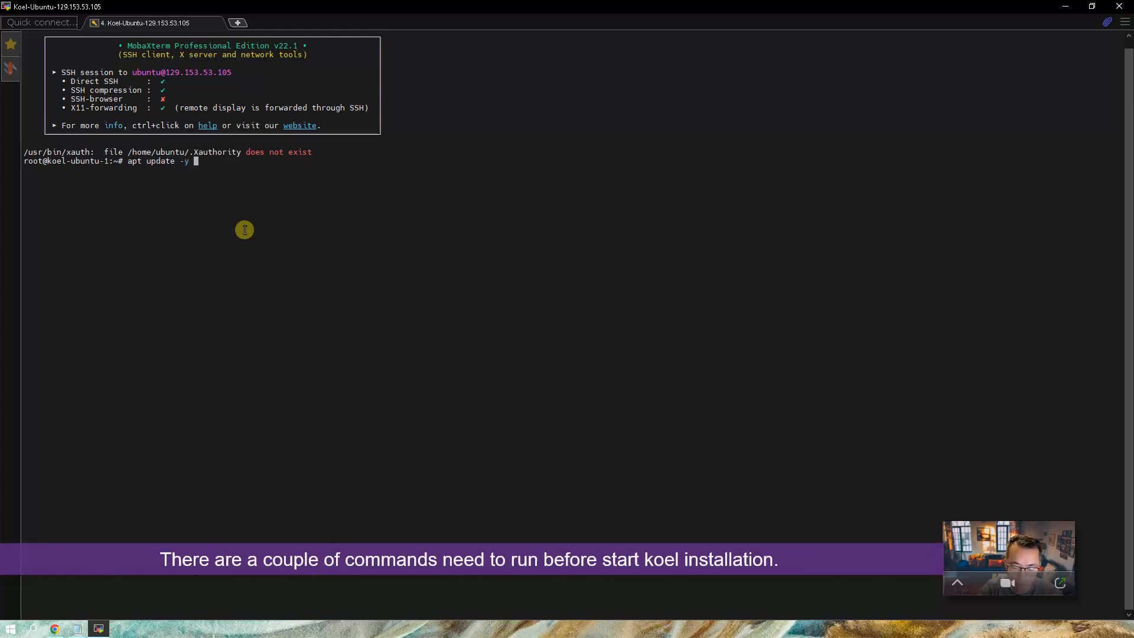
- Run 'apt update -y && apt upgrade -y' on koel-ubuntu-1 and let it finish
{"action": "type", "text": "&& apt"}
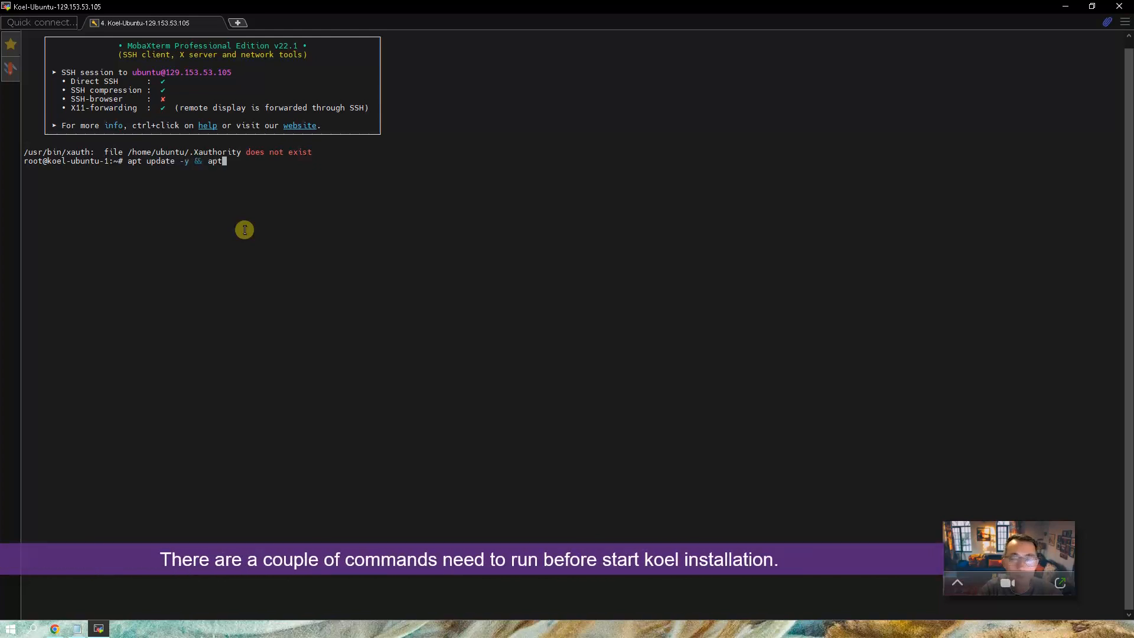
{"action": "type", "text": "upgrade -y"}
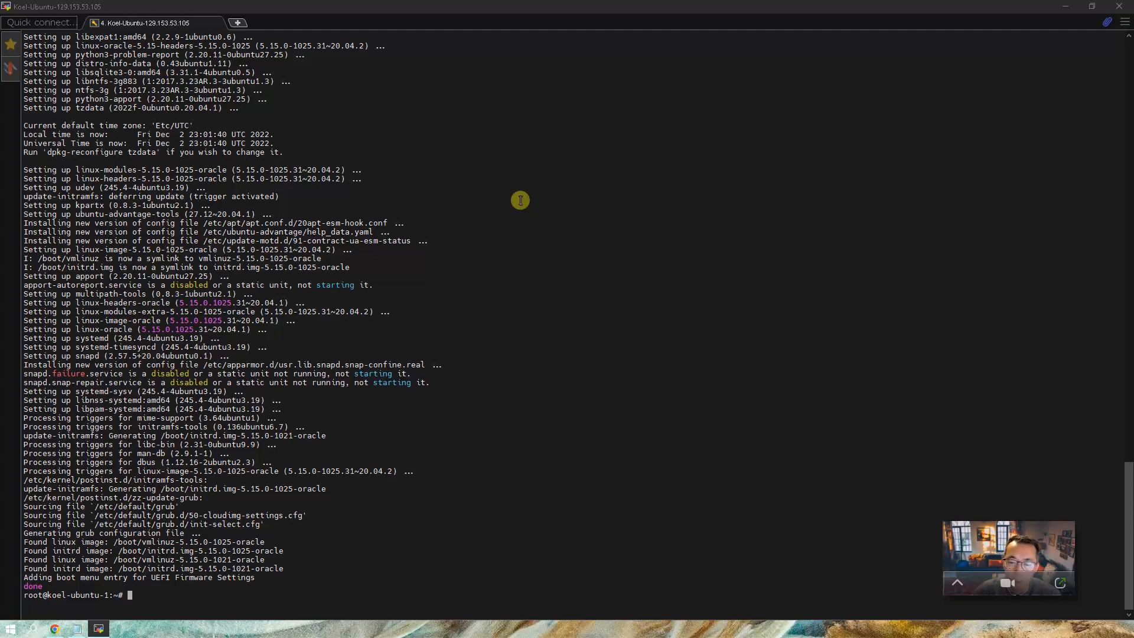
{"action": "right_click", "coordinate": [520, 199]}
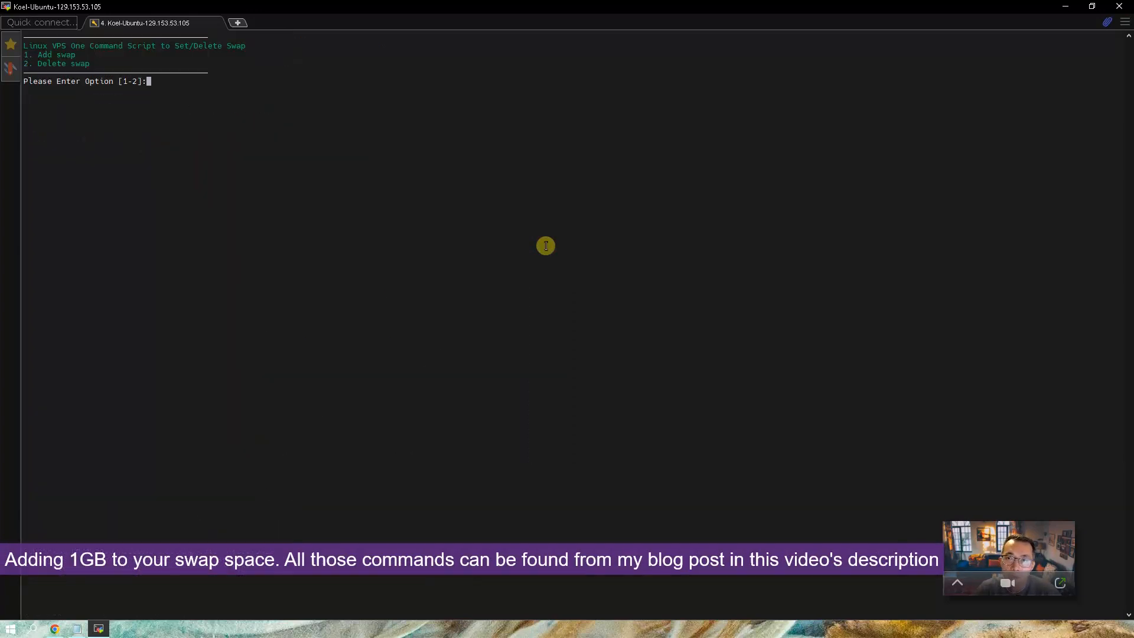
- Add a 1024 MB swap file via option 1, verify with free, and install docker.io
{"action": "type", "text": "1"}
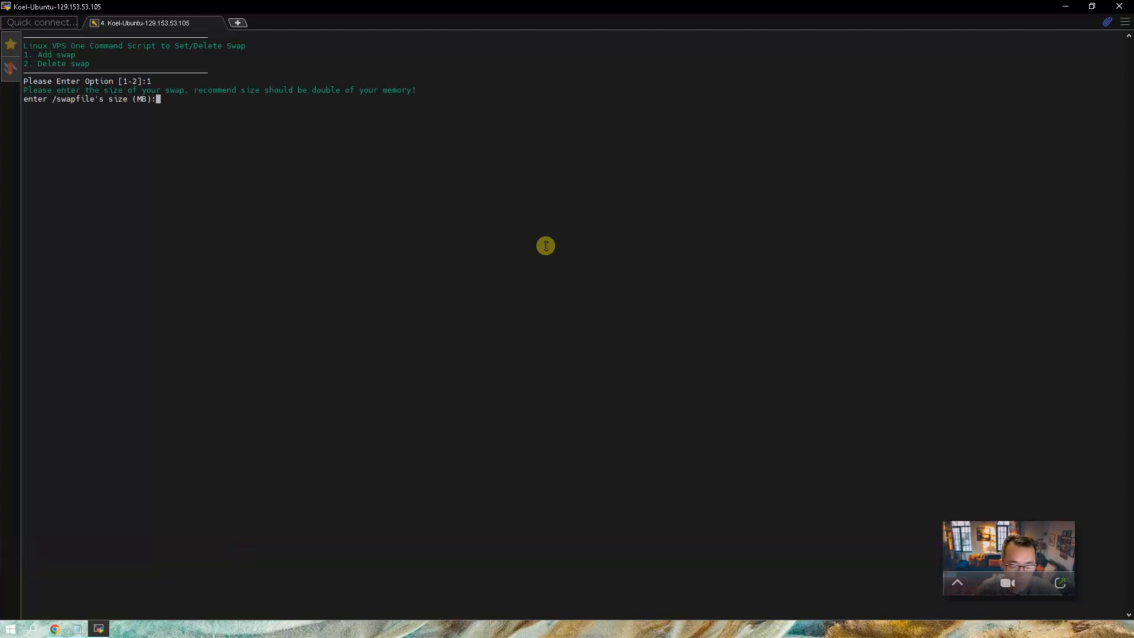
{"action": "type", "text": "1024"}
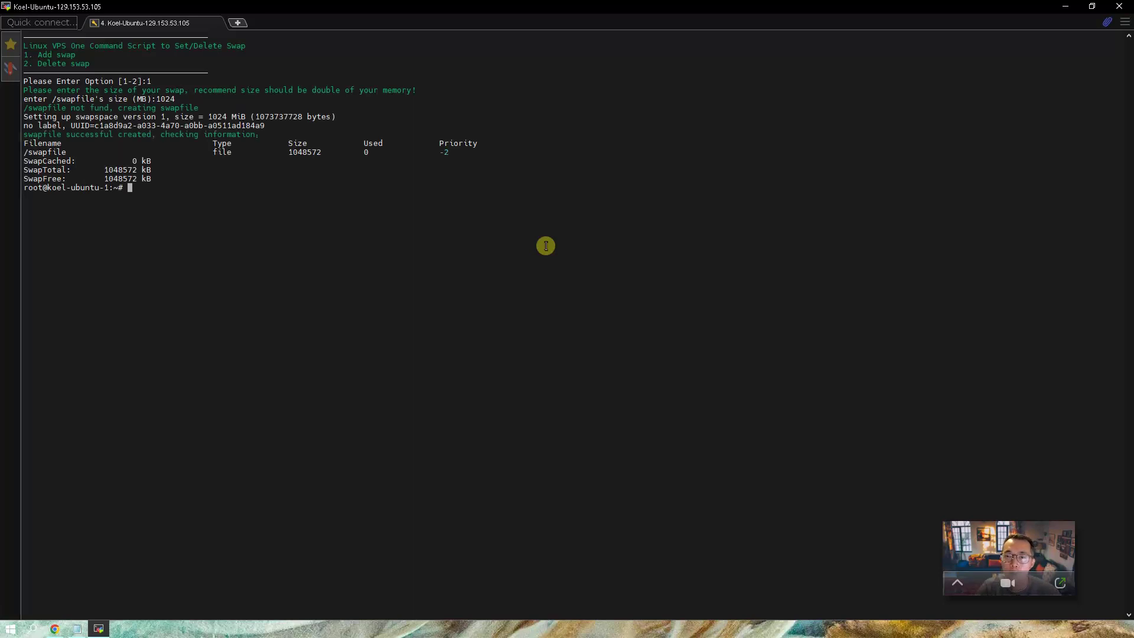
{"action": "type", "text": "free"}
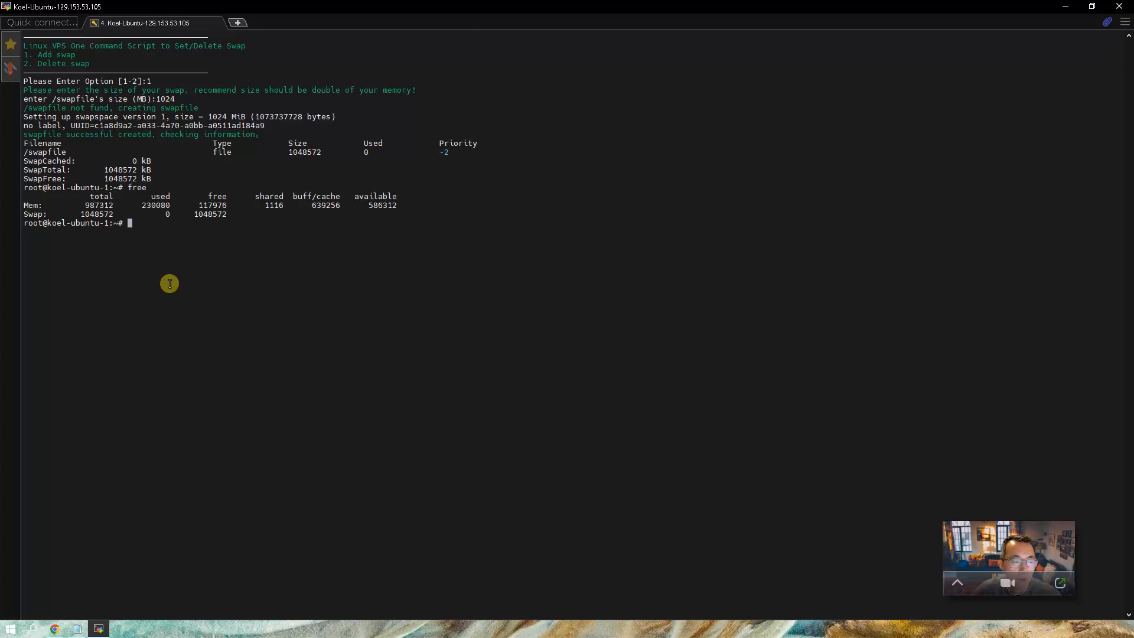
{"action": "mouse_move", "coordinate": [139, 286]}
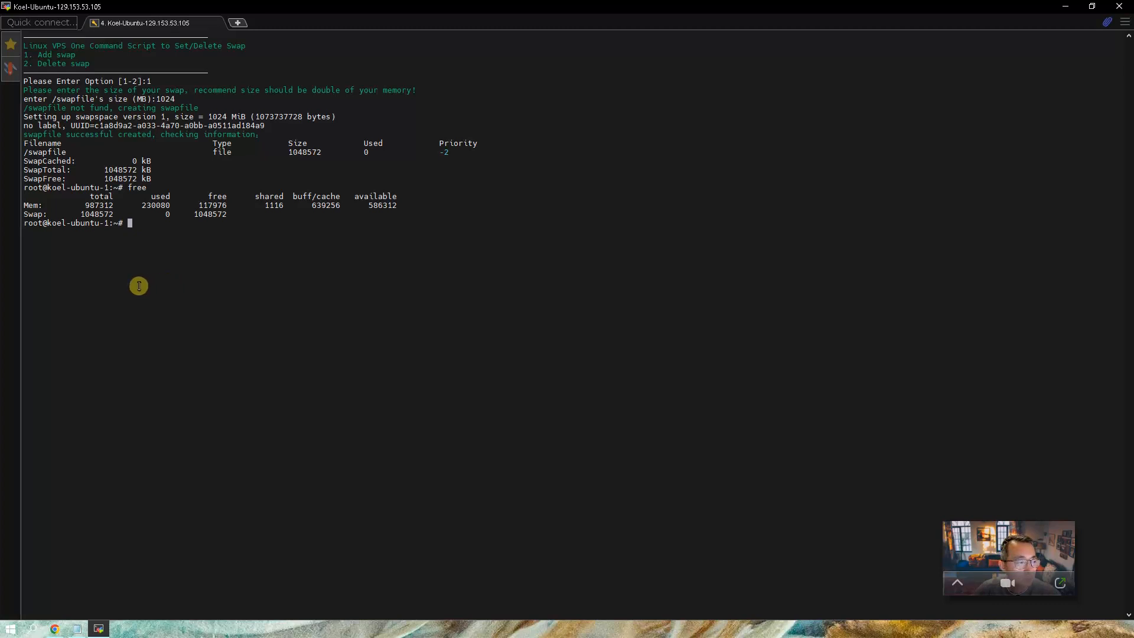
{"action": "type", "text": "apt install docker.io -y"}
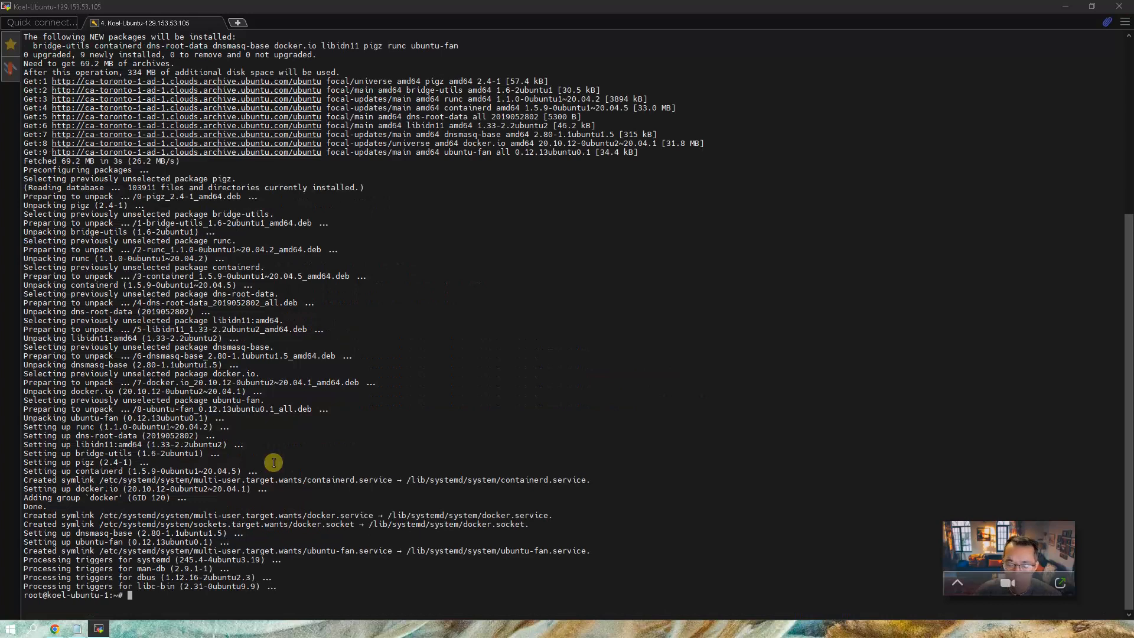
- Install docker-compose with 'apt install docker-compose -y'
{"action": "right_click", "coordinate": [273, 463]}
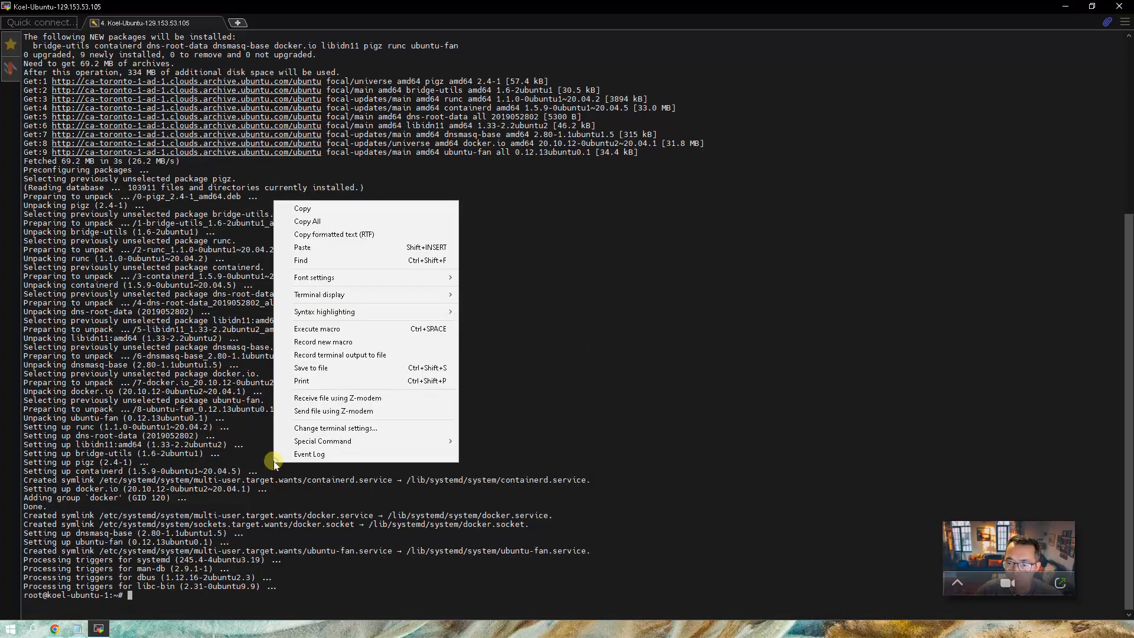
{"action": "type", "text": "apt install docker-compose -y"}
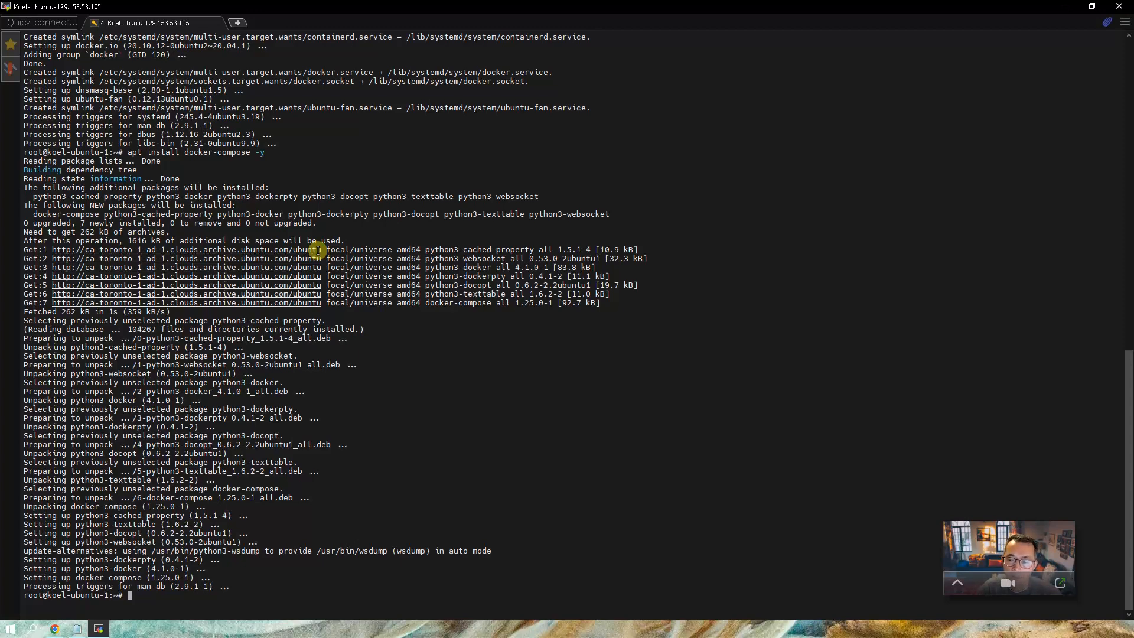
{"action": "mouse_move", "coordinate": [362, 277]}
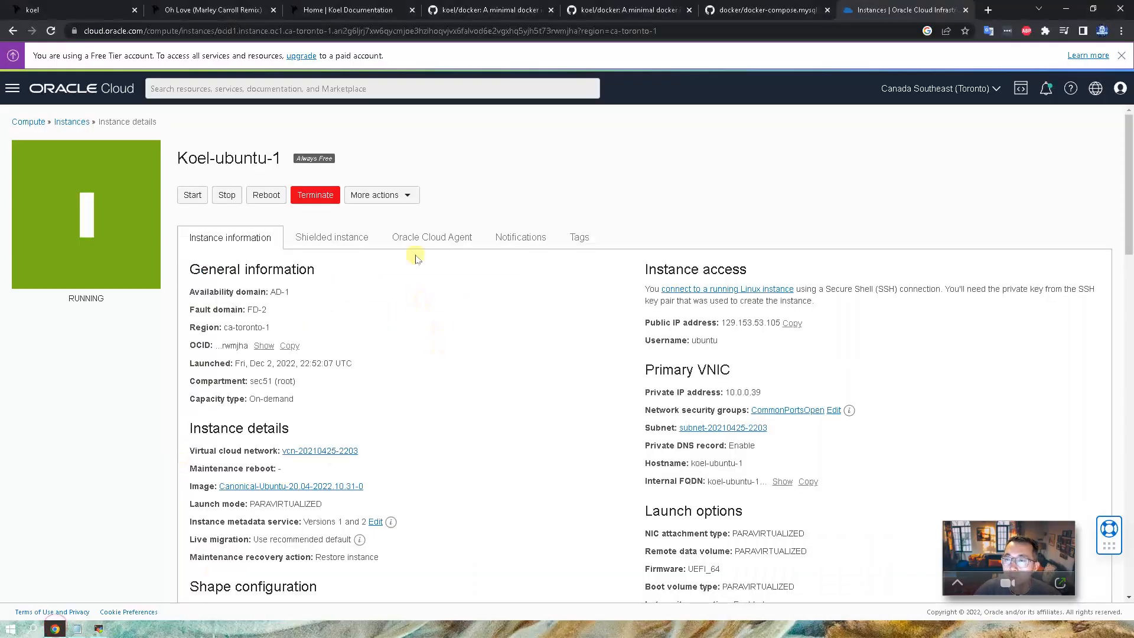
- Select the docker-compose.mysql.yml contents on GitHub for copying
{"action": "left_click", "coordinate": [770, 10]}
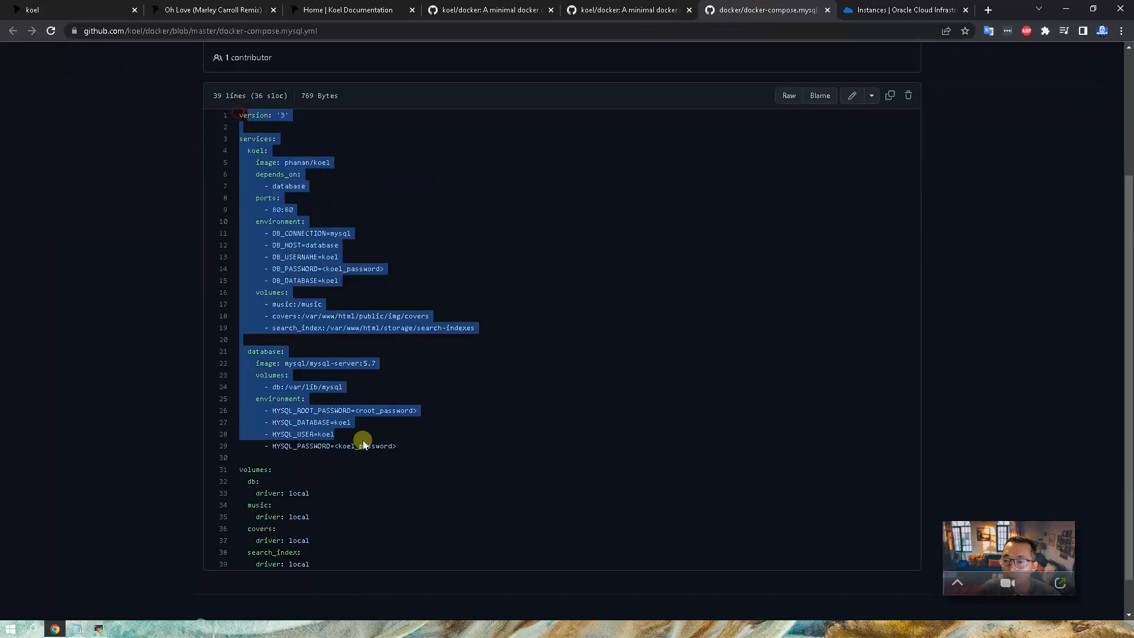
{"action": "scroll", "scroll_direction": "down", "scroll_amount": 3}
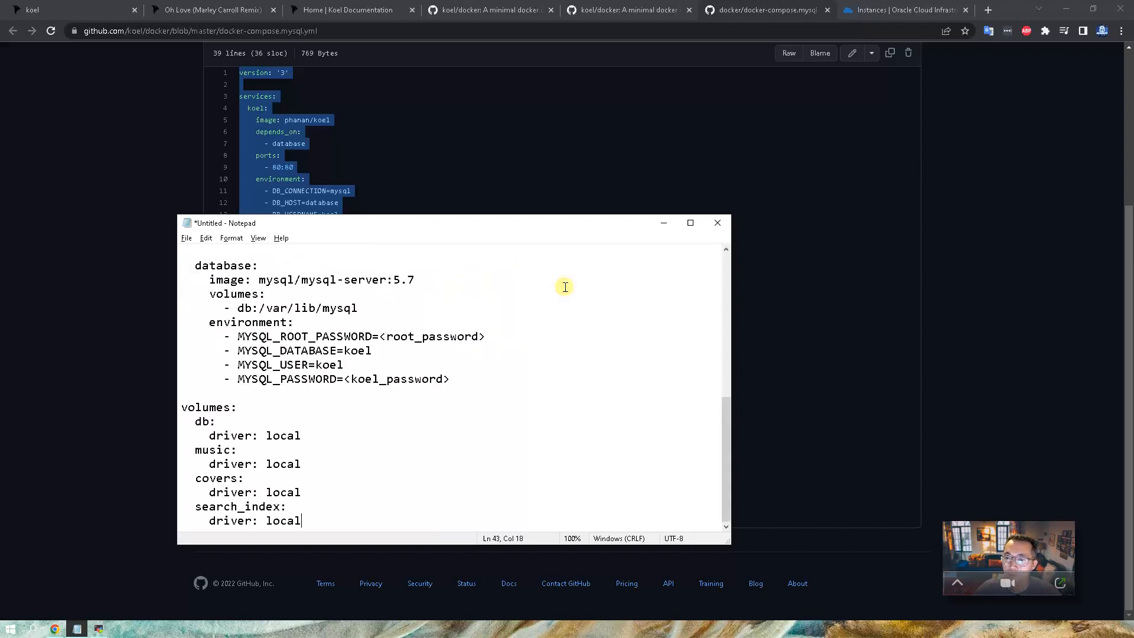
{"action": "double_click", "coordinate": [420, 379]}
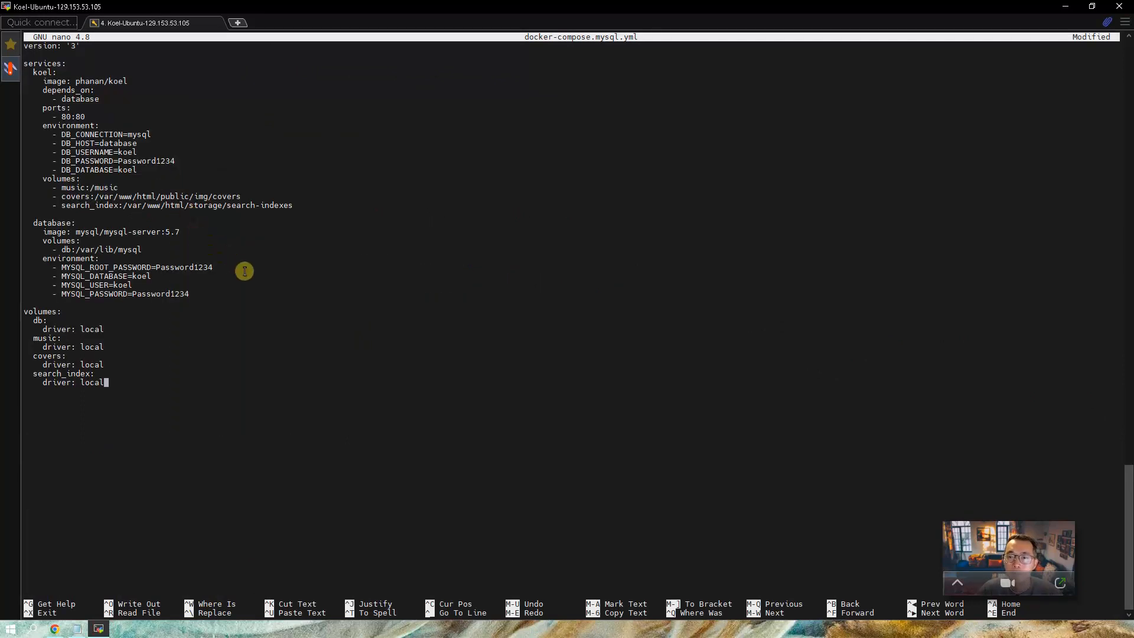
{"action": "mouse_move", "coordinate": [291, 298]}
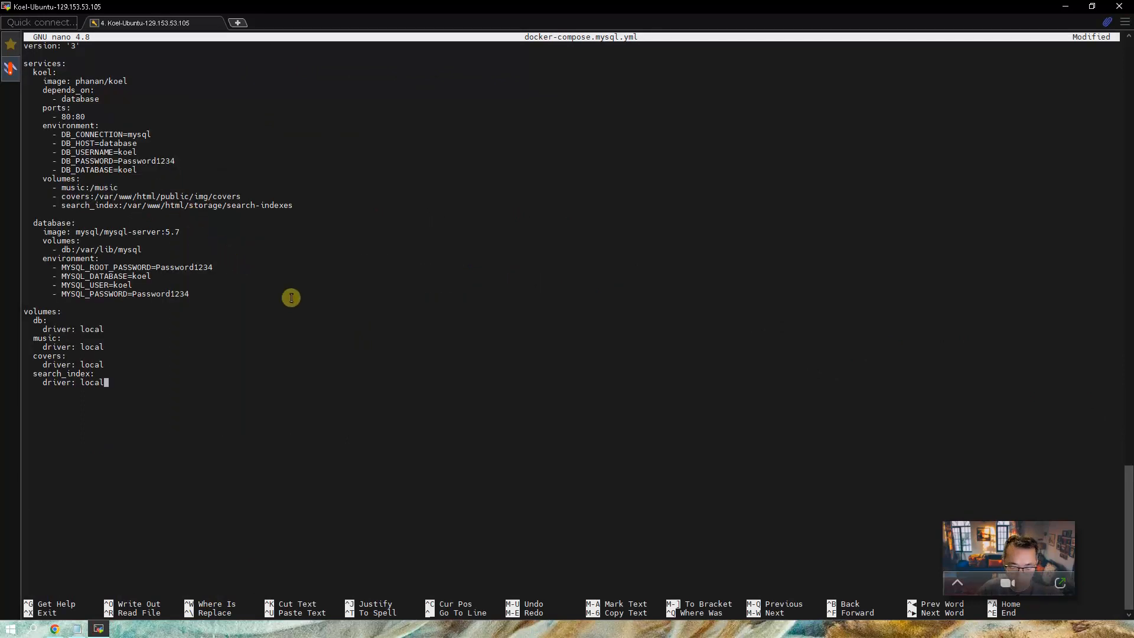
- Save docker-compose.mysql.yml in nano and bring up the koel and database containers
{"action": "key", "text": "ctrl+x"}
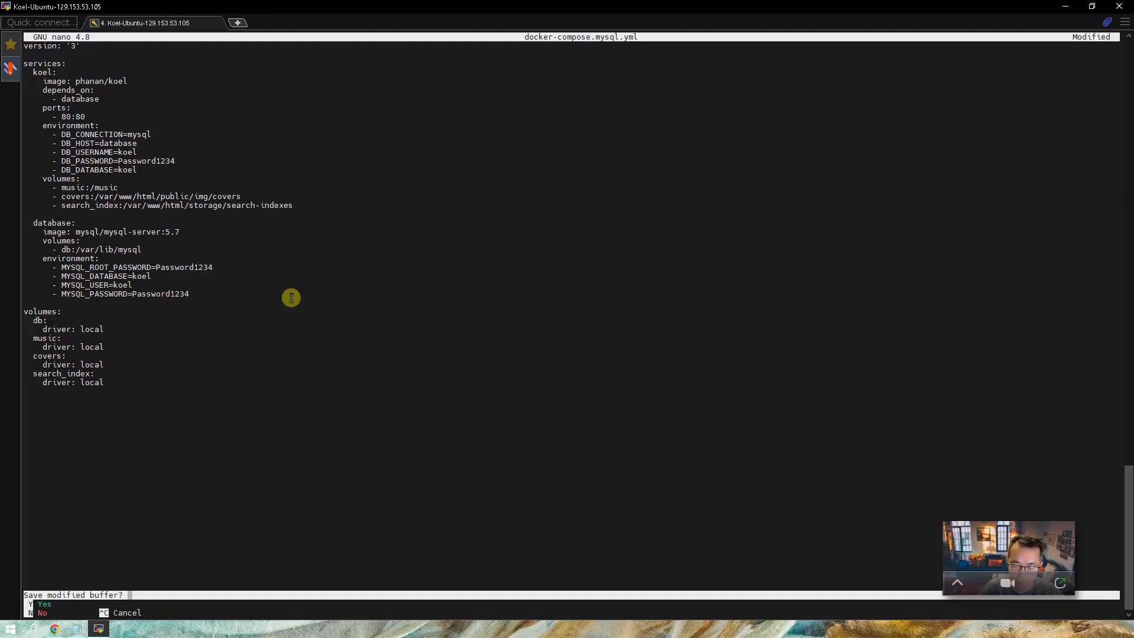
{"action": "key", "text": "y"}
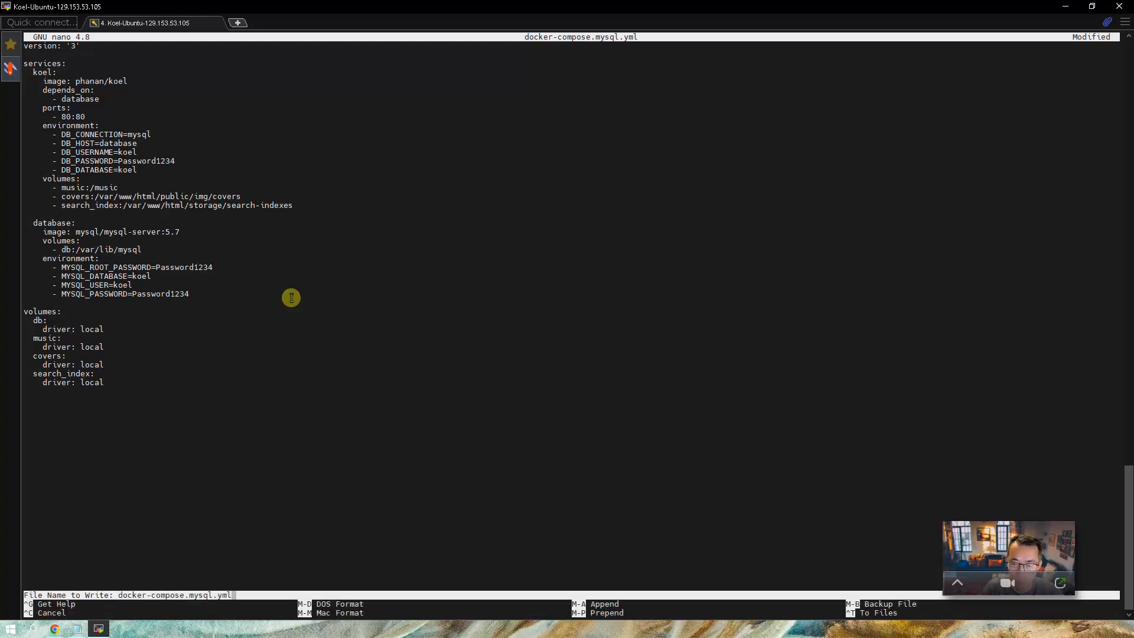
{"action": "key", "text": "Enter"}
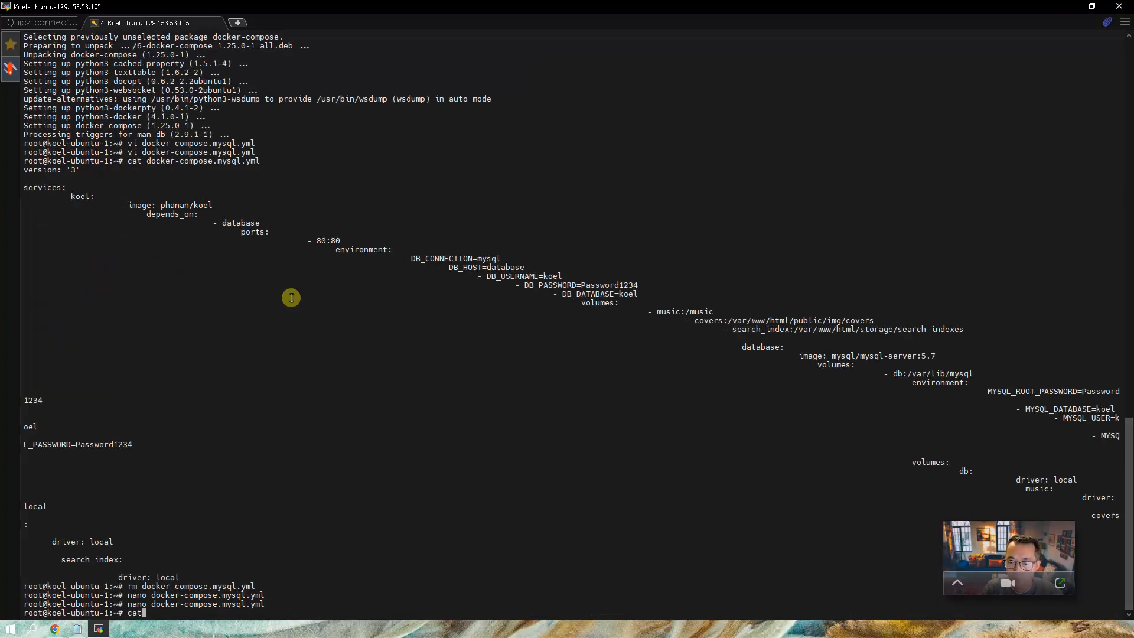
{"action": "key", "text": "Return"}
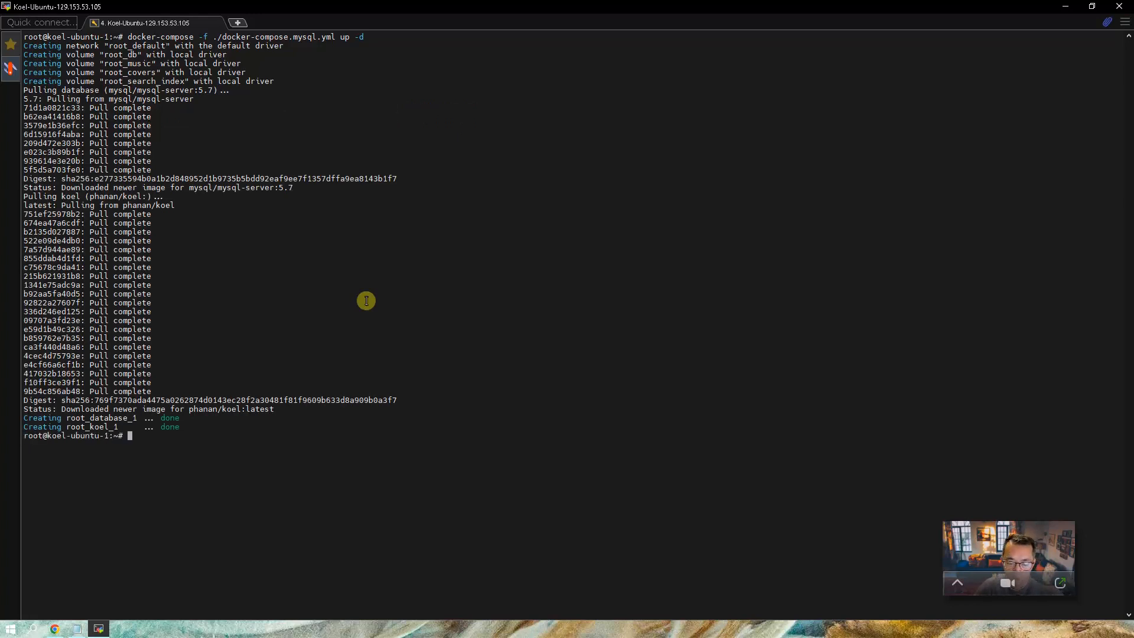
- List containers with docker ps, confirming root_koel_1 and root_database_1, and copy the koel name
{"action": "type", "text": "docker ps"}
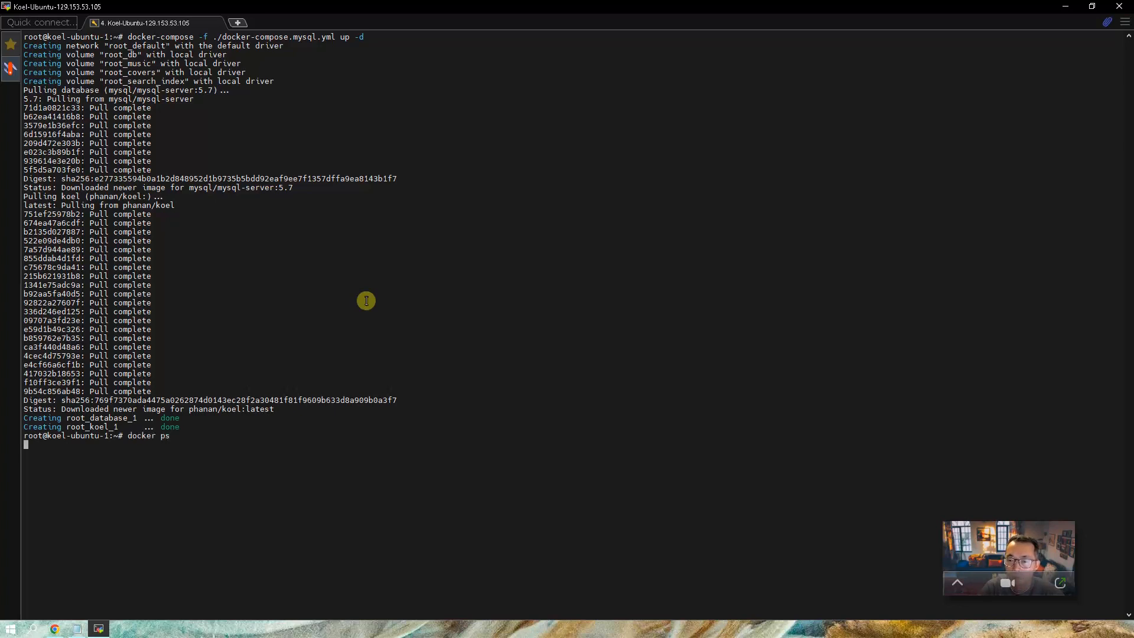
{"action": "key", "text": "Return"}
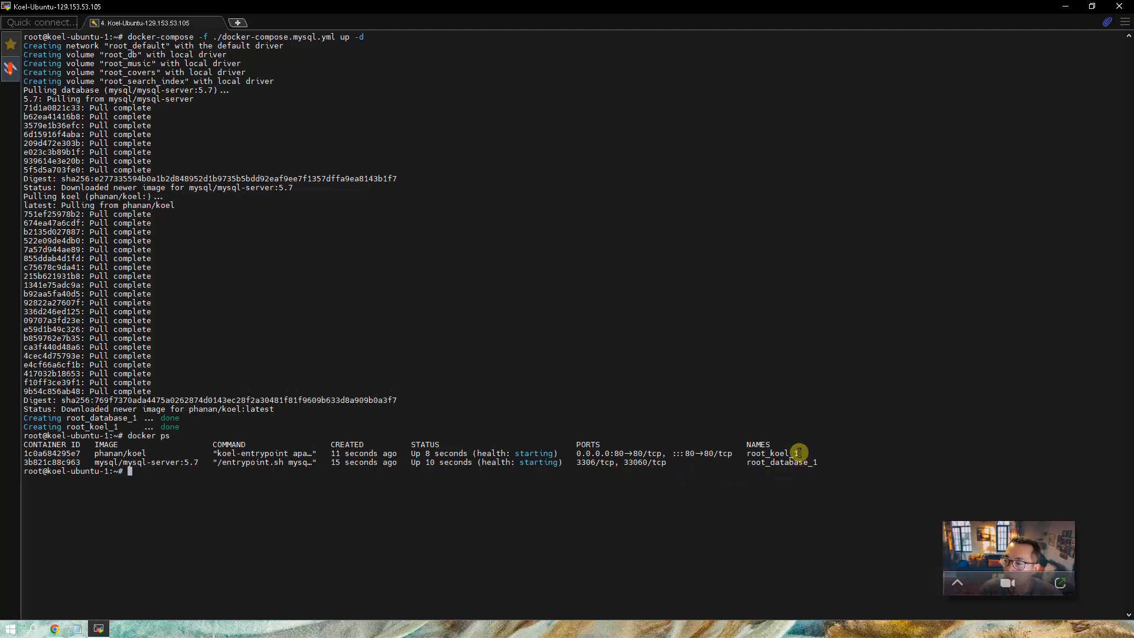
{"action": "double_click", "coordinate": [773, 453]}
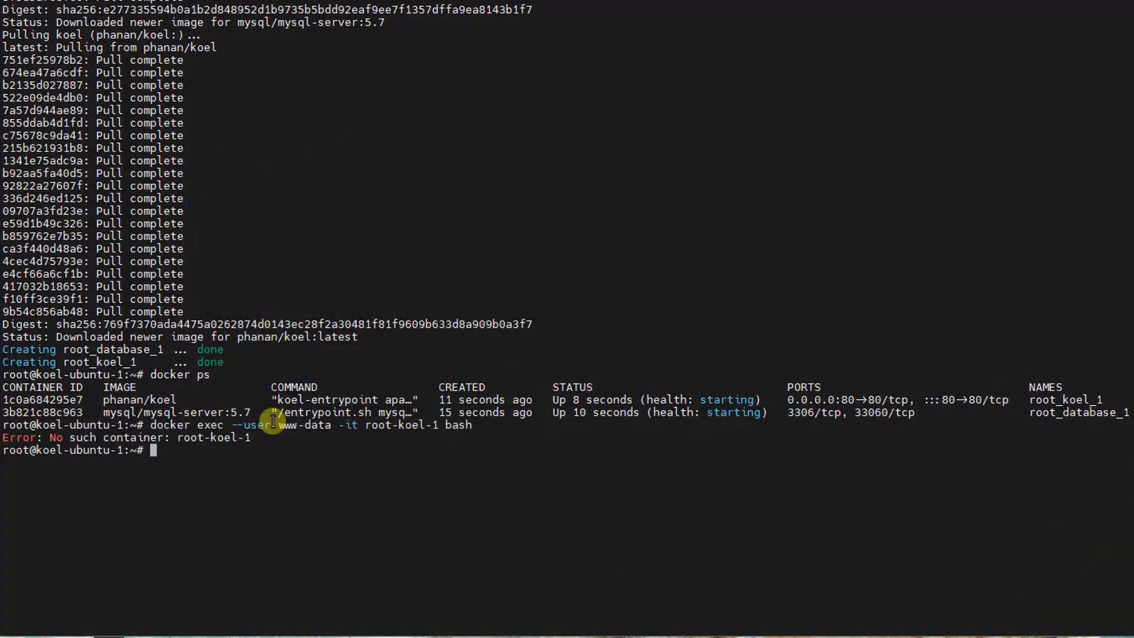
{"action": "mouse_move", "coordinate": [878, 420]}
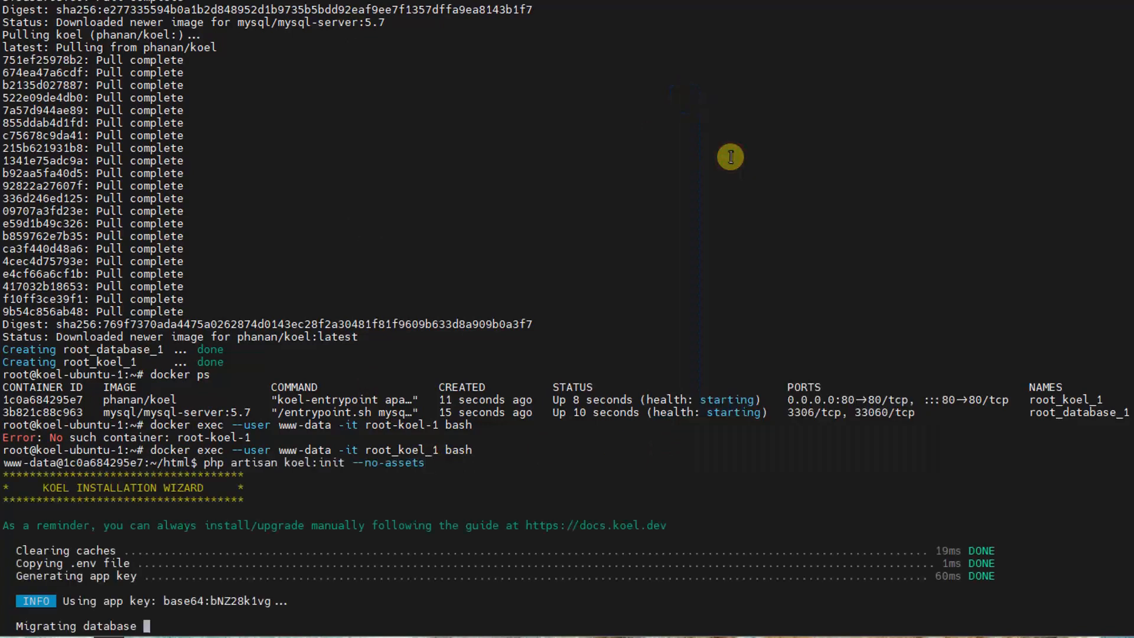
{"action": "mouse_move", "coordinate": [523, 379]}
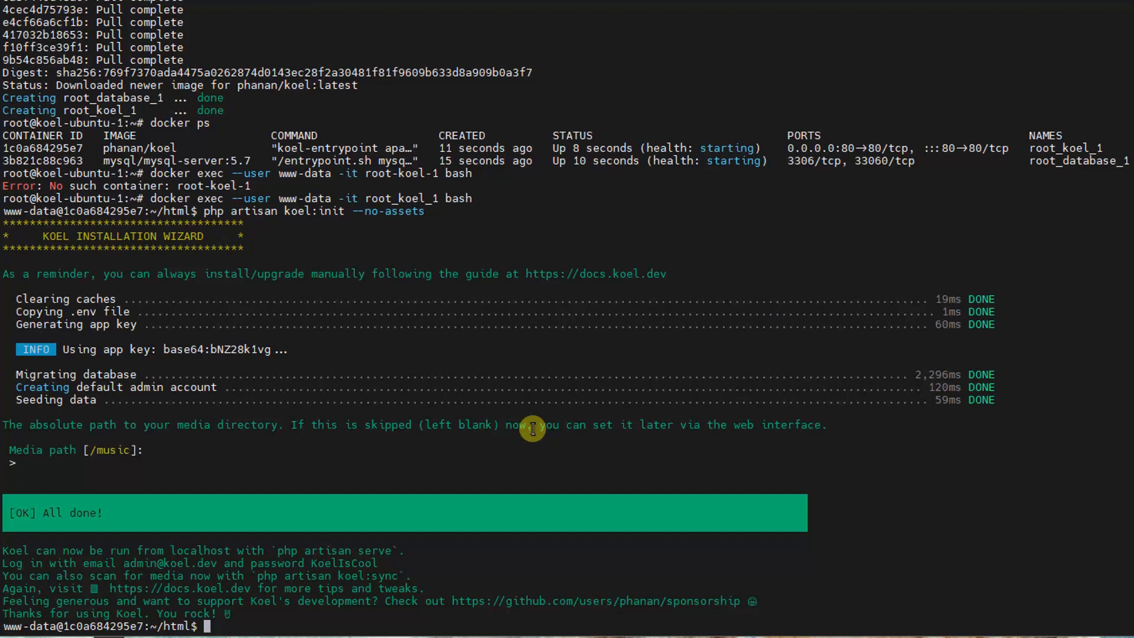
- Exit the root_koel_1 container shell after koel:init reports All done
{"action": "type", "text": "exit"}
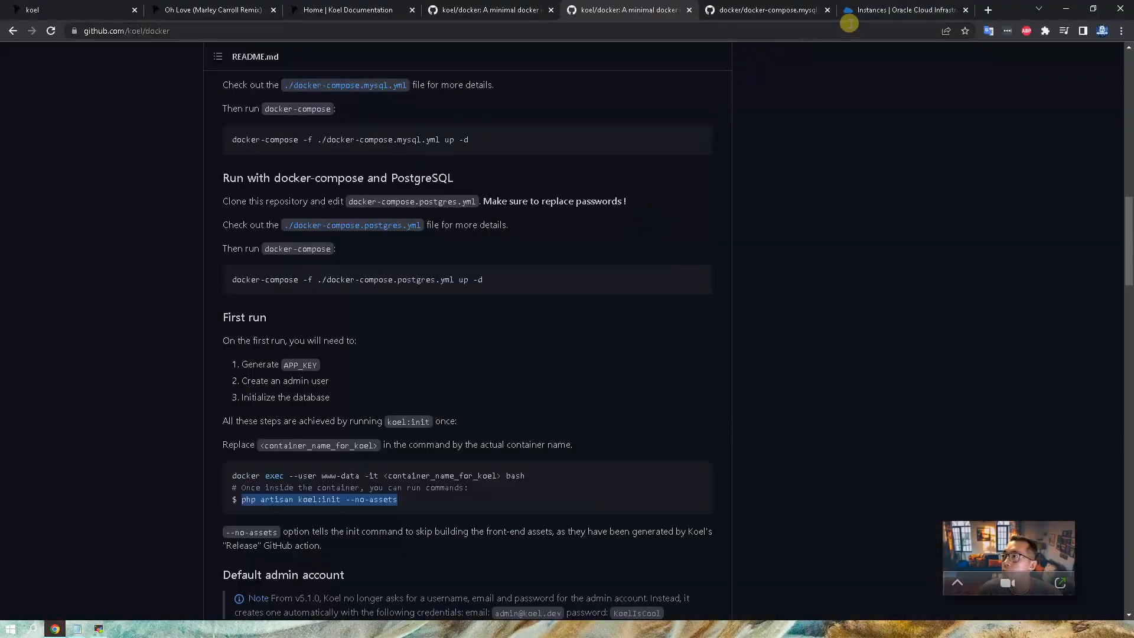
- Copy the public IP 129.153.53.105 from Oracle Cloud and load Koel there
{"action": "left_click", "coordinate": [903, 10]}
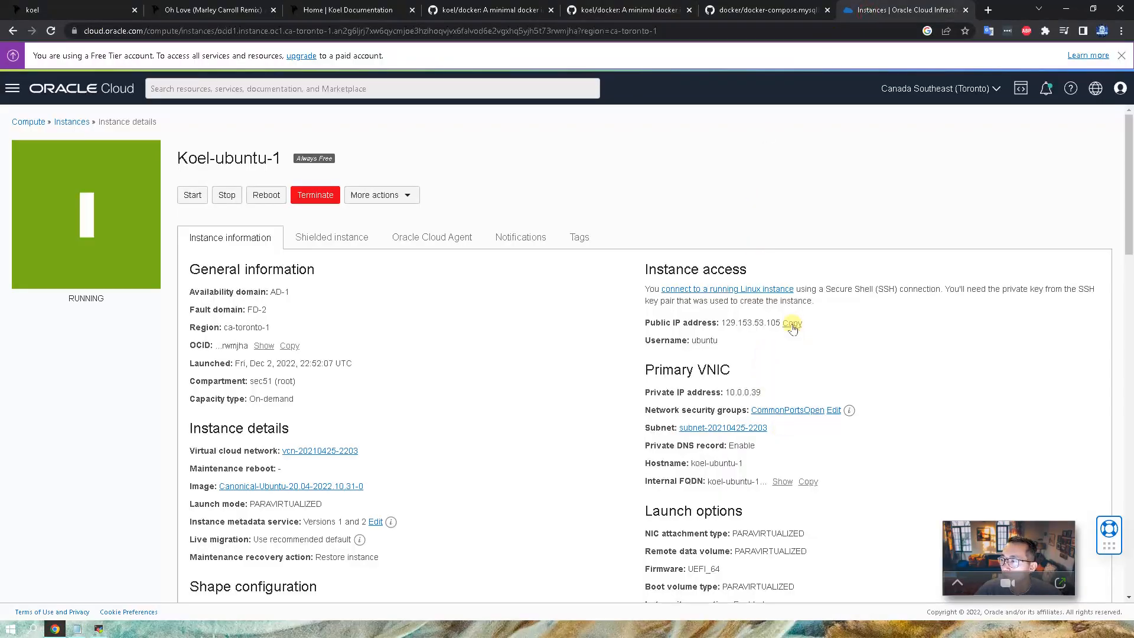
{"action": "left_click", "coordinate": [792, 323]}
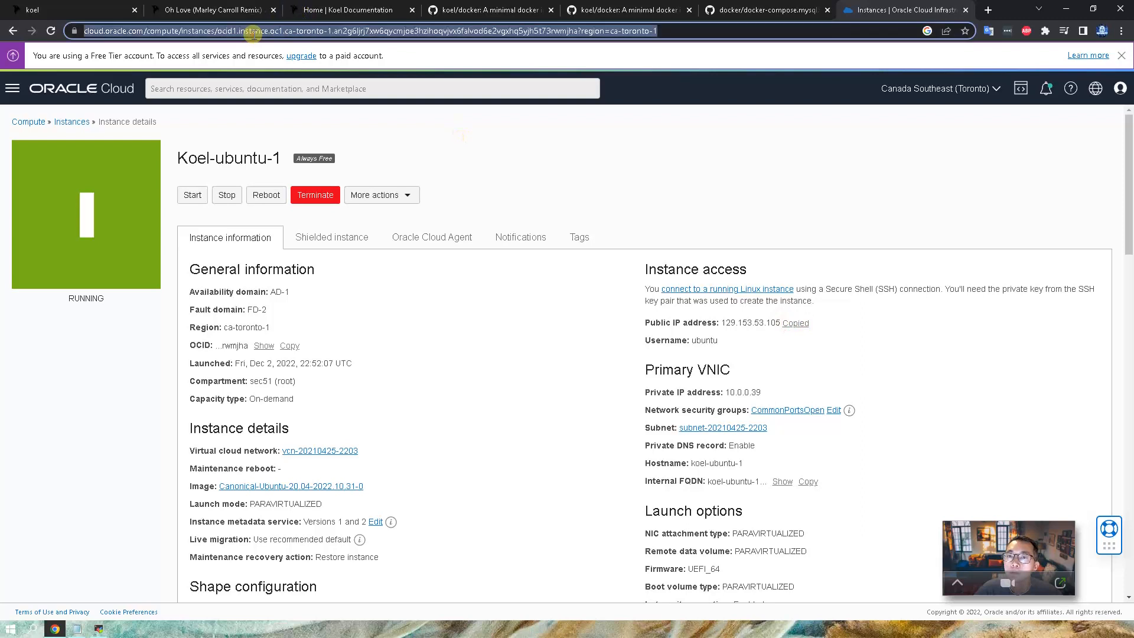
{"action": "type", "text": "129.153.53.105"}
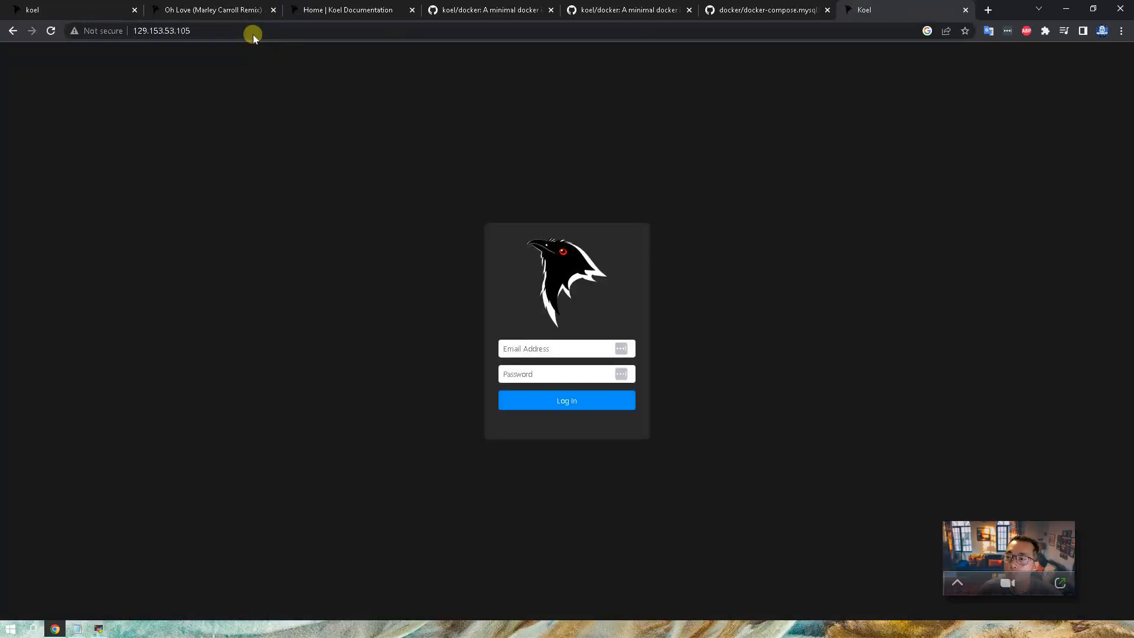
{"action": "left_click", "coordinate": [553, 349]}
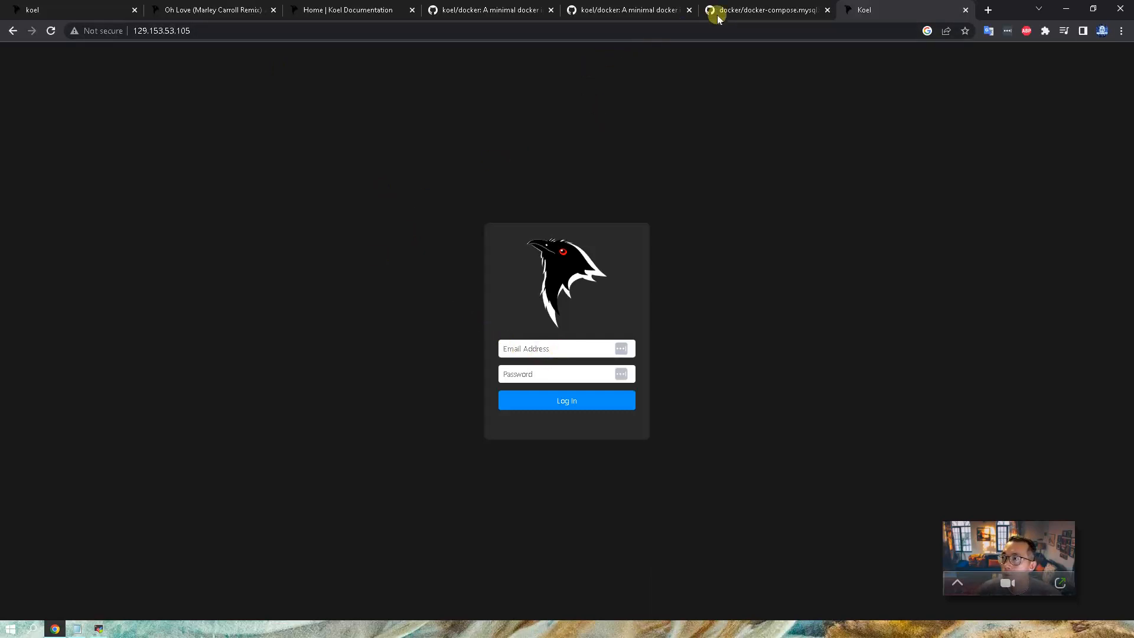
{"action": "left_click", "coordinate": [566, 400]}
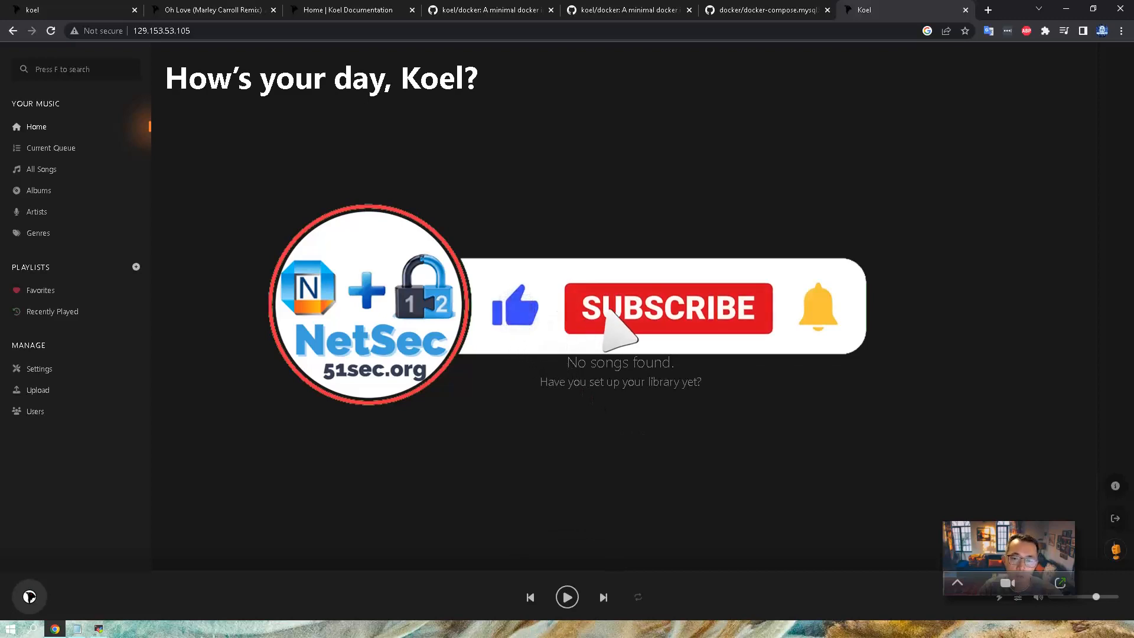
{"action": "left_click", "coordinate": [669, 310]}
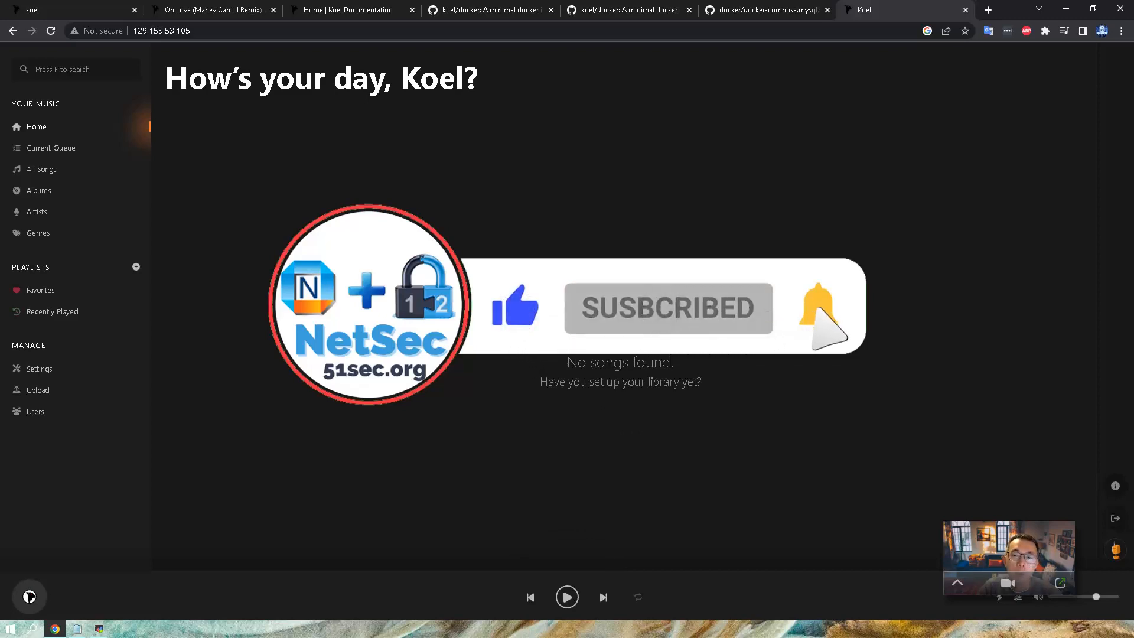